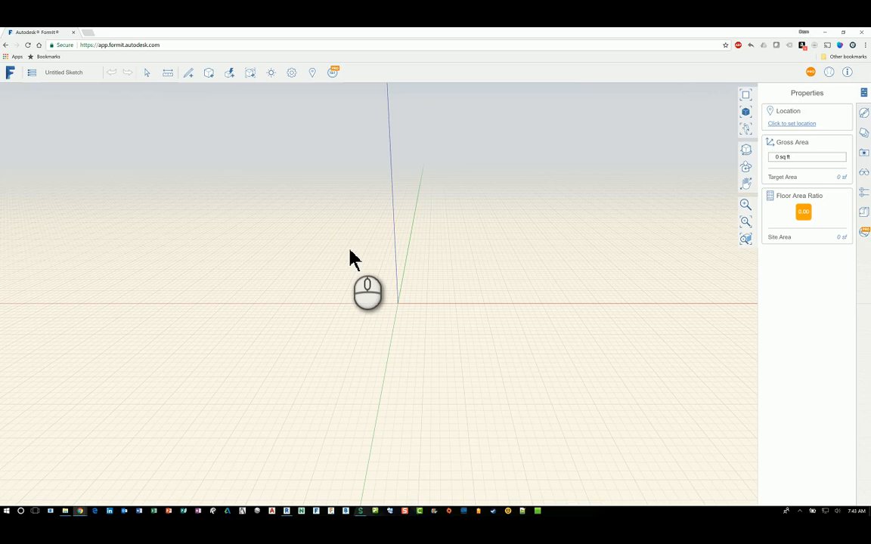
pyautogui.moveTo(320, 189)
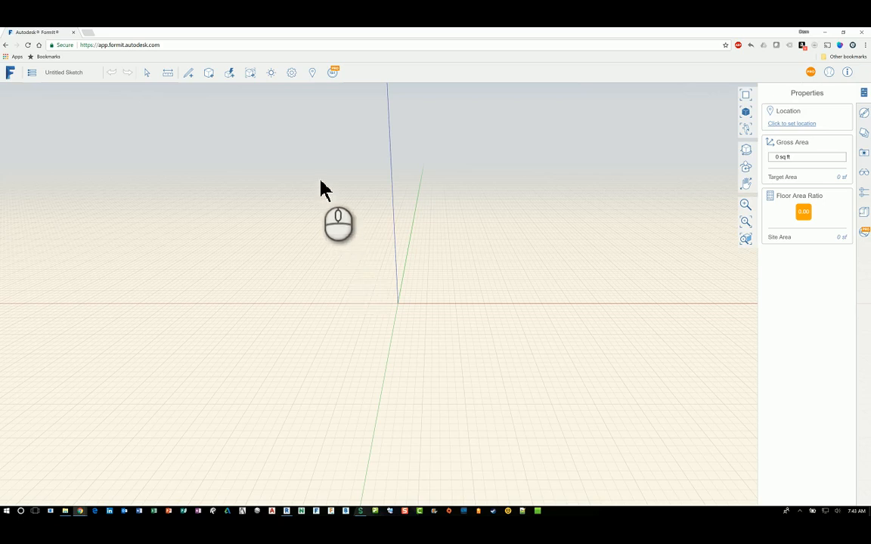
pyautogui.moveTo(202, 135)
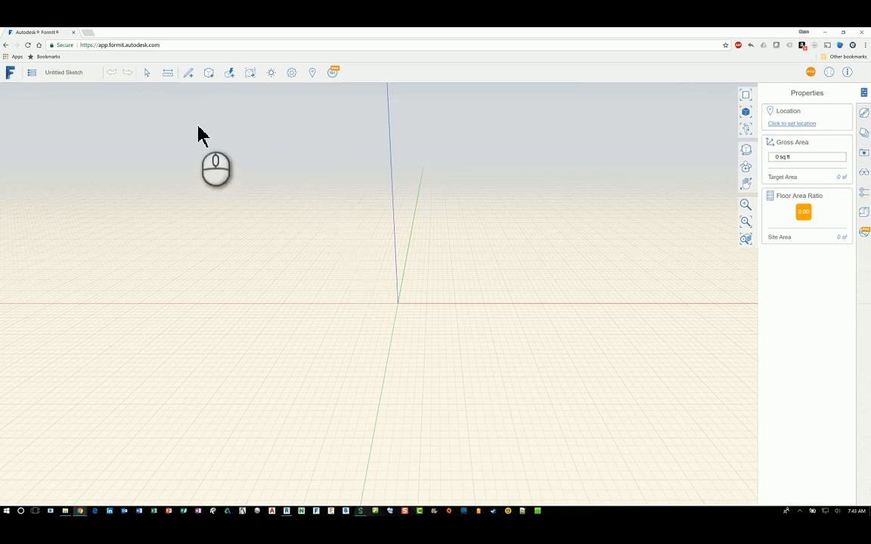
pyautogui.moveTo(189, 245)
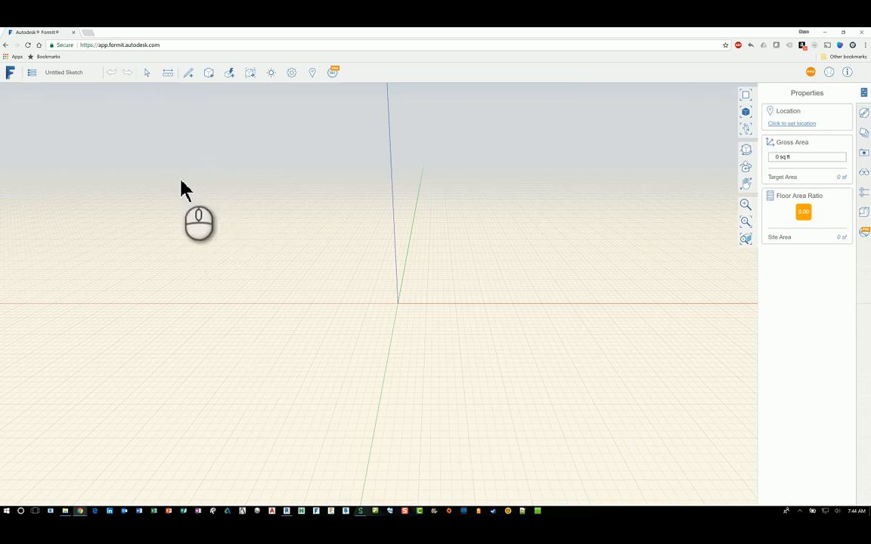
pyautogui.moveTo(181, 158)
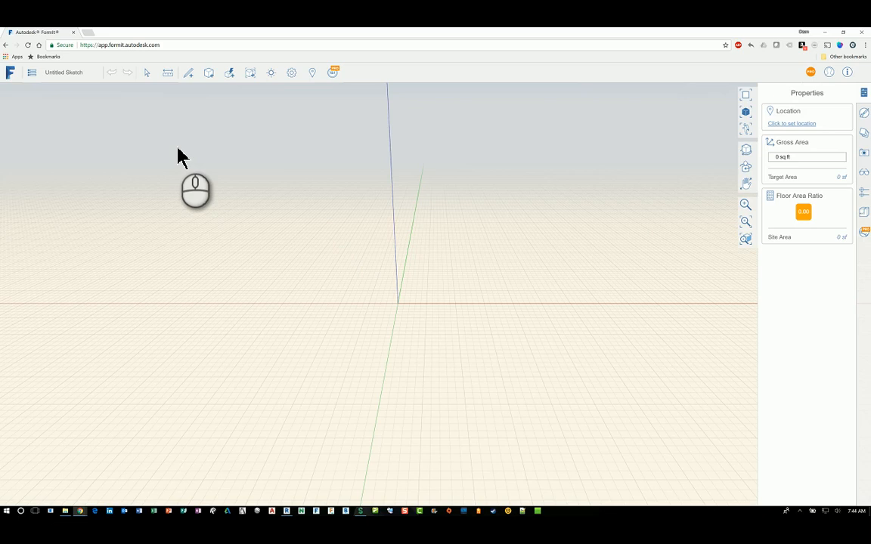
pyautogui.moveTo(430, 257)
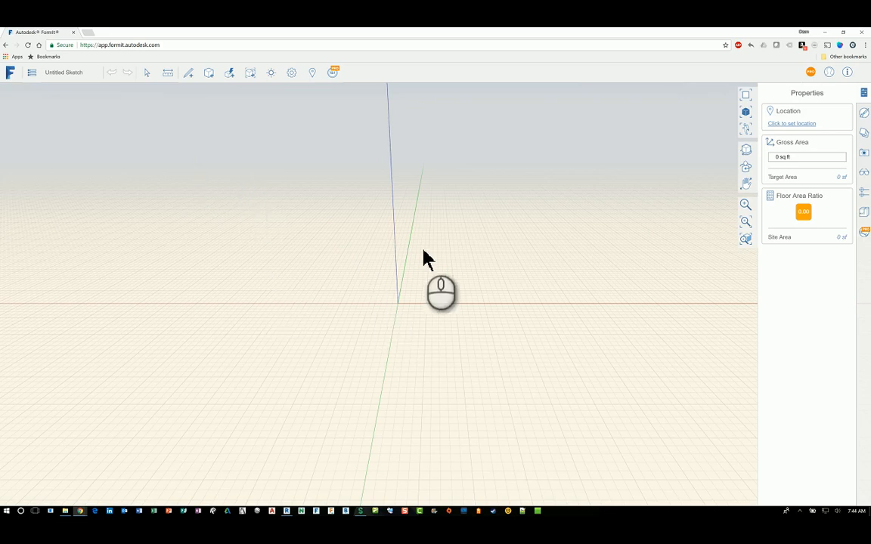
pyautogui.moveTo(430, 305)
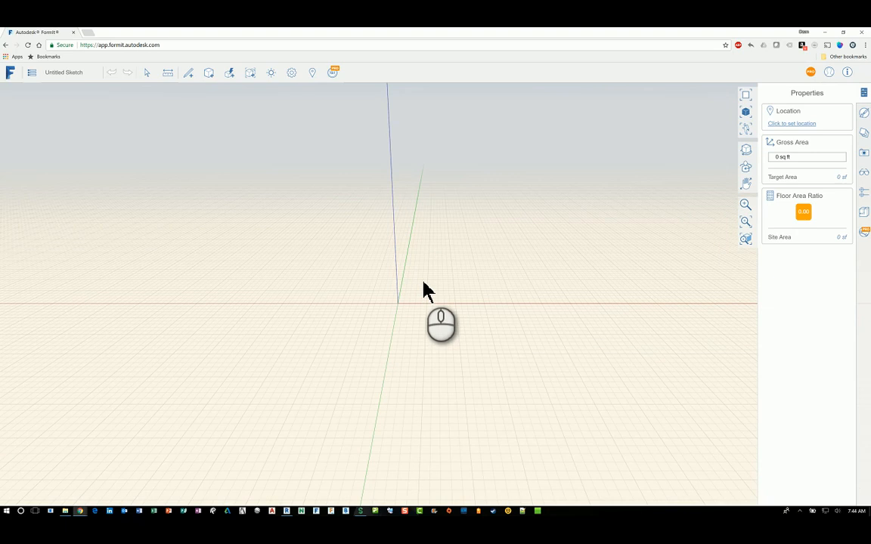
pyautogui.moveTo(406, 266)
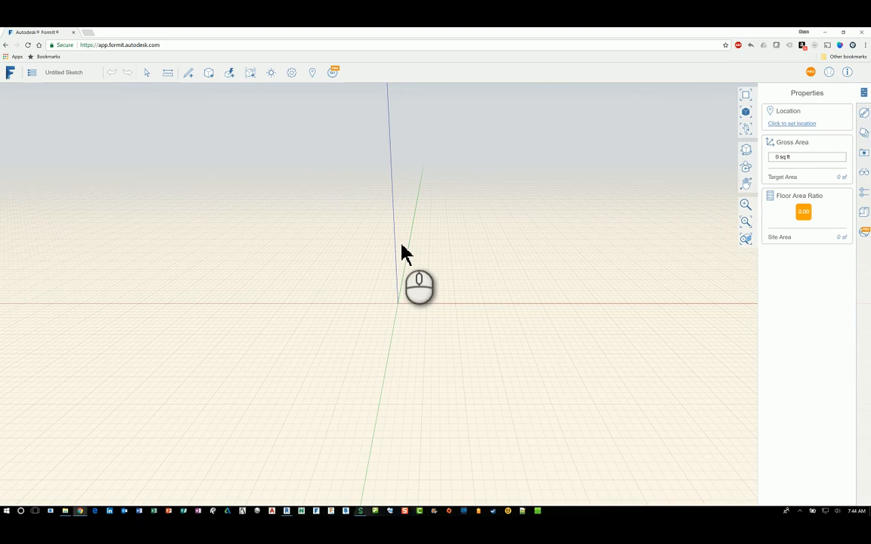
pyautogui.moveTo(411, 264)
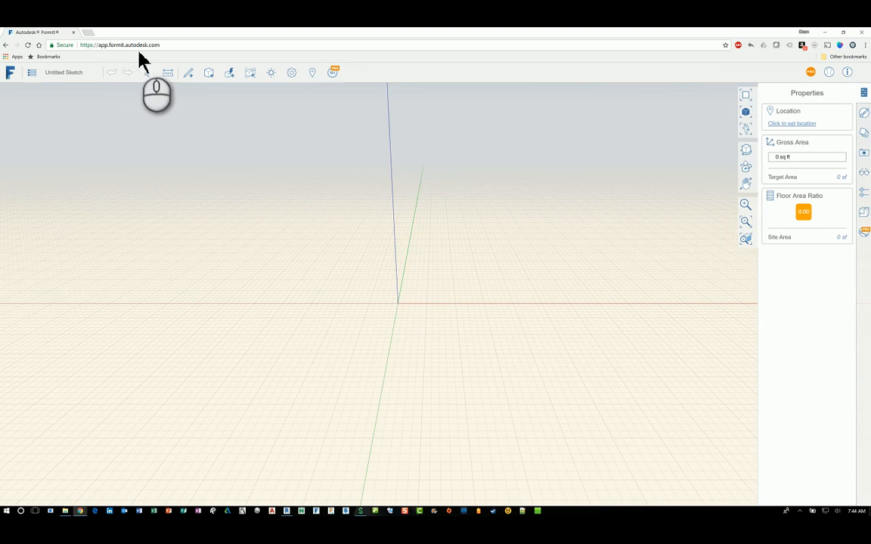
pyautogui.moveTo(710, 354)
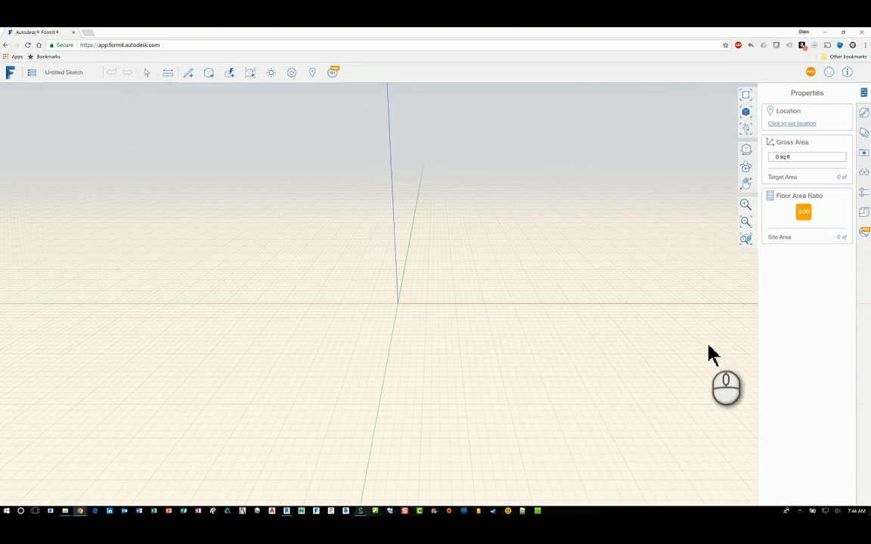
pyautogui.moveTo(511, 184)
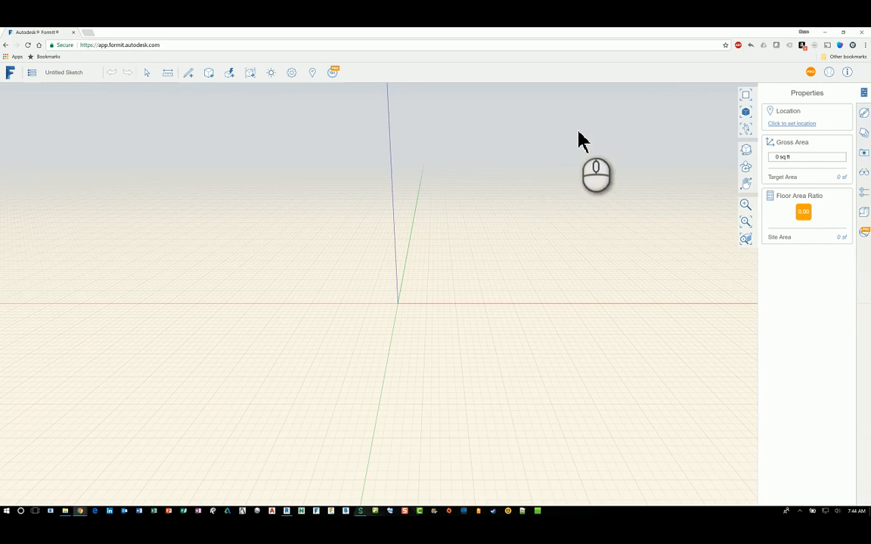
pyautogui.moveTo(844, 98)
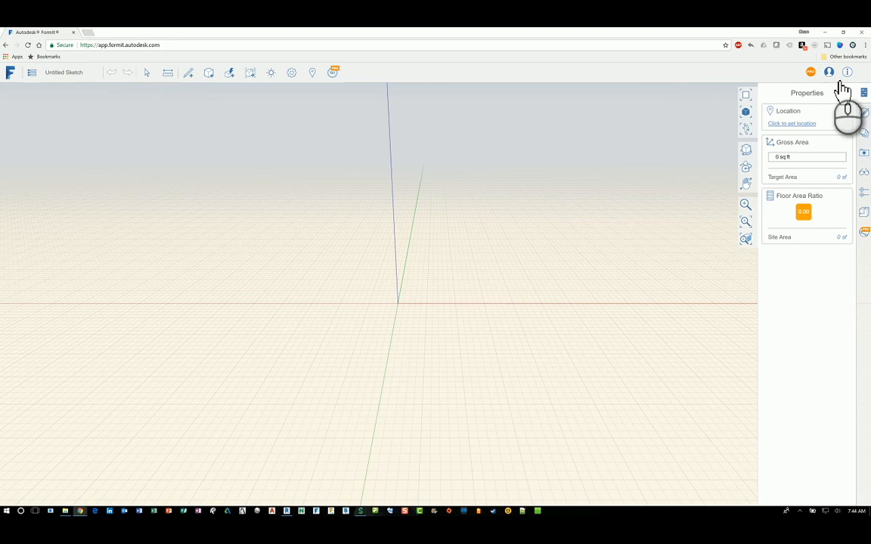
pyautogui.click(829, 72)
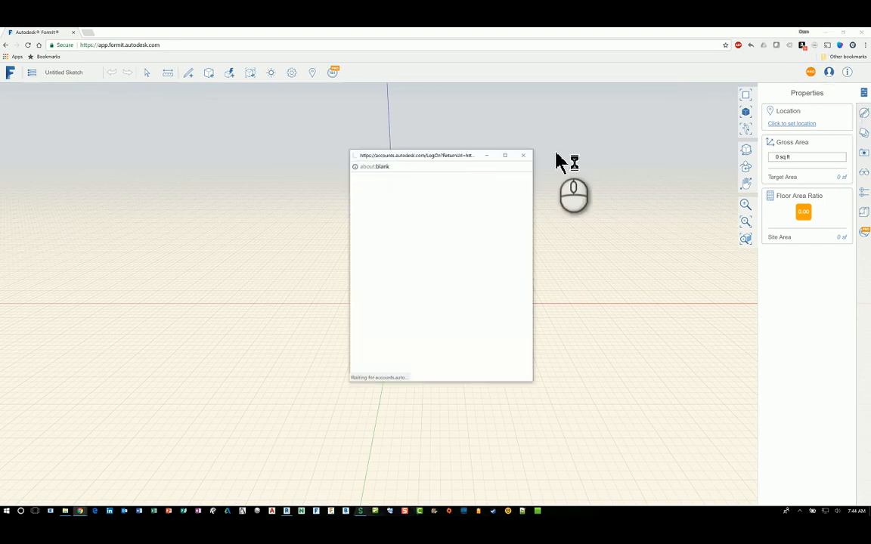
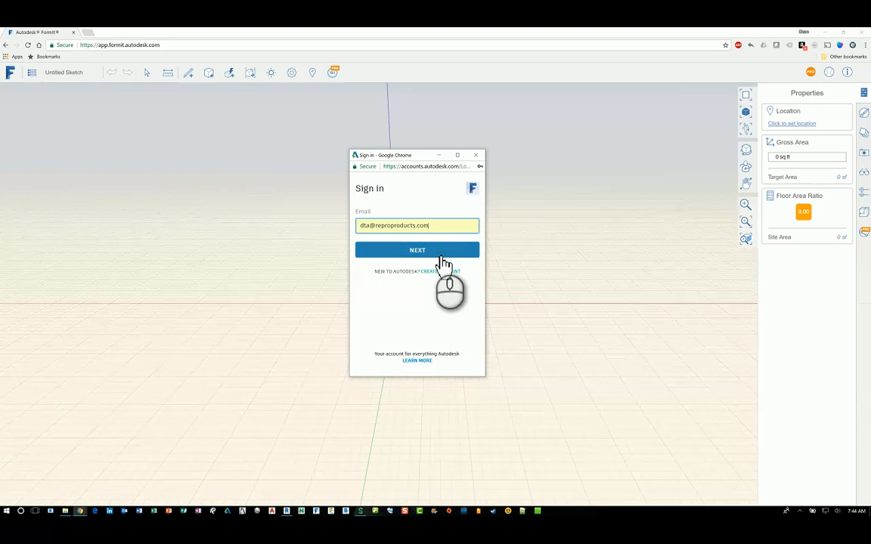
pyautogui.click(417, 251)
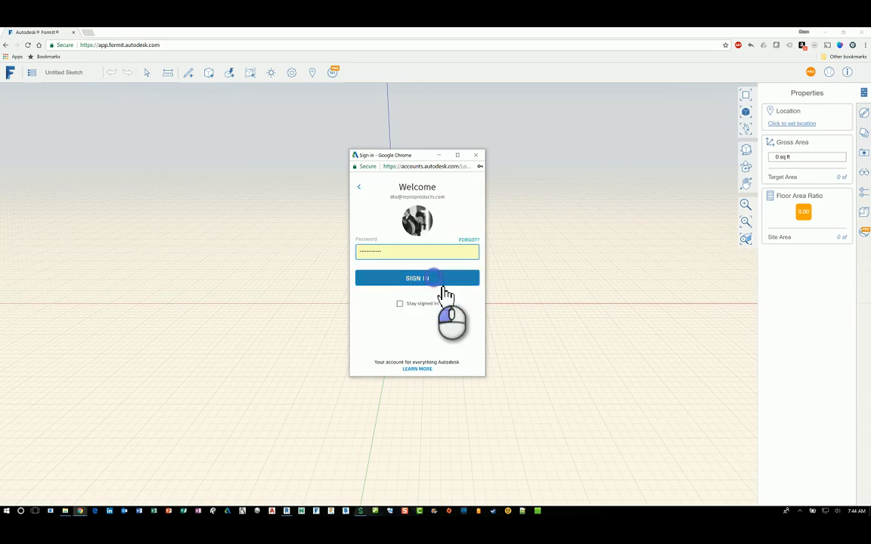
pyautogui.click(418, 279)
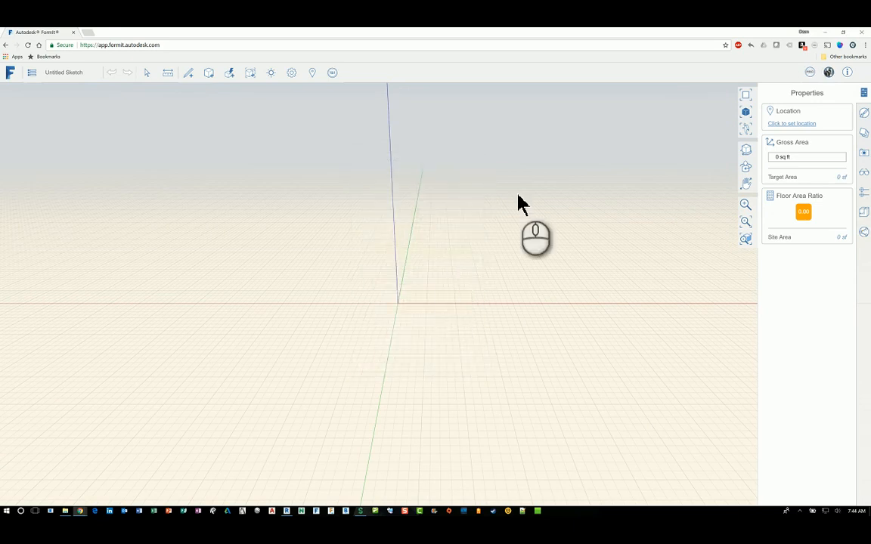
pyautogui.moveTo(563, 82)
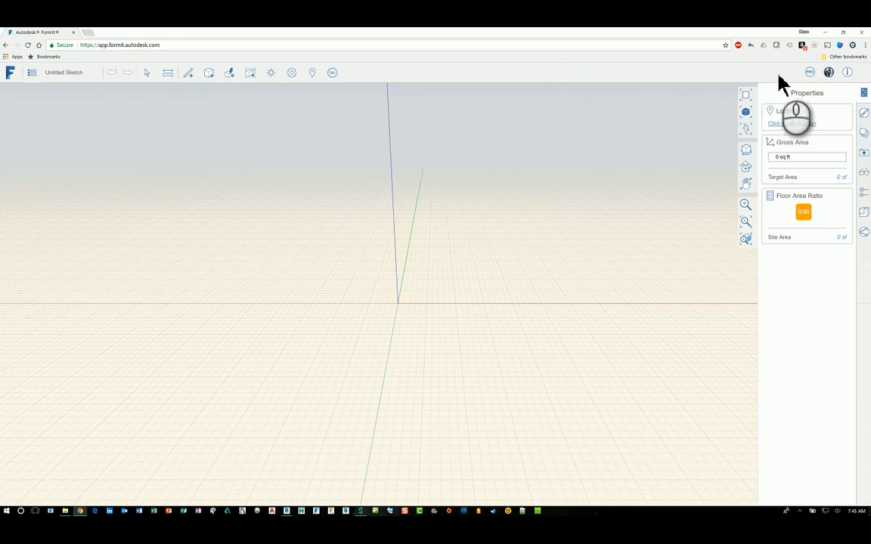
pyautogui.moveTo(824, 93)
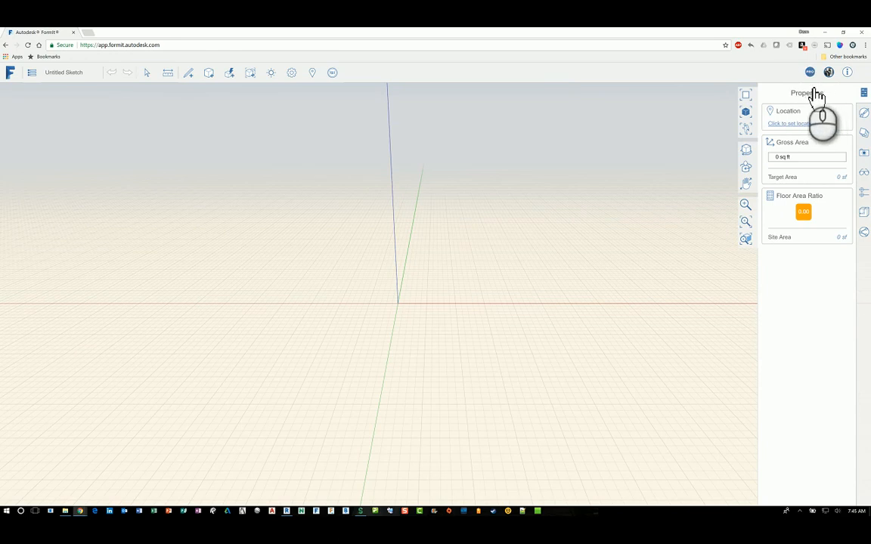
pyautogui.click(810, 73)
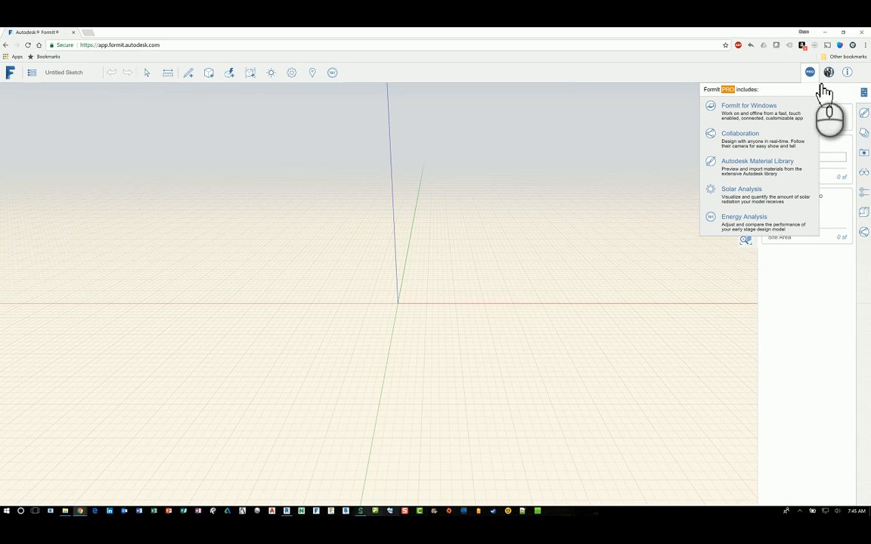
pyautogui.moveTo(793, 128)
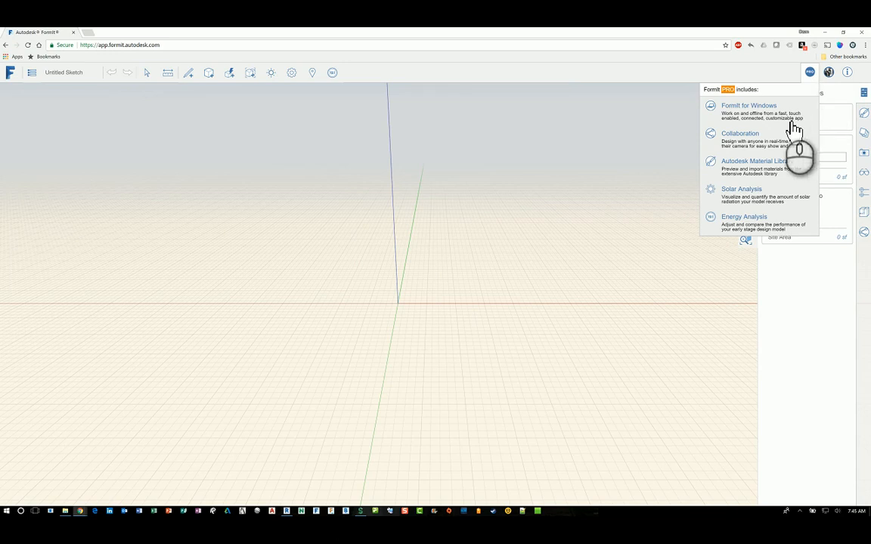
pyautogui.moveTo(787, 133)
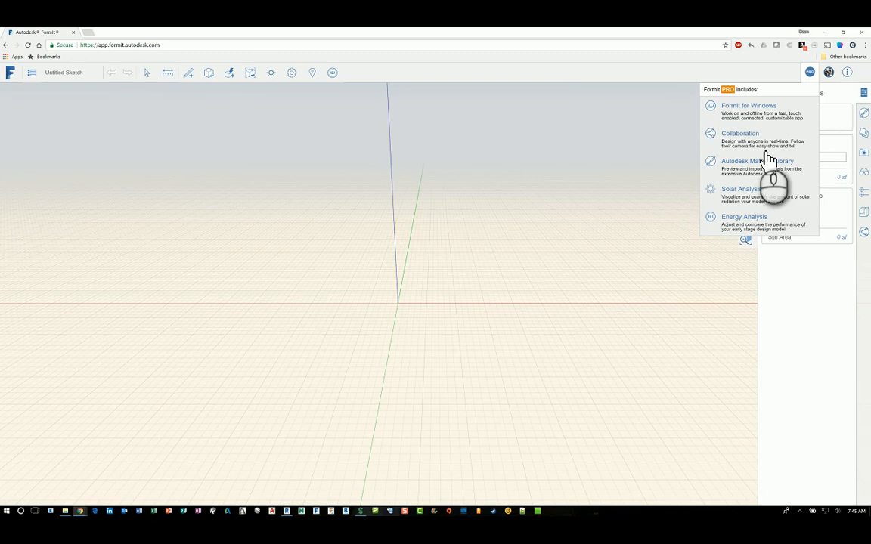
pyautogui.moveTo(786, 185)
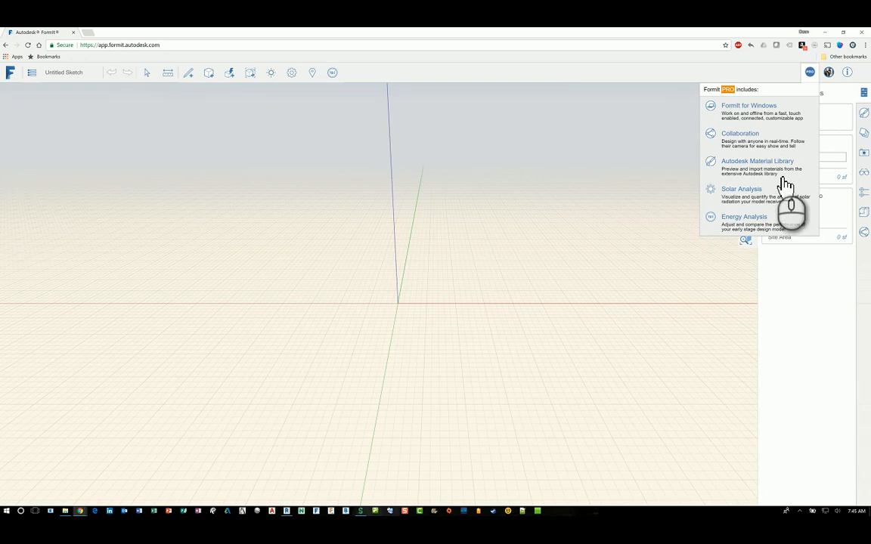
pyautogui.moveTo(762, 204)
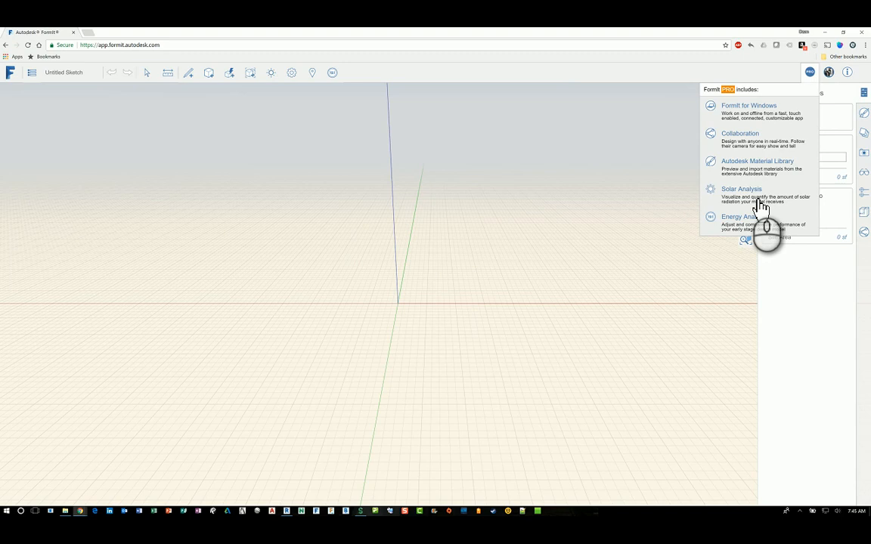
pyautogui.moveTo(762, 211)
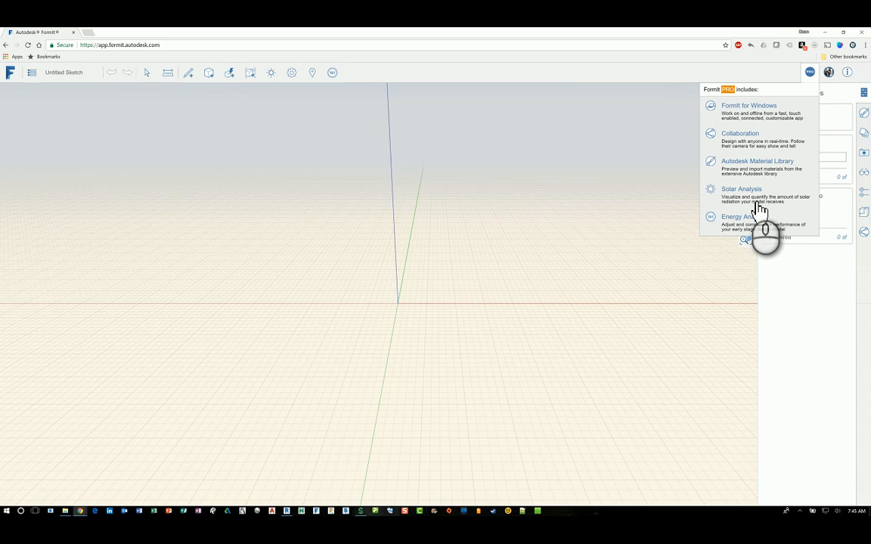
pyautogui.moveTo(759, 239)
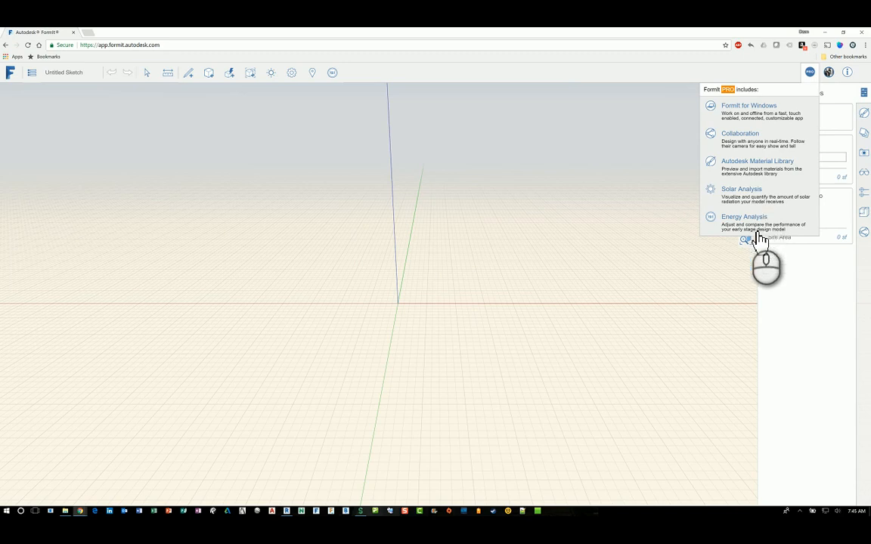
pyautogui.click(809, 73)
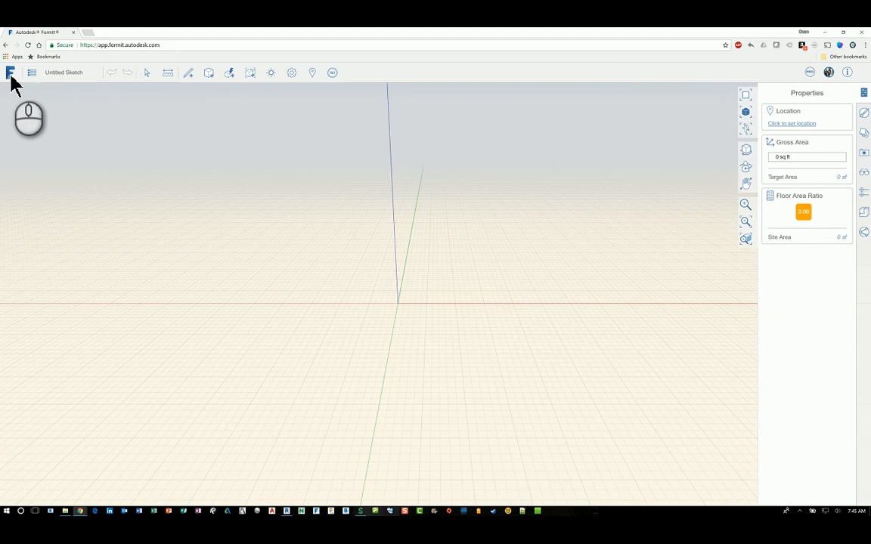
pyautogui.moveTo(21, 76)
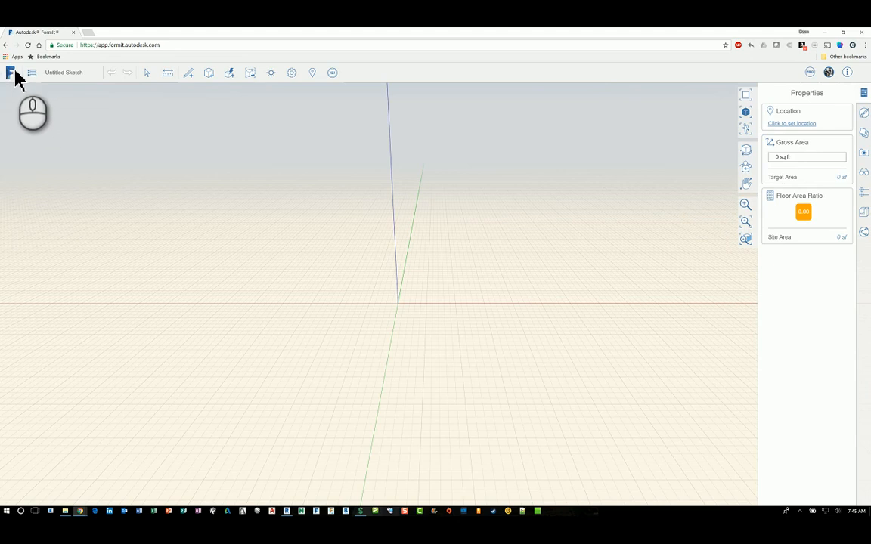
pyautogui.moveTo(49, 97)
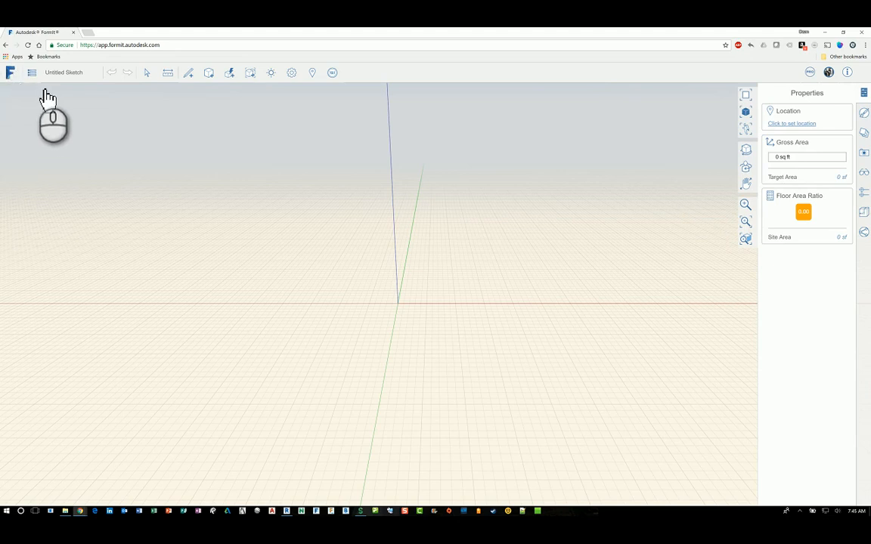
# Show the File menu with its new, open, save, import and export sketch options
pyautogui.click(32, 72)
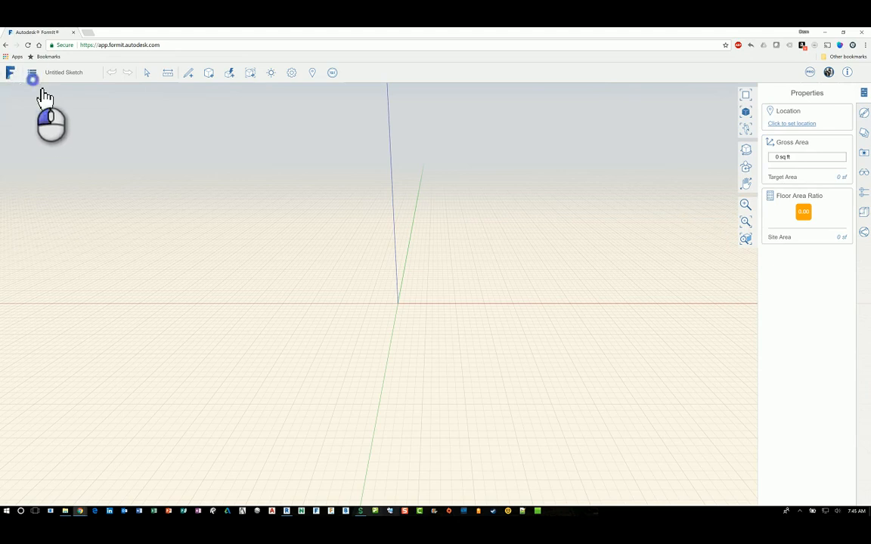
pyautogui.click(30, 73)
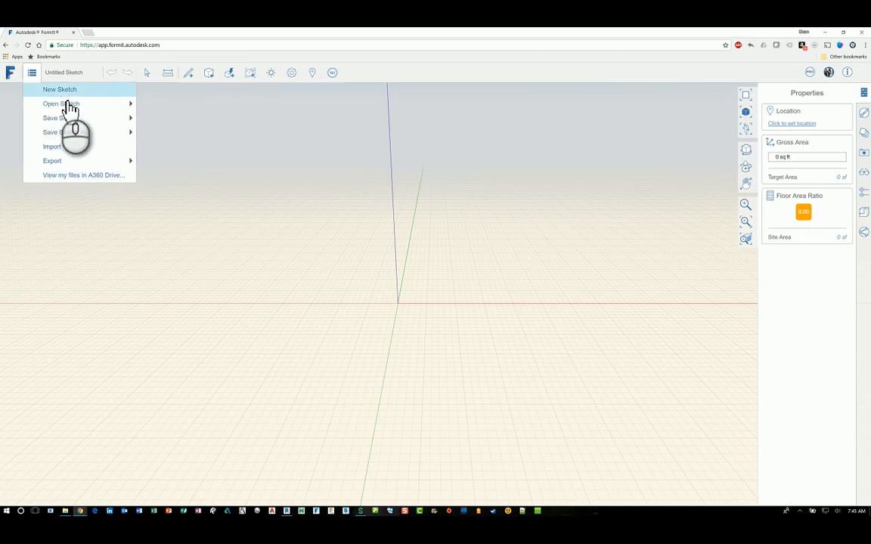
pyautogui.moveTo(61, 103)
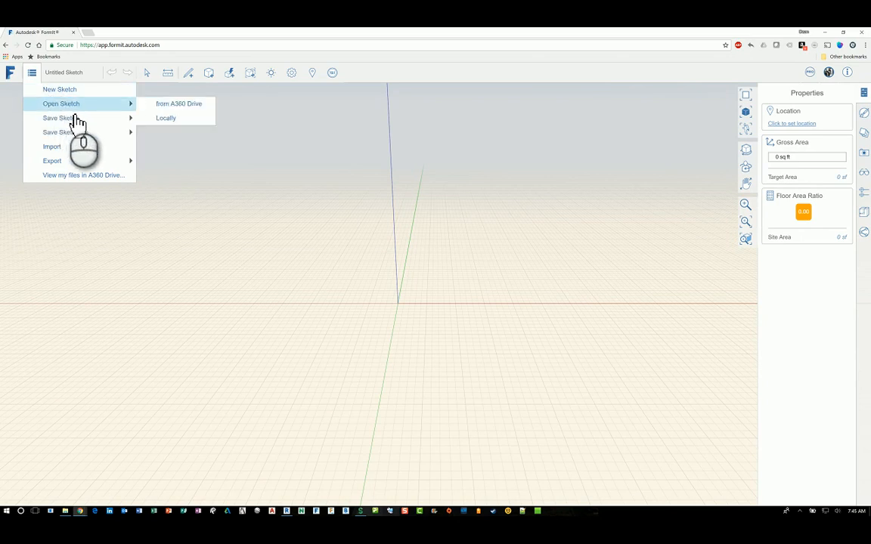
pyautogui.moveTo(91, 133)
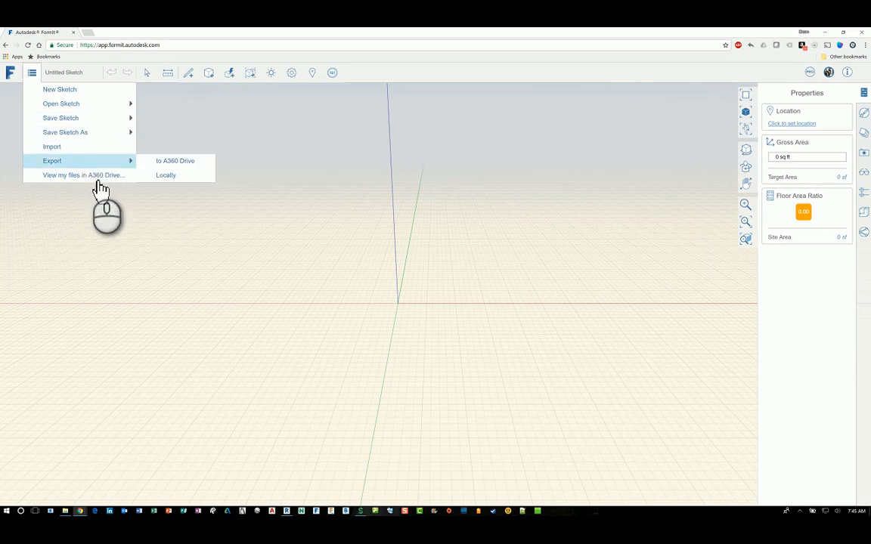
pyautogui.moveTo(83, 175)
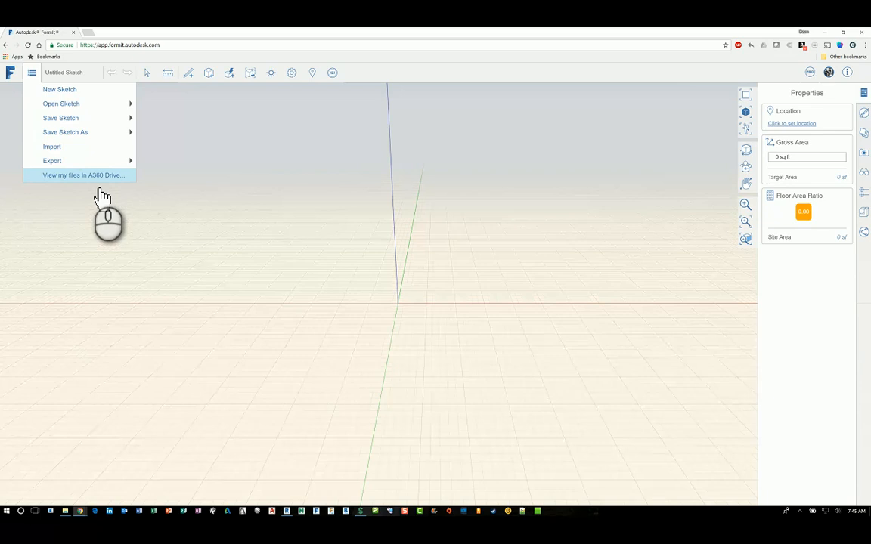
pyautogui.moveTo(104, 148)
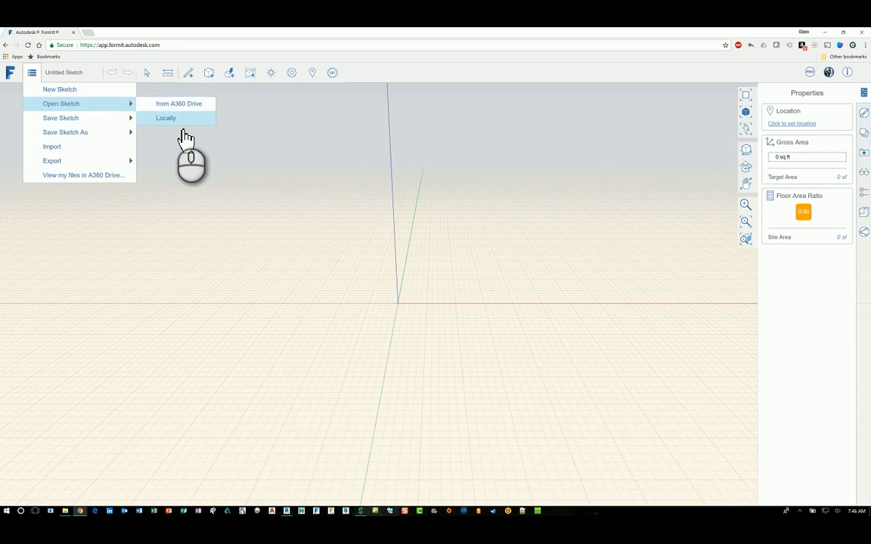
pyautogui.moveTo(179, 103)
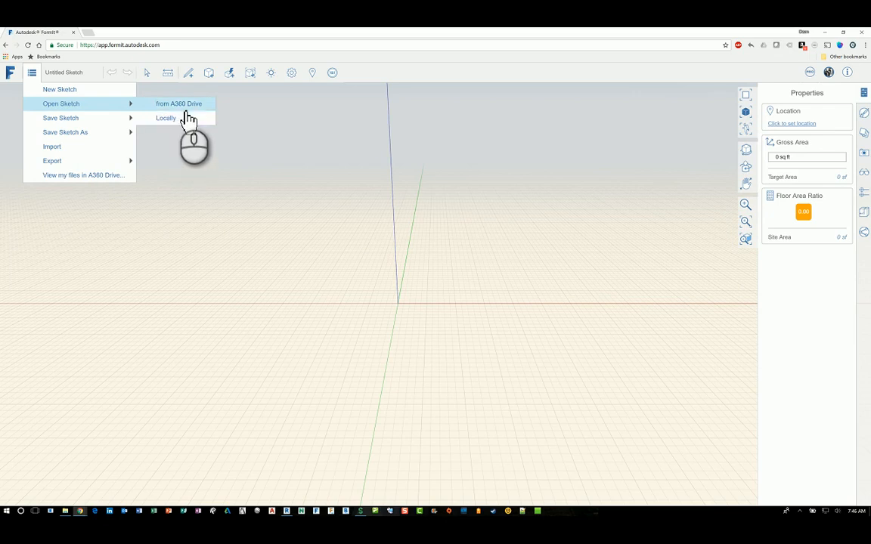
# Start opening a sketch from A360 Drive, discarding the untitled sketch's unsaved changes
pyautogui.click(166, 118)
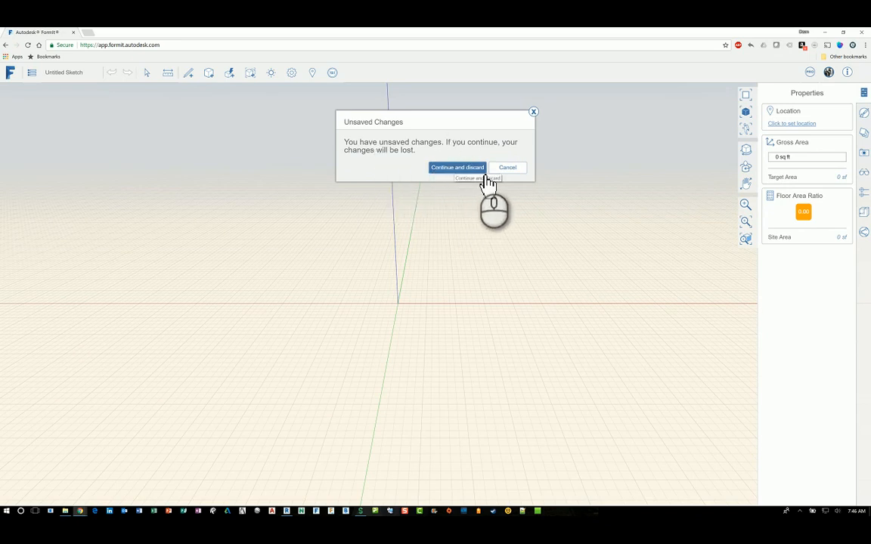
pyautogui.click(457, 166)
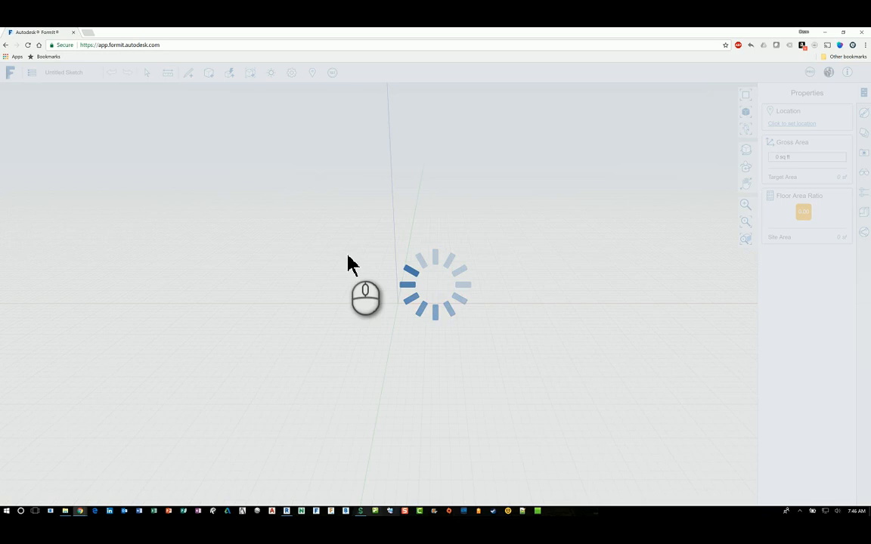
pyautogui.moveTo(378, 330)
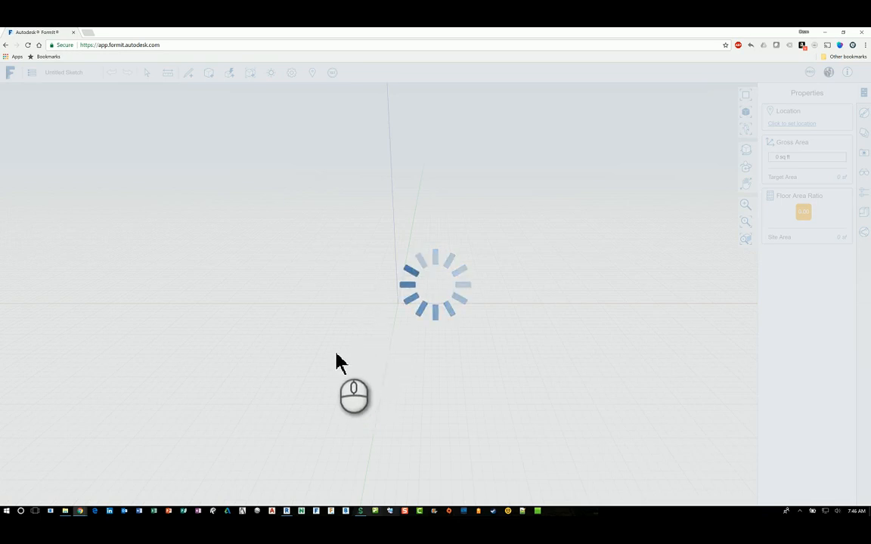
pyautogui.moveTo(336, 357)
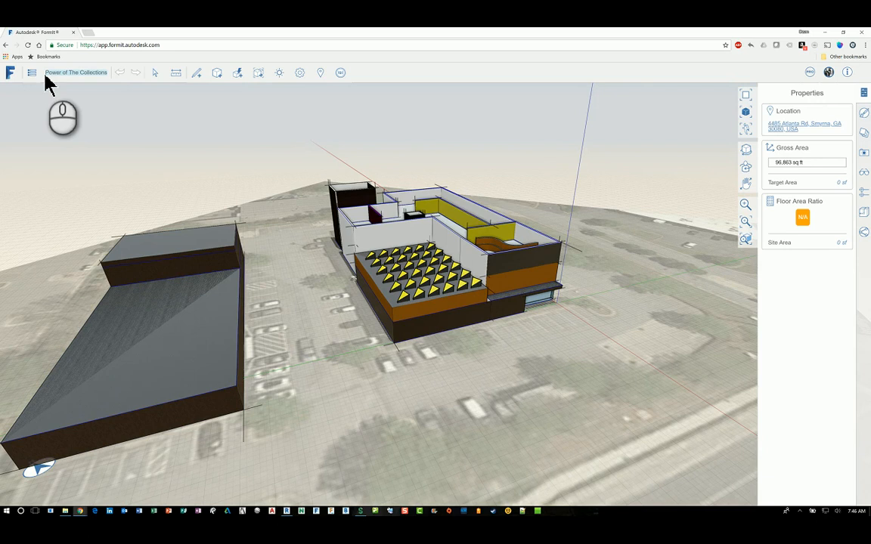
pyautogui.moveTo(91, 86)
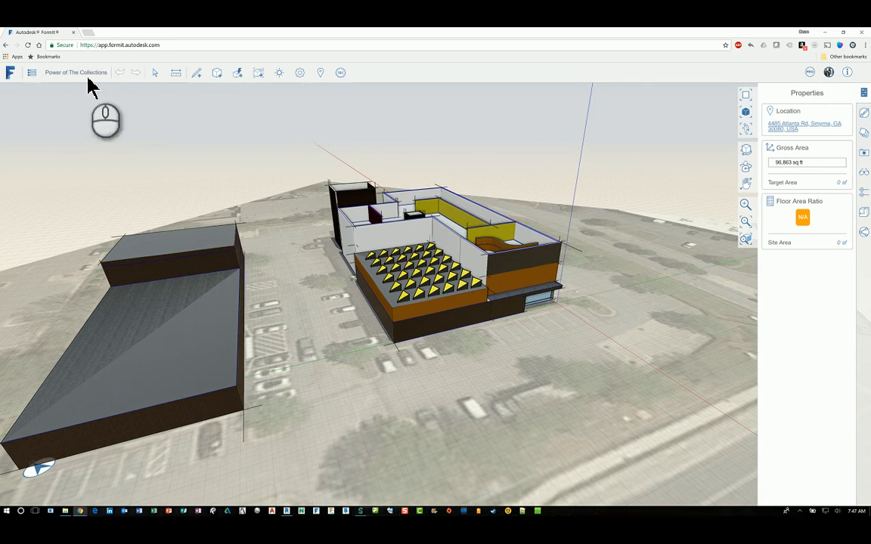
pyautogui.moveTo(124, 82)
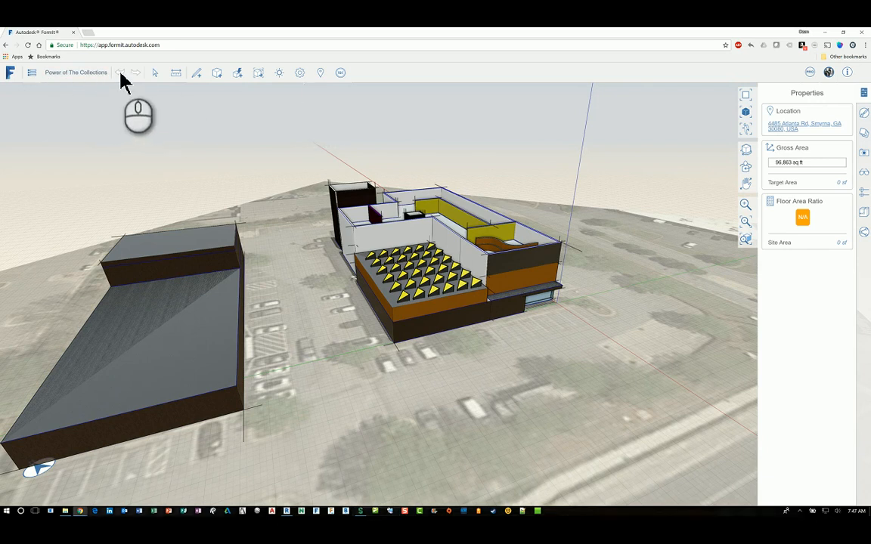
pyautogui.moveTo(166, 91)
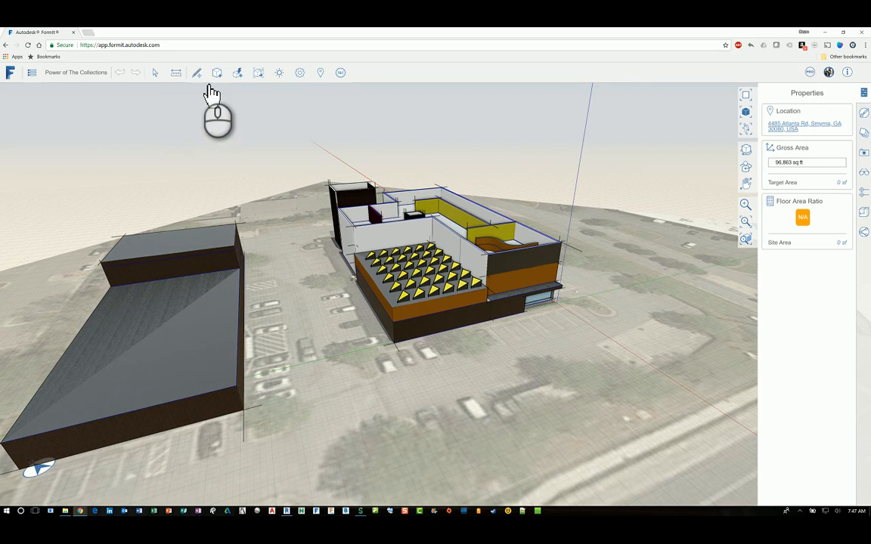
# Browse the line, arc and shape sketching tools, then show the 3D primitive shapes flyout
pyautogui.click(200, 73)
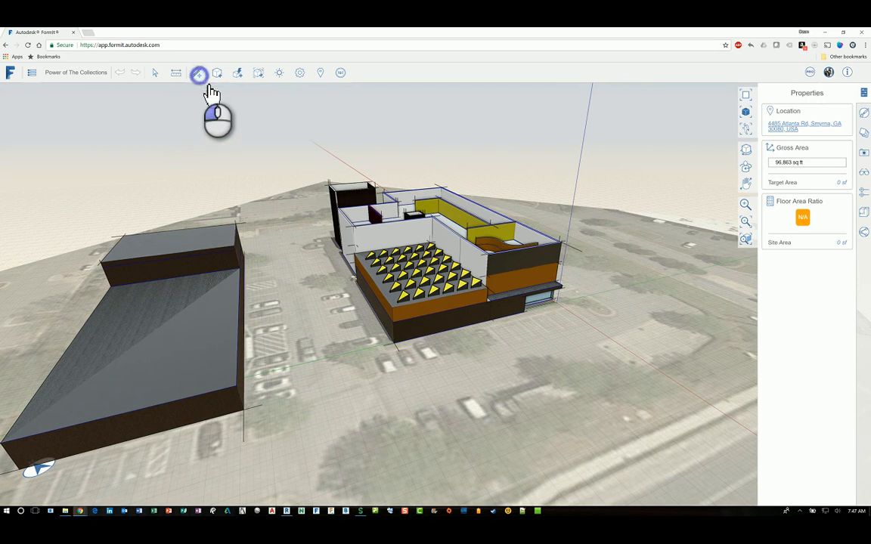
pyautogui.click(198, 72)
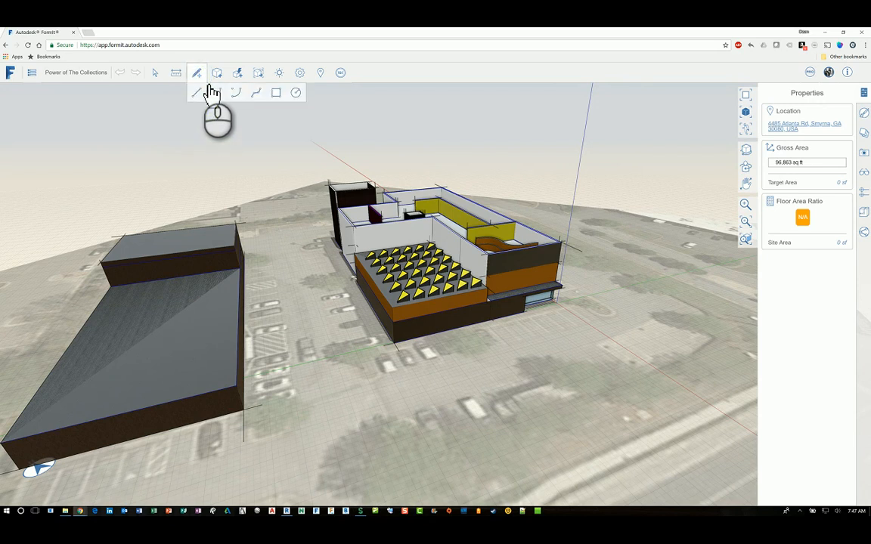
pyautogui.moveTo(218, 92)
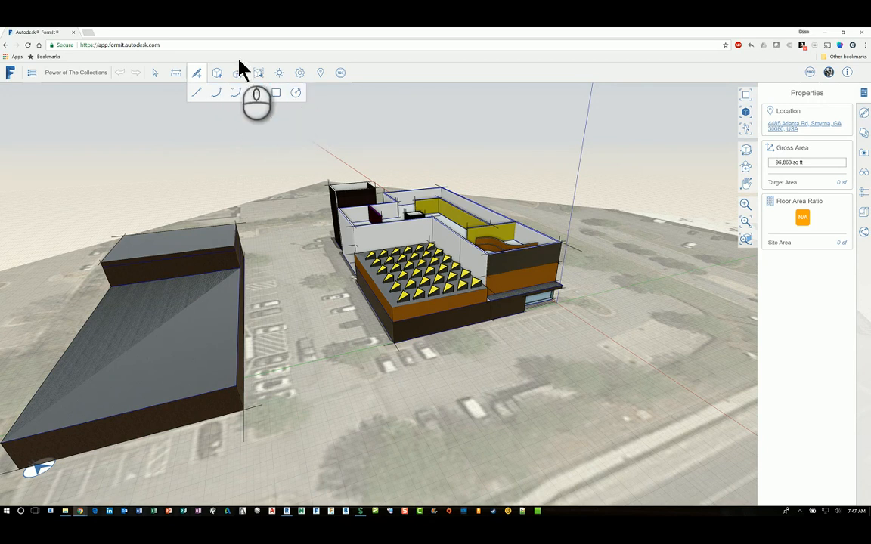
pyautogui.click(218, 73)
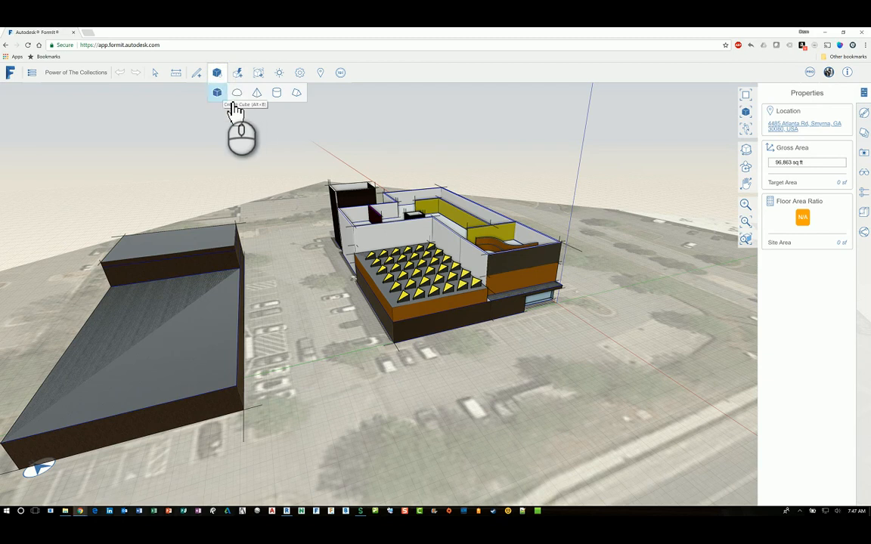
pyautogui.moveTo(236, 92)
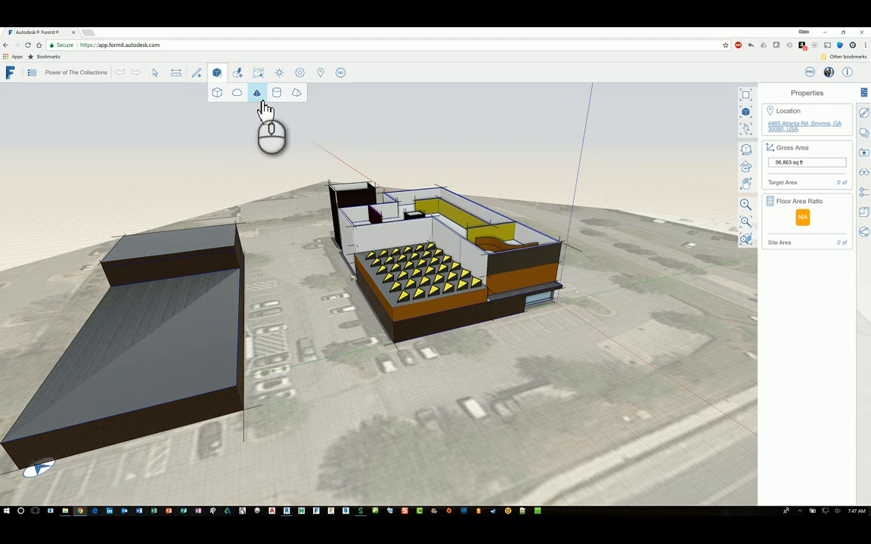
pyautogui.moveTo(276, 93)
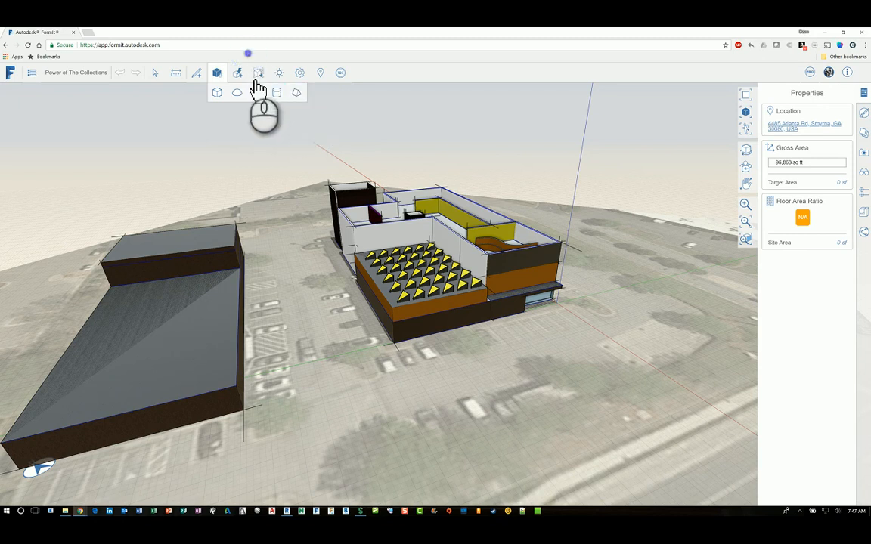
pyautogui.moveTo(257, 97)
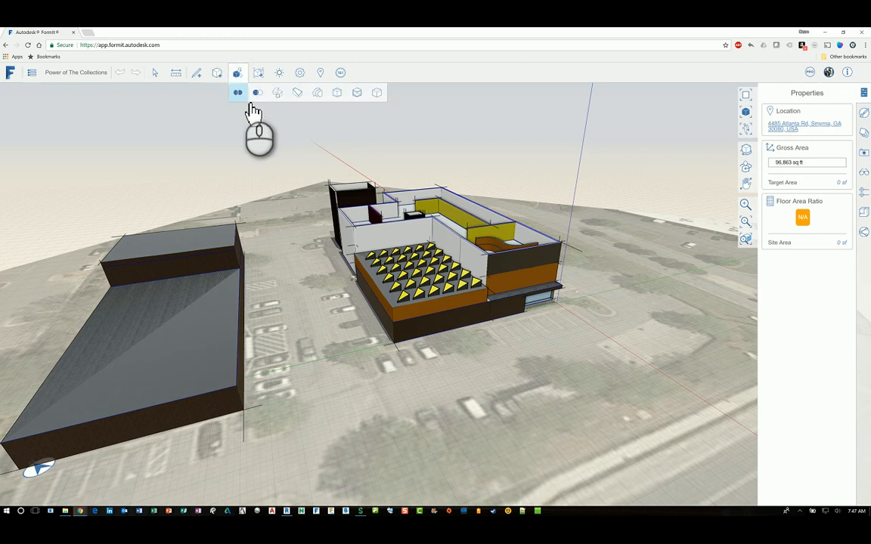
pyautogui.moveTo(238, 93)
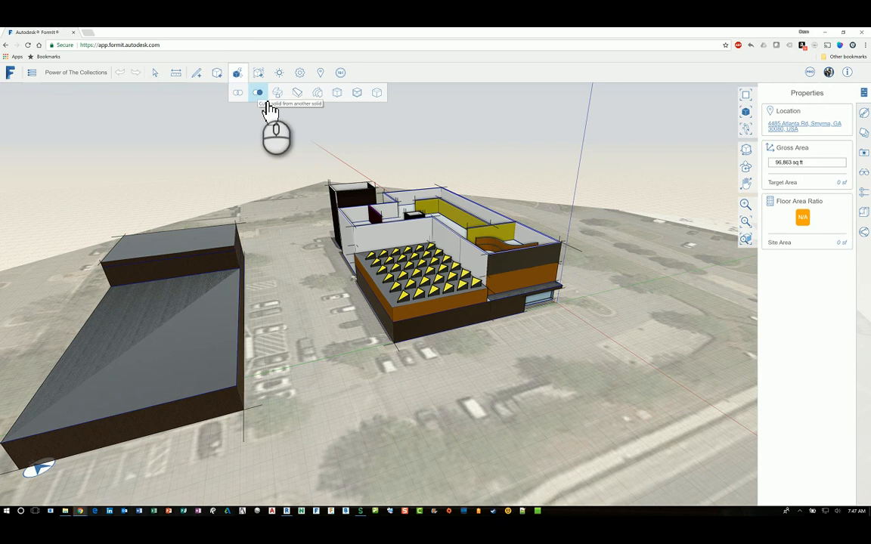
pyautogui.moveTo(278, 92)
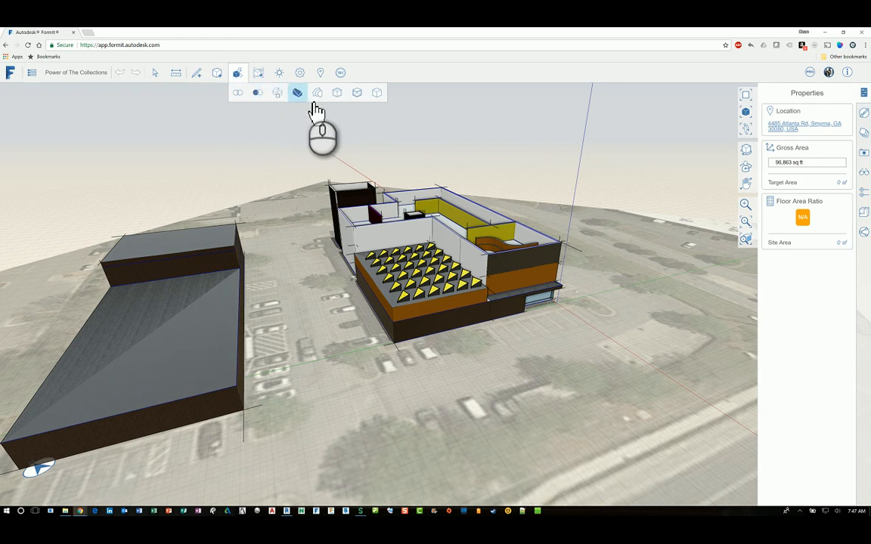
pyautogui.moveTo(317, 92)
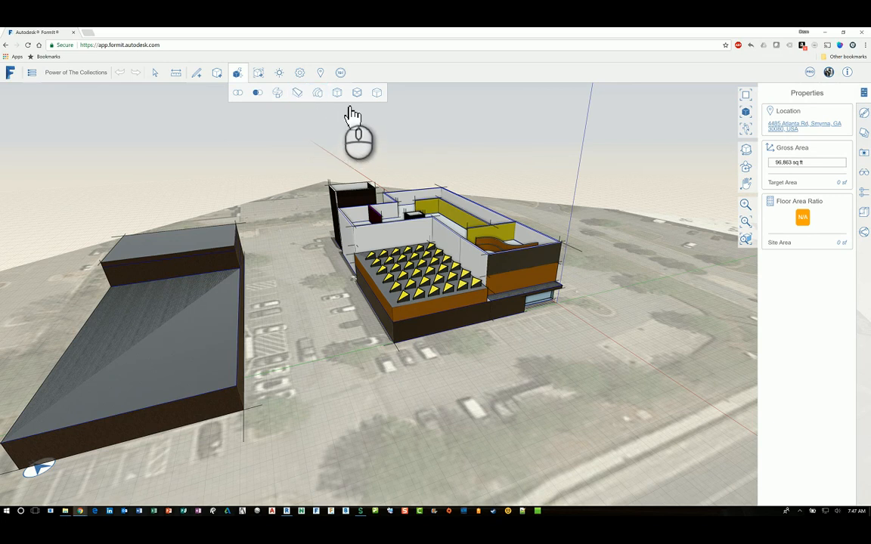
pyautogui.moveTo(357, 92)
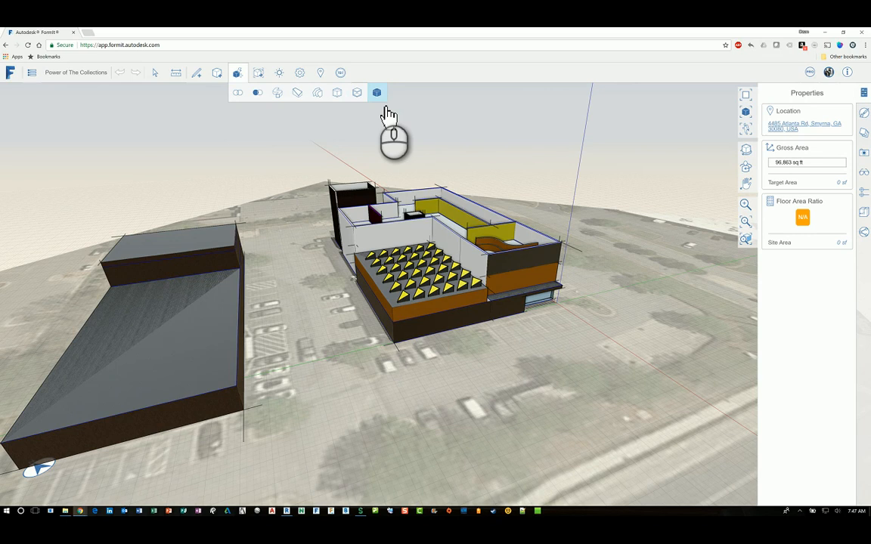
pyautogui.moveTo(387, 112)
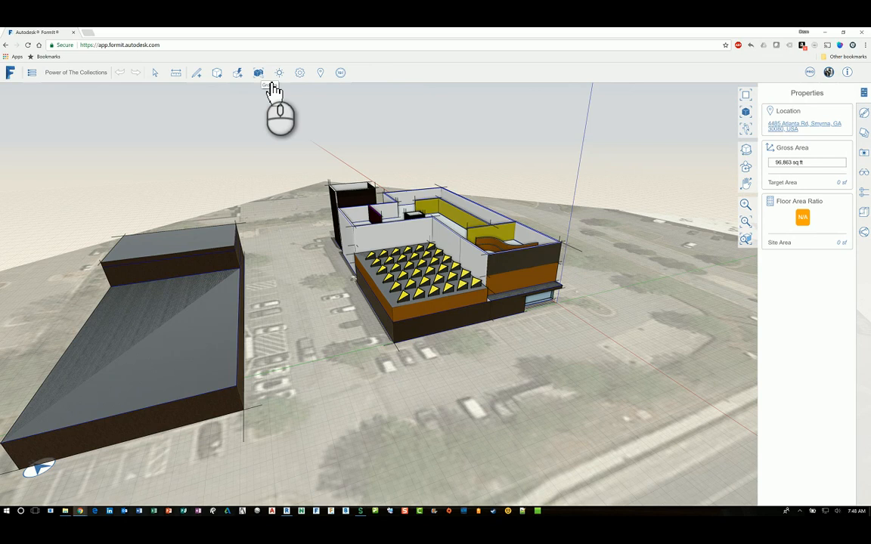
pyautogui.click(257, 73)
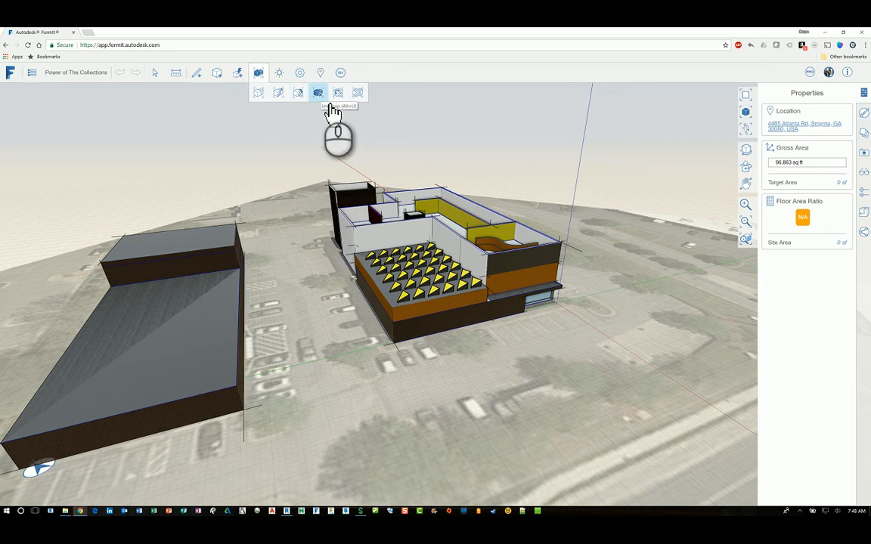
pyautogui.moveTo(355, 113)
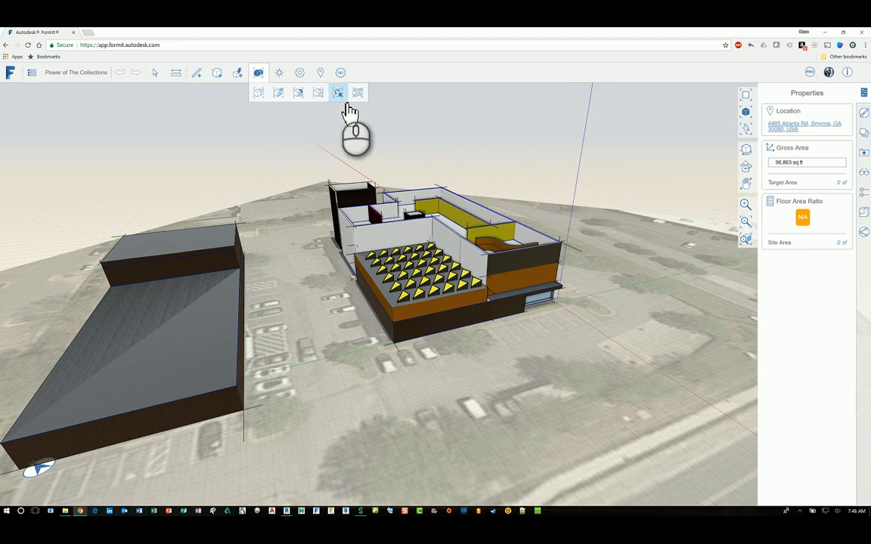
pyautogui.moveTo(339, 93)
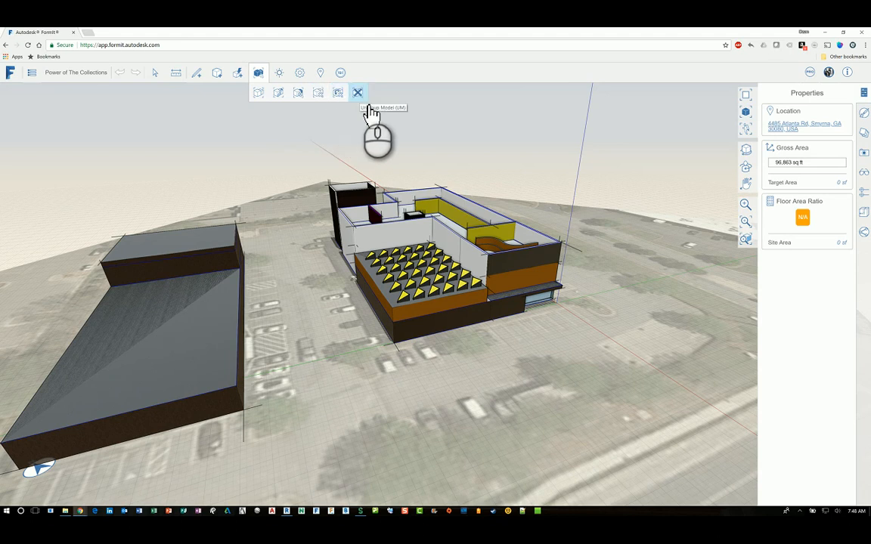
pyautogui.click(356, 92)
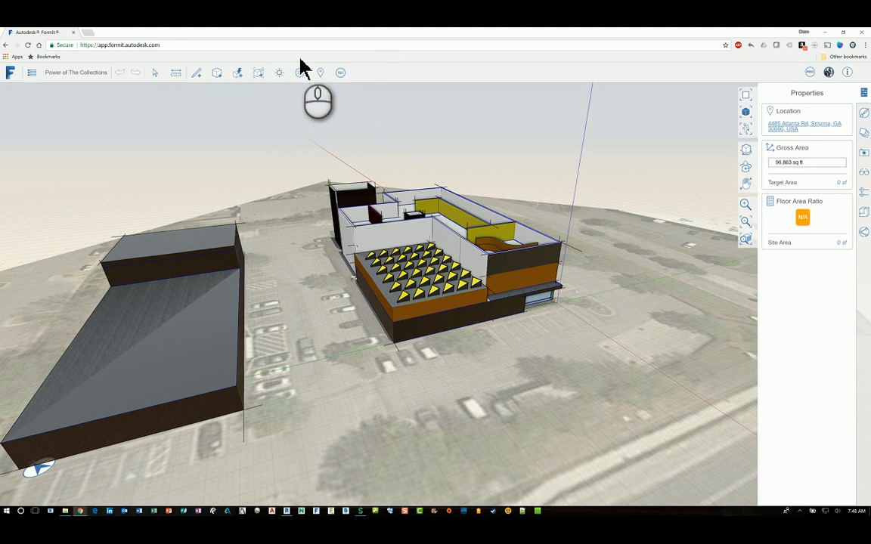
pyautogui.moveTo(278, 72)
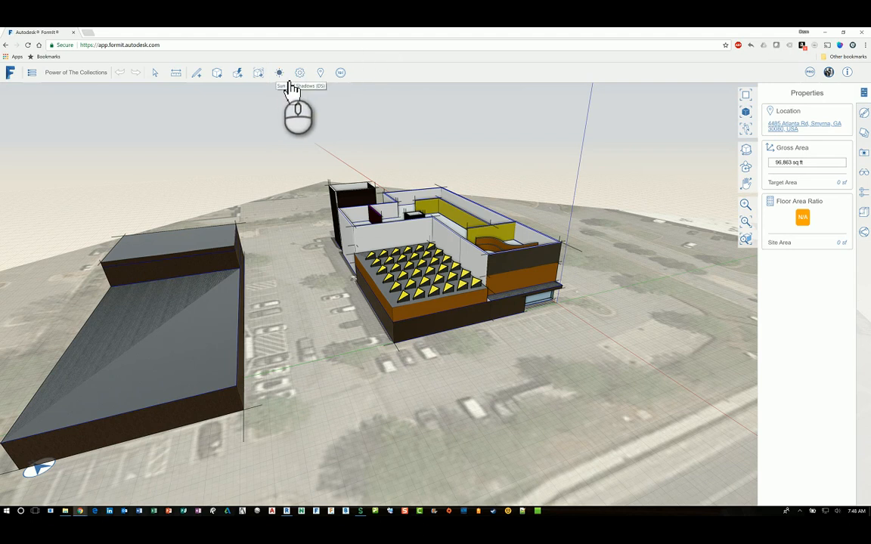
# In the shadow settings, try dates around August 24 and July 1 and settle the time of day near 2:47 PM
pyautogui.click(279, 73)
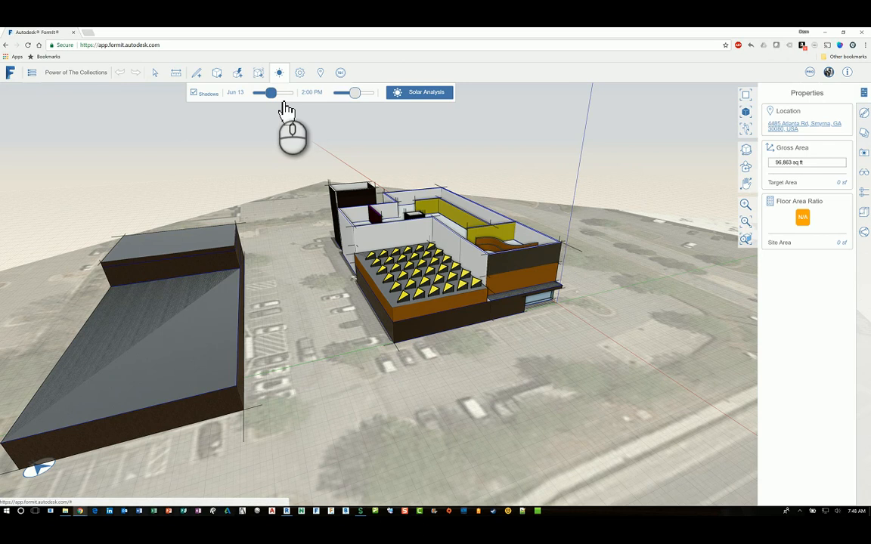
pyautogui.moveTo(266, 92); pyautogui.dragTo(279, 93)
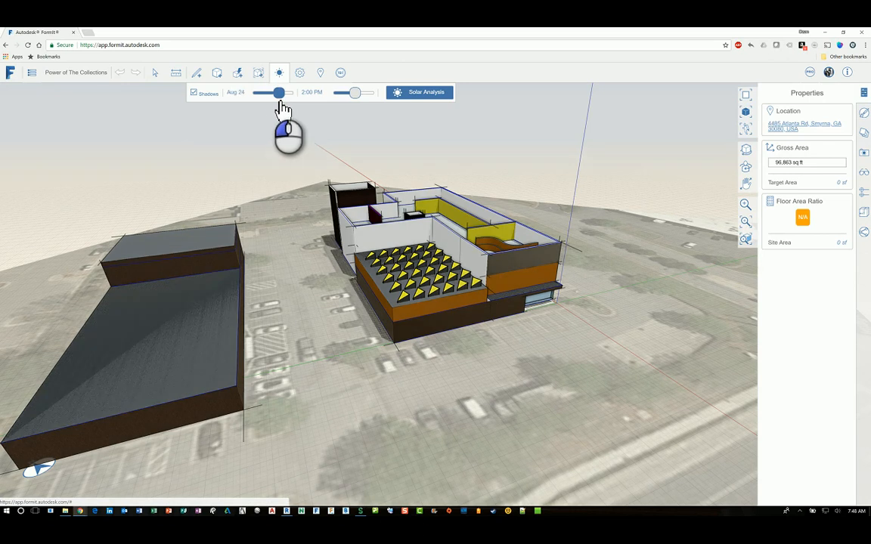
pyautogui.moveTo(280, 92); pyautogui.dragTo(263, 92)
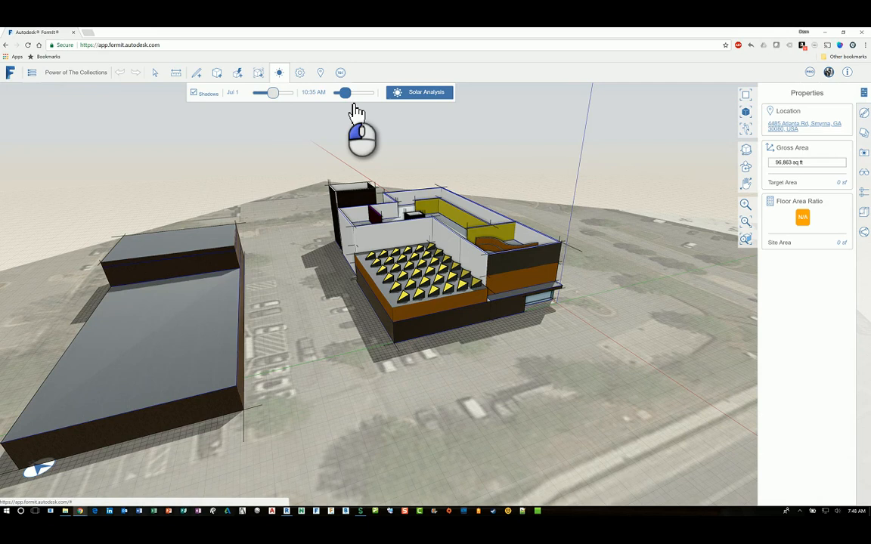
pyautogui.moveTo(345, 92); pyautogui.dragTo(366, 92)
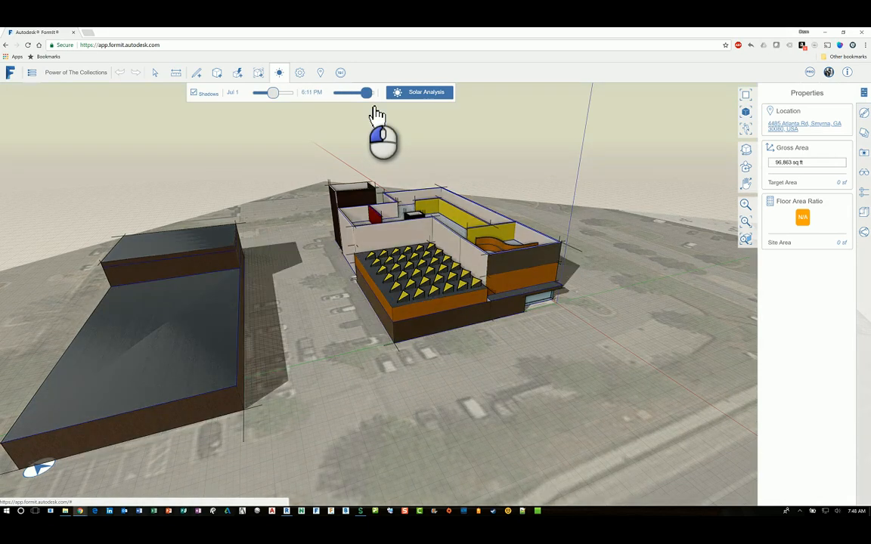
pyautogui.moveTo(366, 92); pyautogui.dragTo(356, 92)
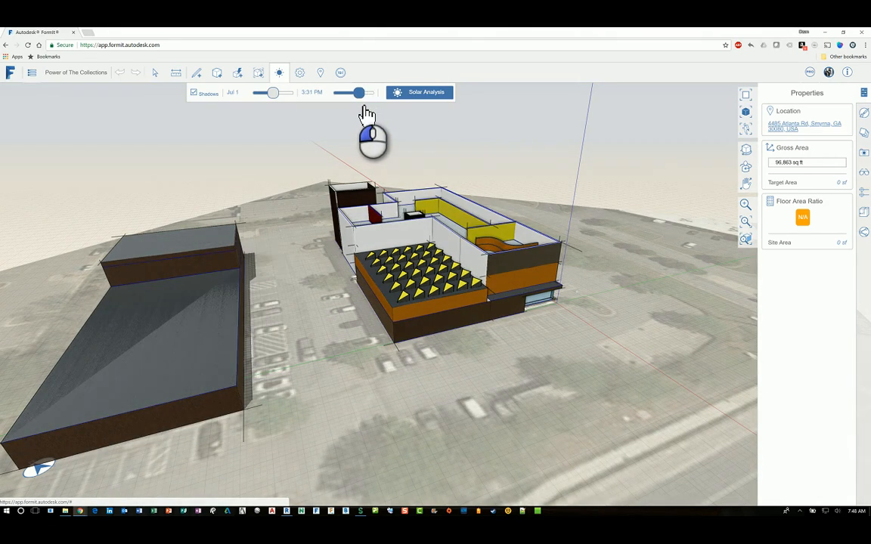
pyautogui.moveTo(358, 92); pyautogui.dragTo(353, 92)
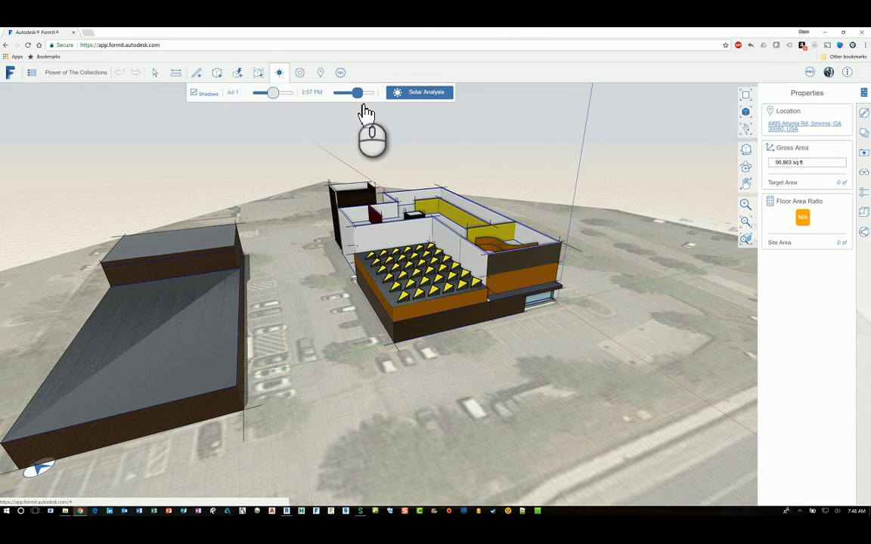
pyautogui.moveTo(432, 106)
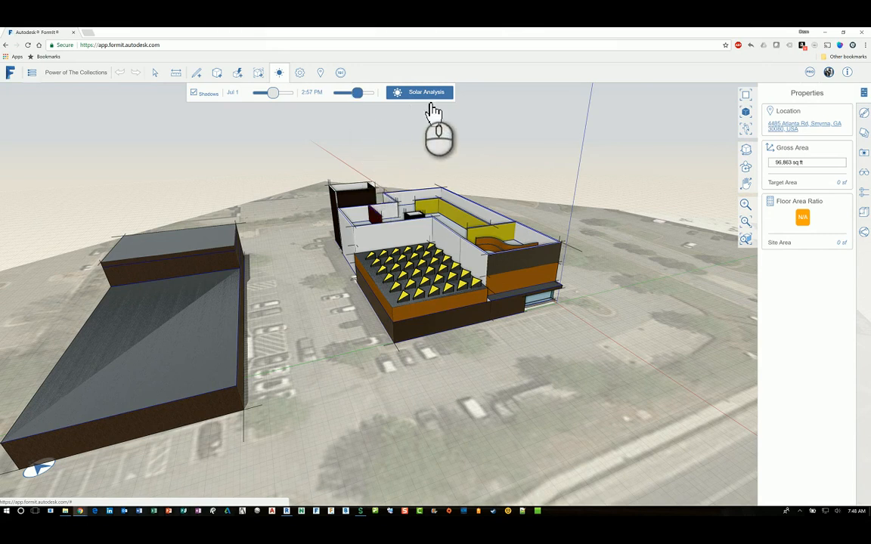
# Run Solar Analysis, keep Month Peak from the Month Peak/Year Cumulative methods, and exit back to the model
pyautogui.click(420, 92)
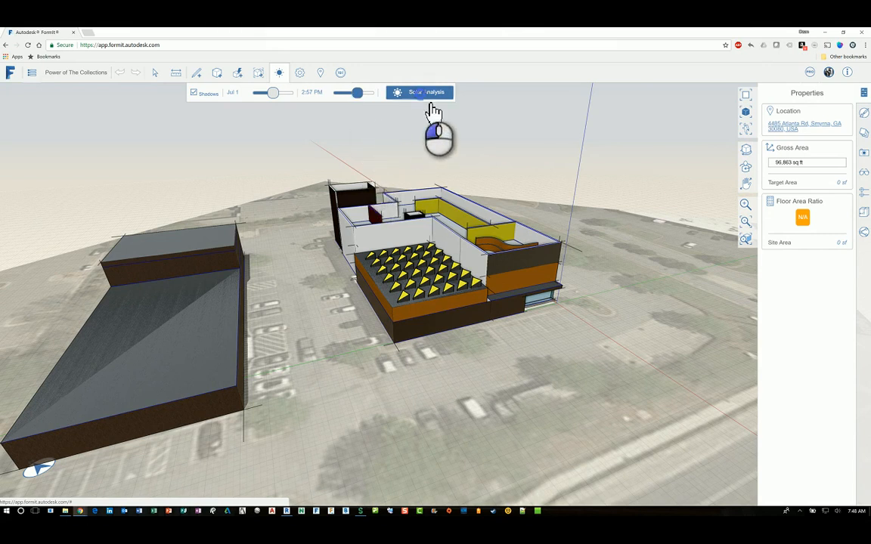
pyautogui.click(421, 93)
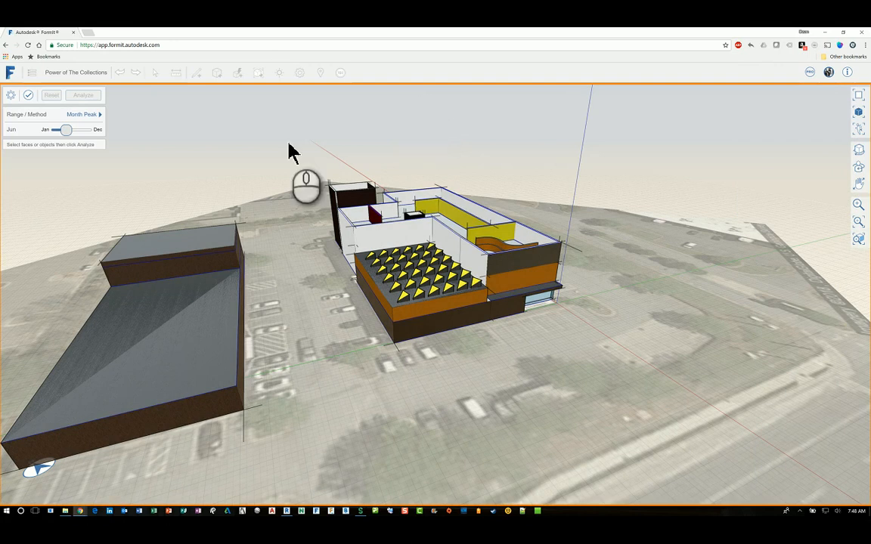
pyautogui.moveTo(99, 145)
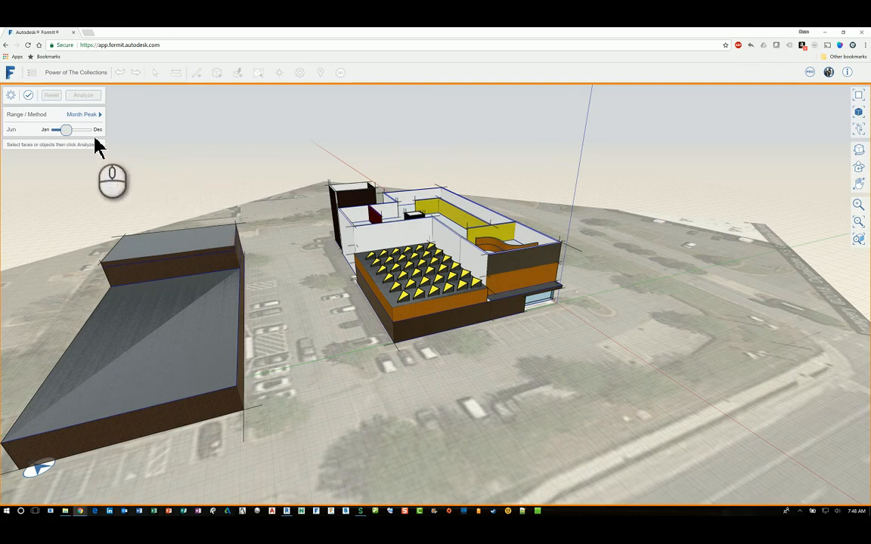
pyautogui.click(84, 115)
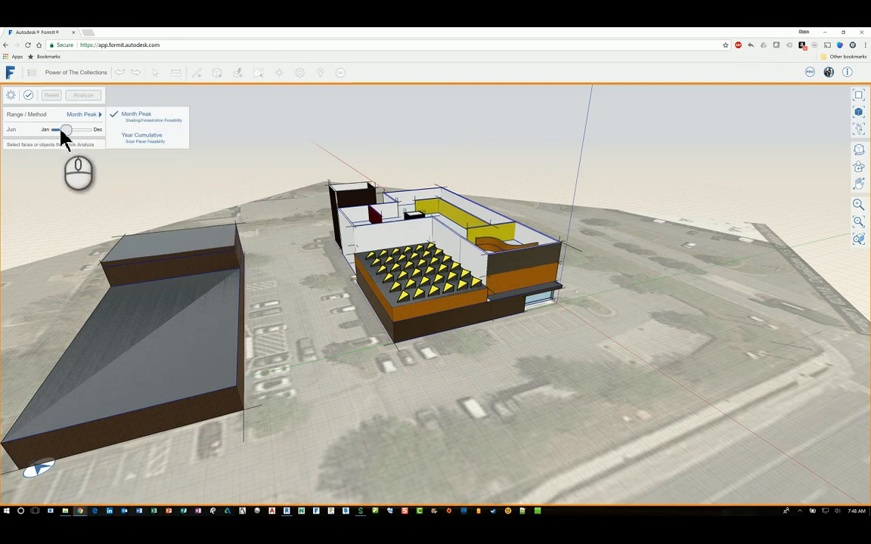
pyautogui.click(84, 115)
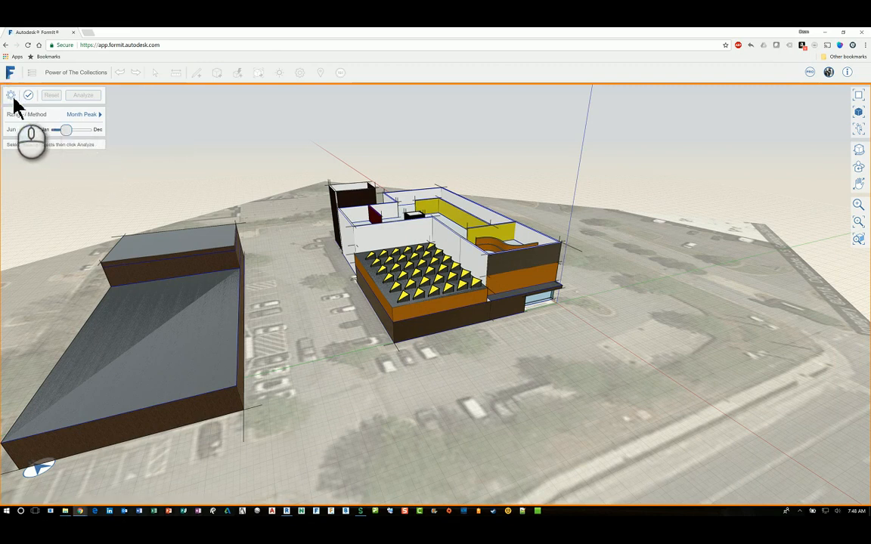
pyautogui.click(29, 96)
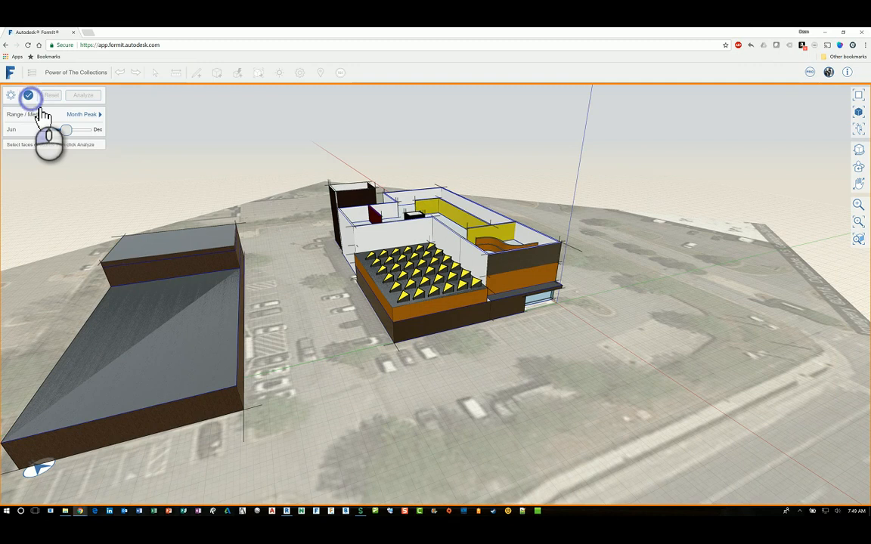
pyautogui.click(29, 96)
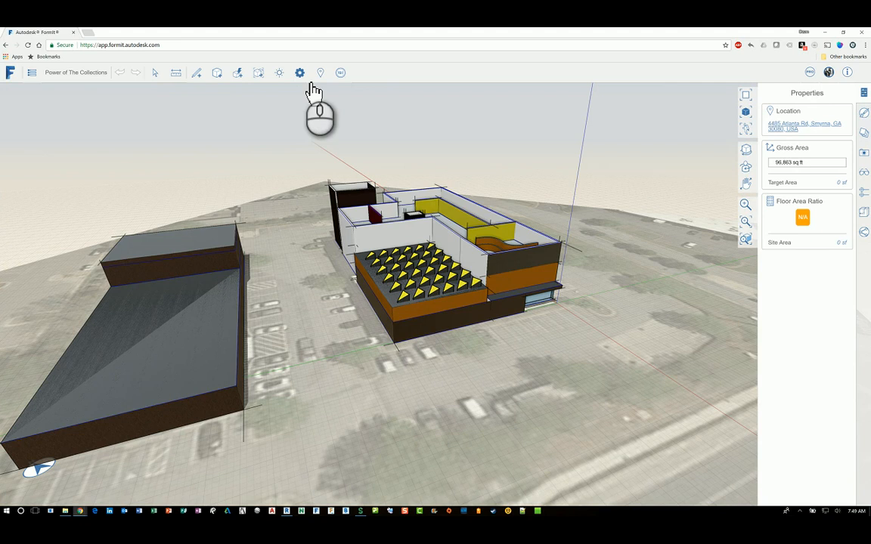
pyautogui.click(299, 72)
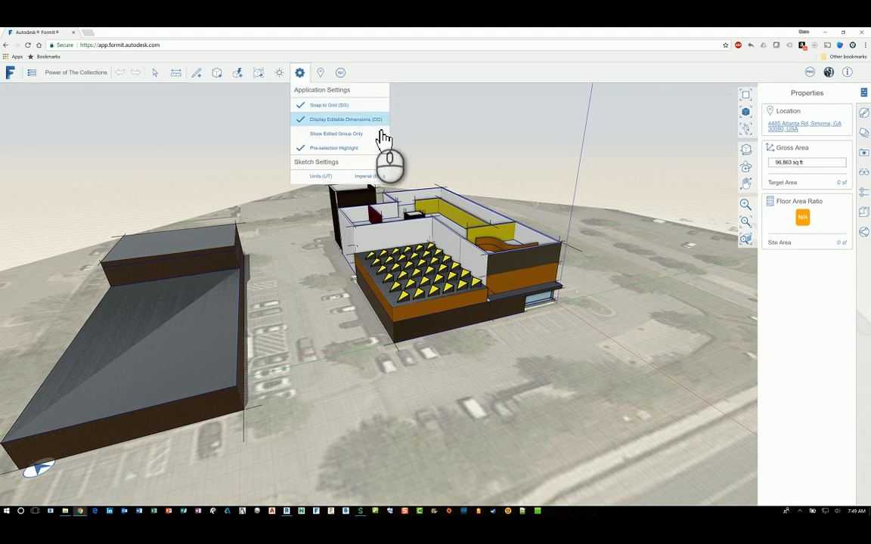
pyautogui.moveTo(386, 90)
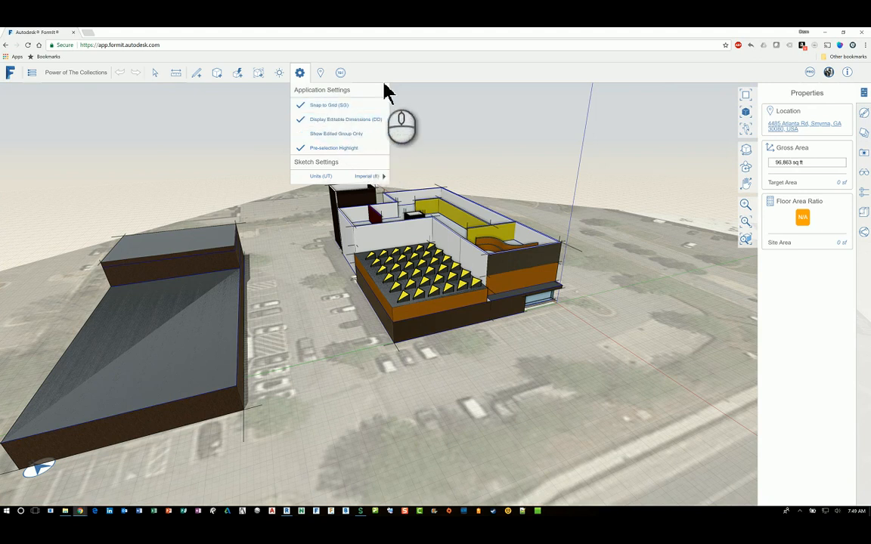
pyautogui.click(299, 73)
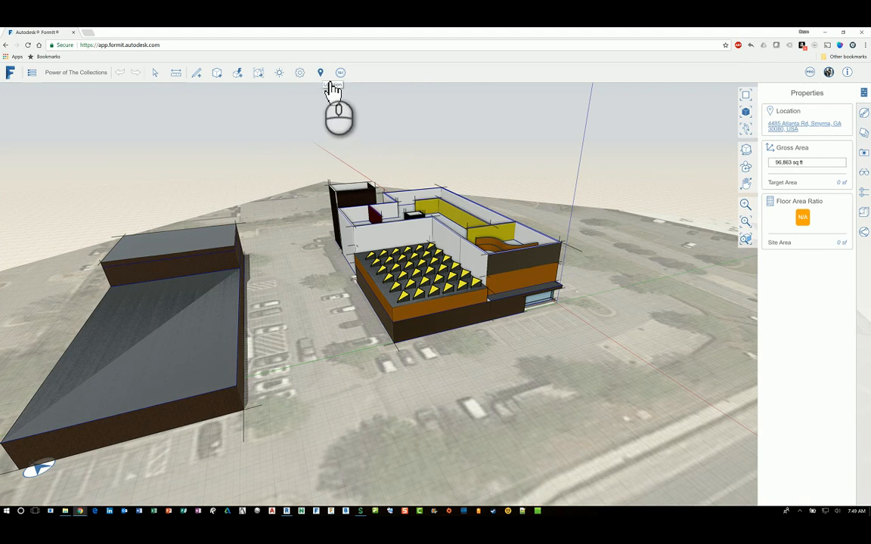
pyautogui.click(320, 72)
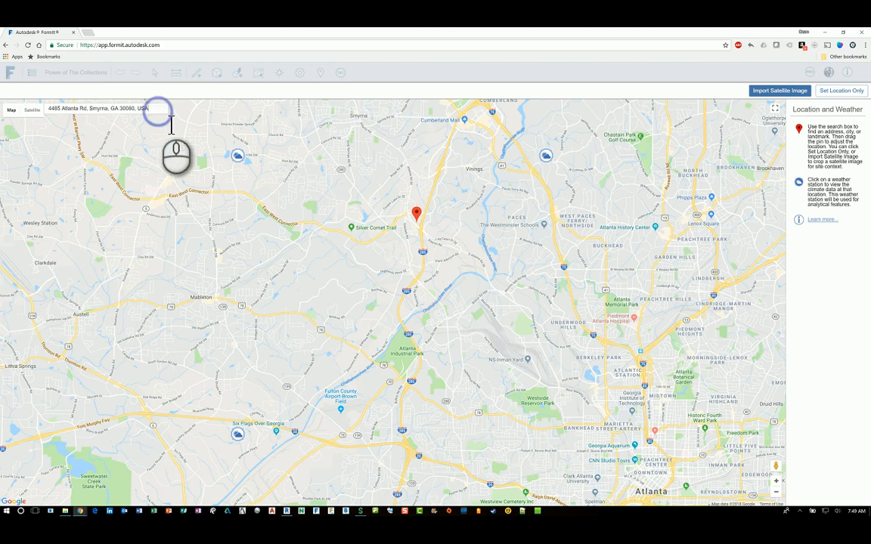
pyautogui.click(98, 109)
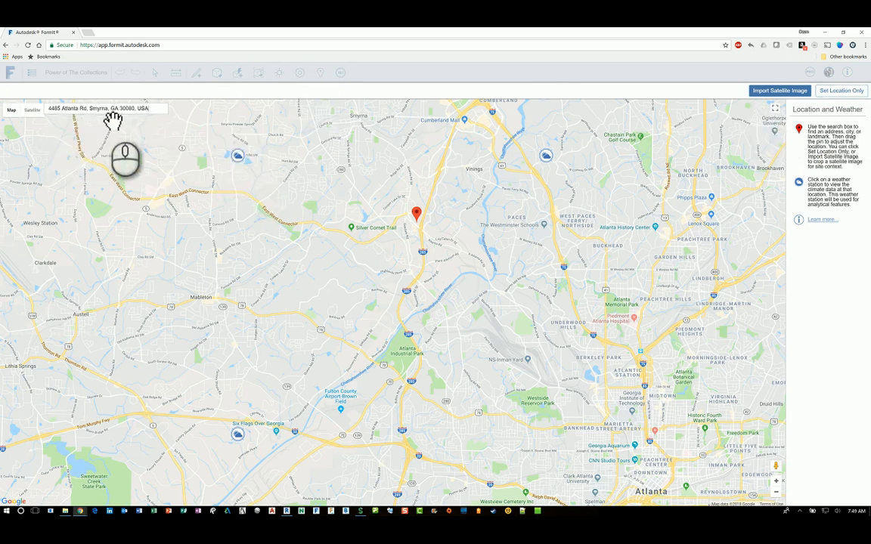
pyautogui.click(840, 90)
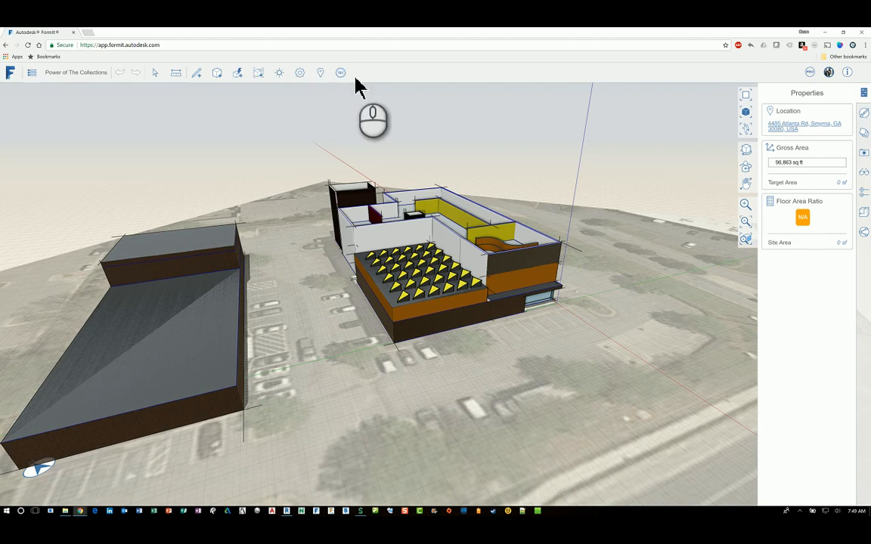
pyautogui.click(340, 72)
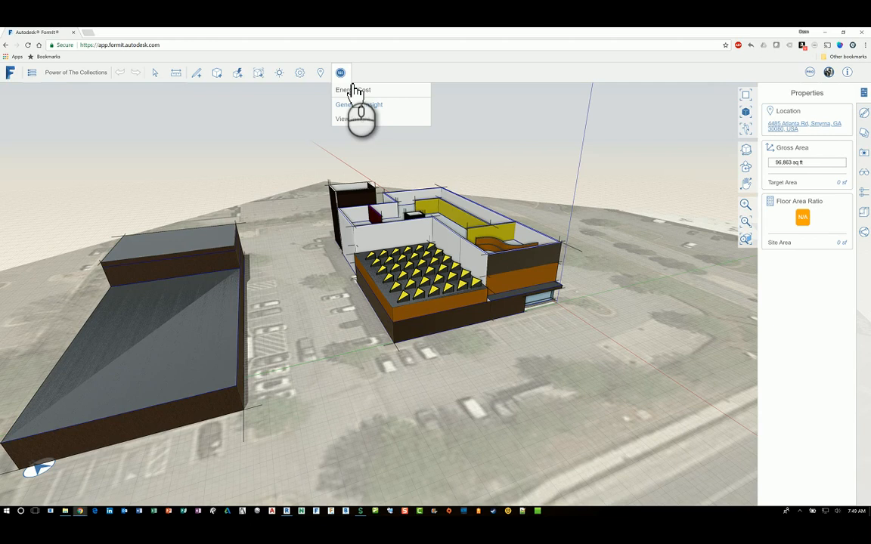
pyautogui.moveTo(416, 103)
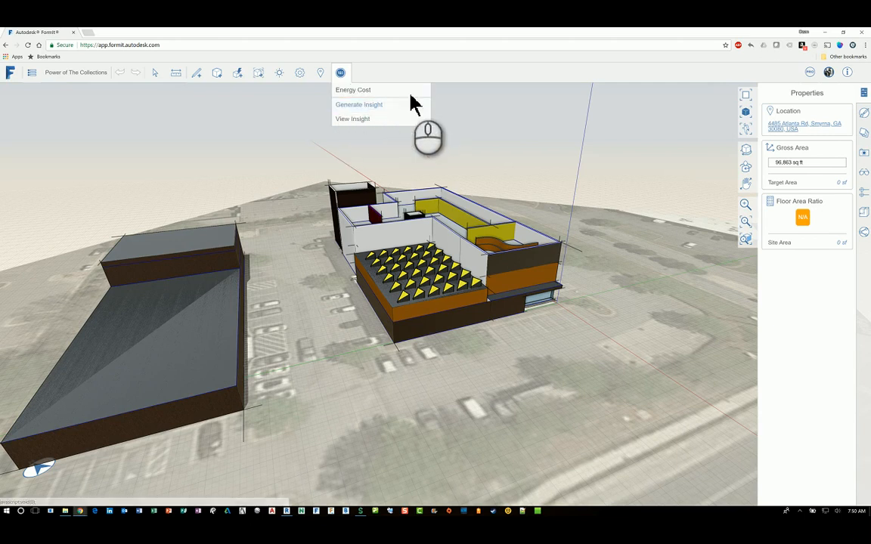
pyautogui.moveTo(387, 105)
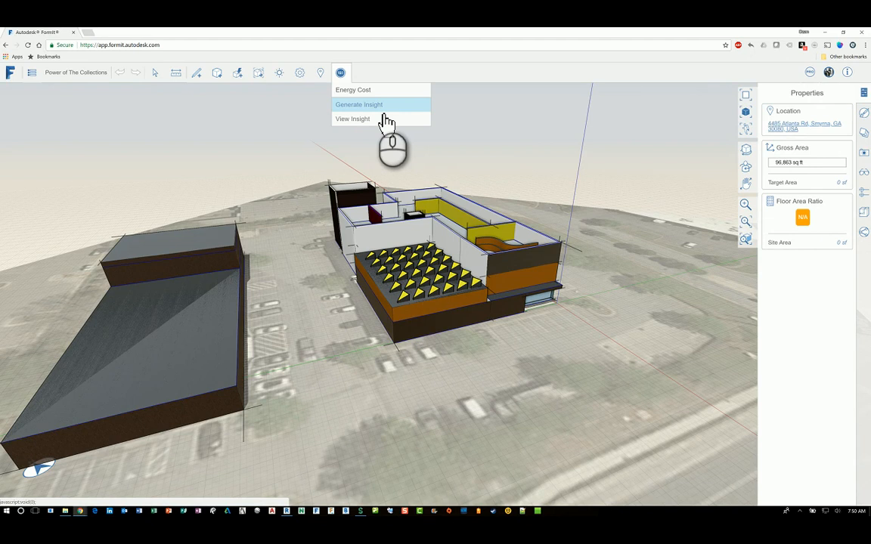
pyautogui.moveTo(386, 121)
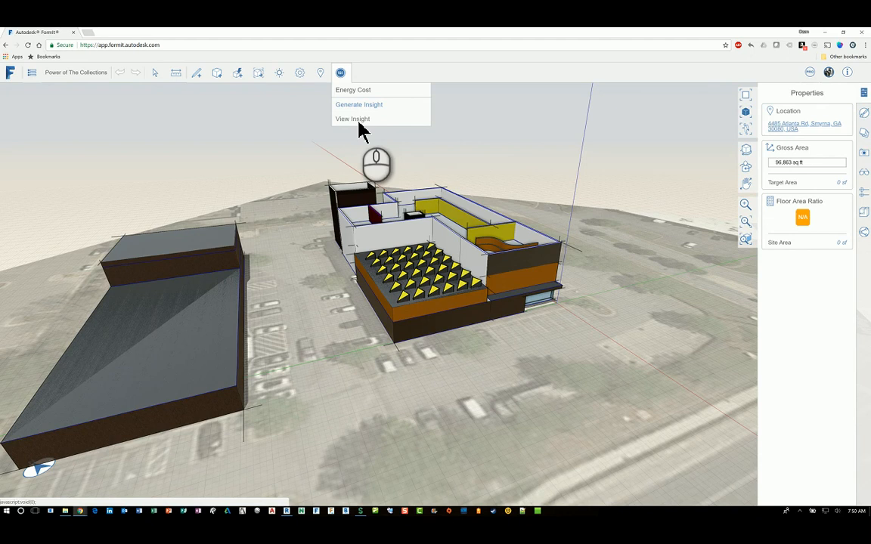
pyautogui.moveTo(366, 98)
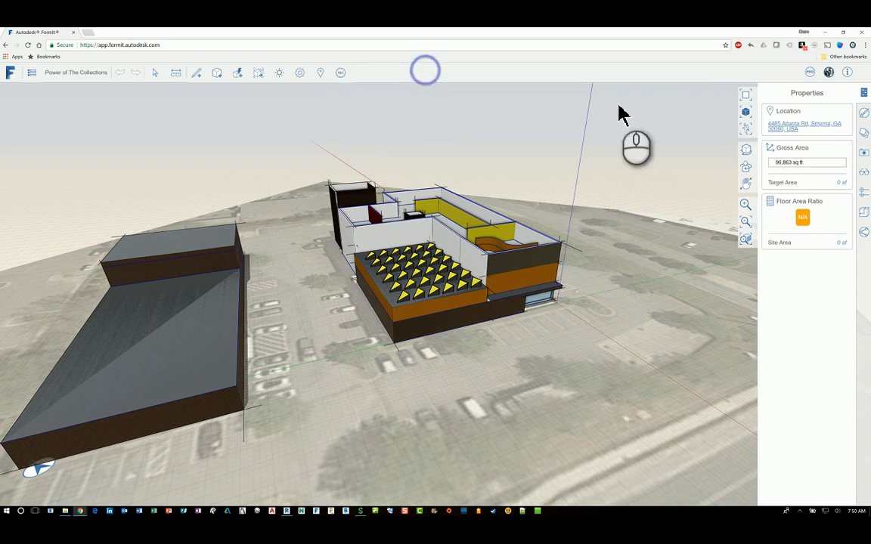
pyautogui.moveTo(809, 378)
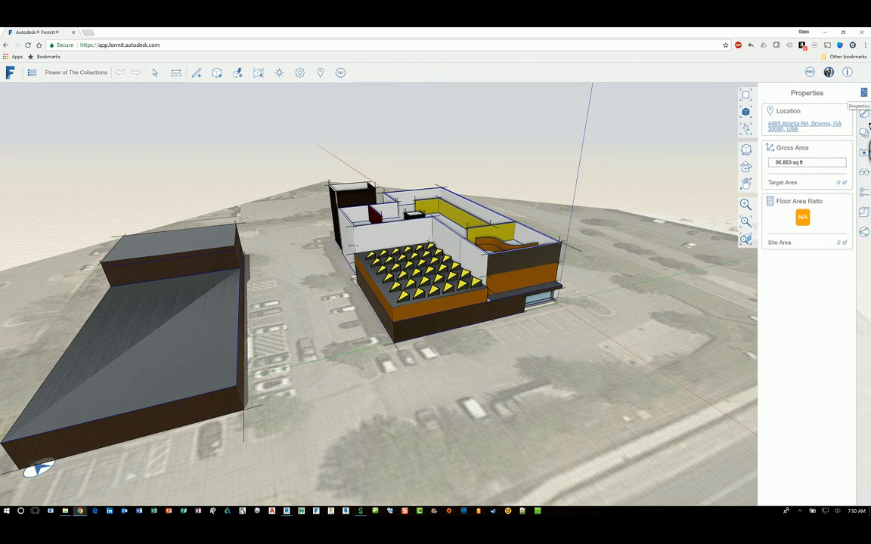
pyautogui.moveTo(864, 113)
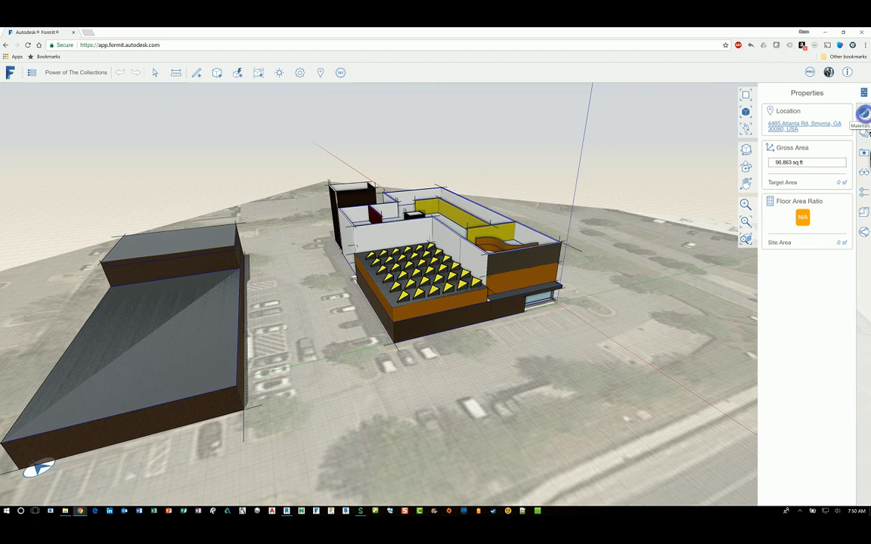
pyautogui.click(865, 114)
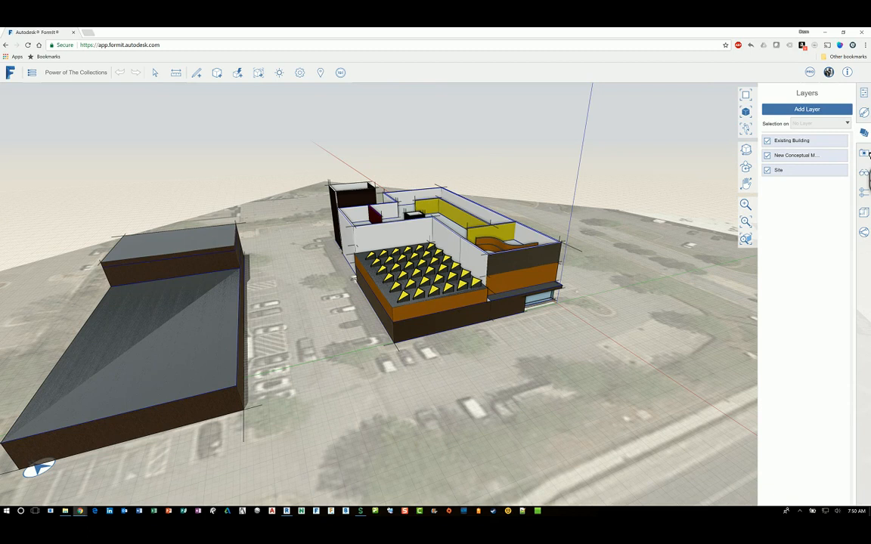
pyautogui.click(863, 152)
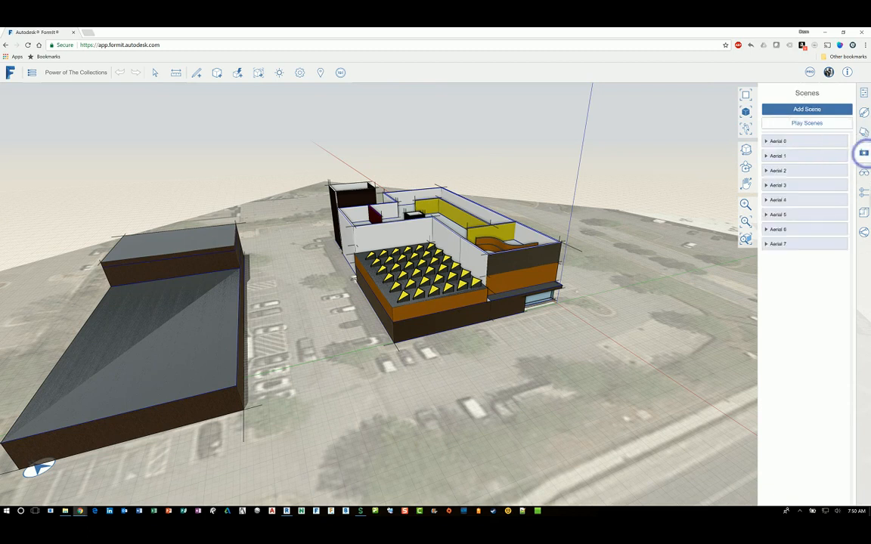
pyautogui.moveTo(865, 194)
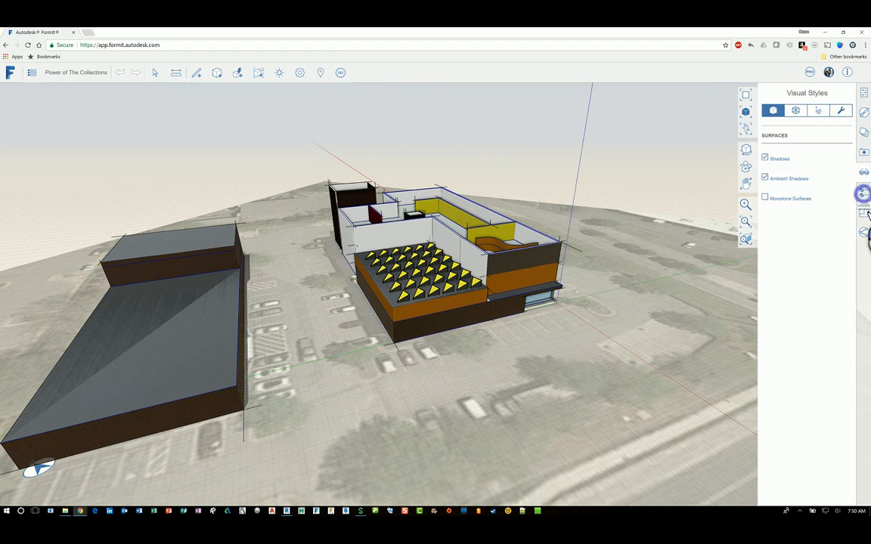
pyautogui.click(862, 193)
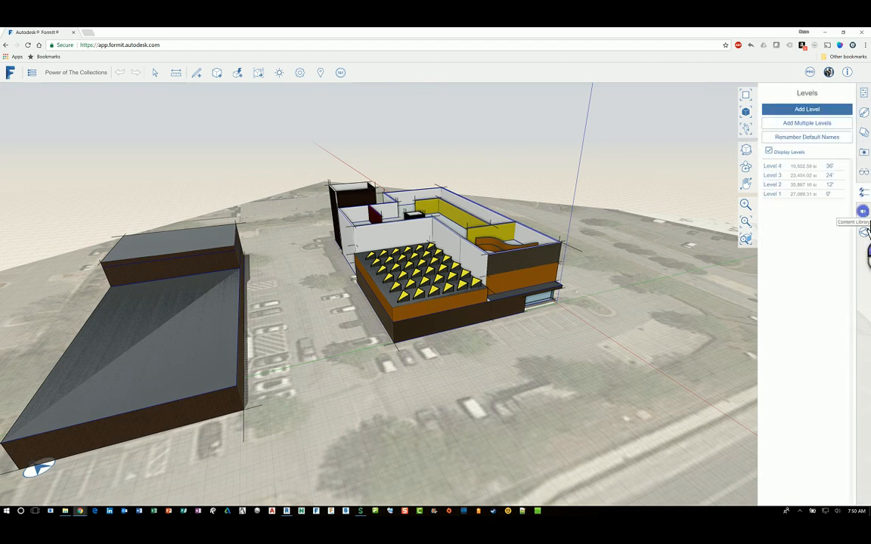
pyautogui.click(864, 233)
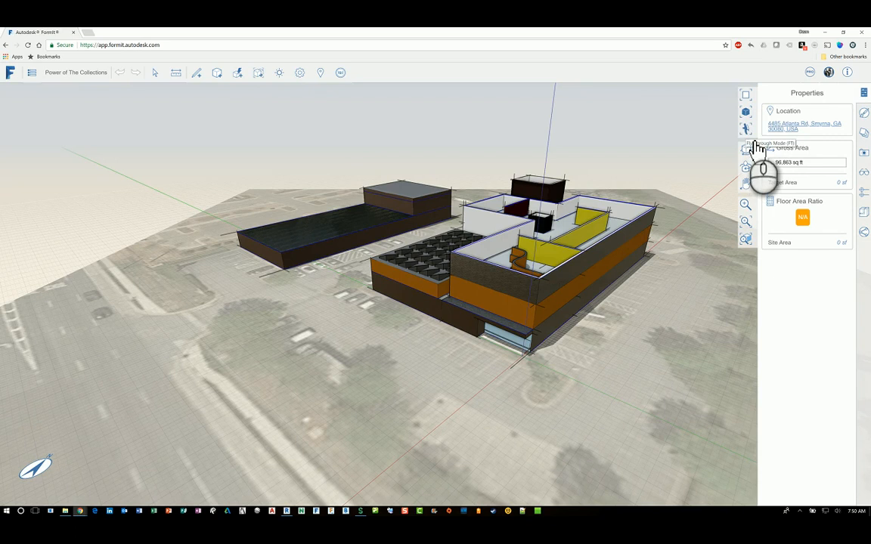
pyautogui.click(745, 149)
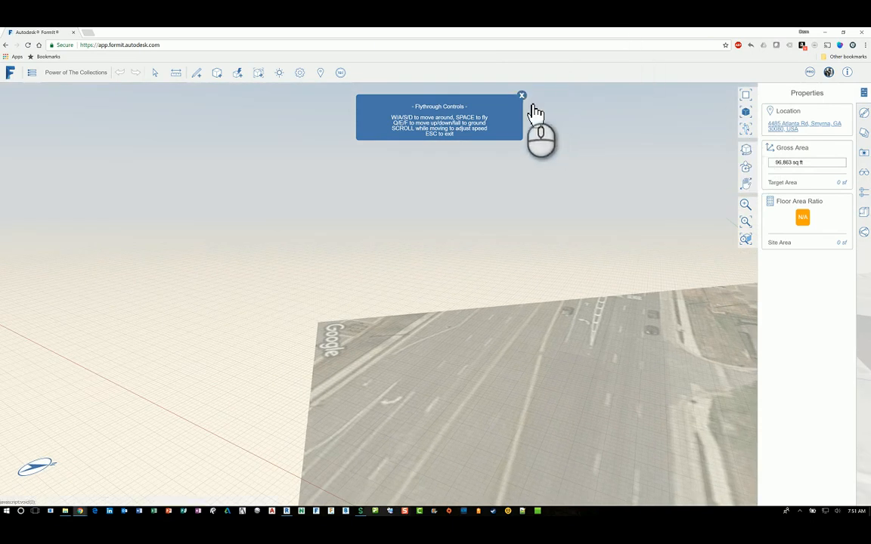
pyautogui.click(522, 95)
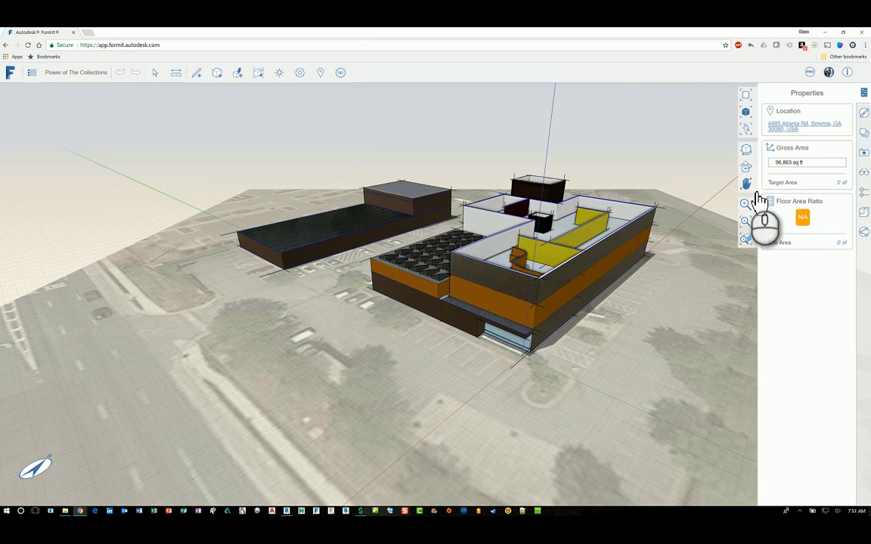
pyautogui.moveTo(738, 264)
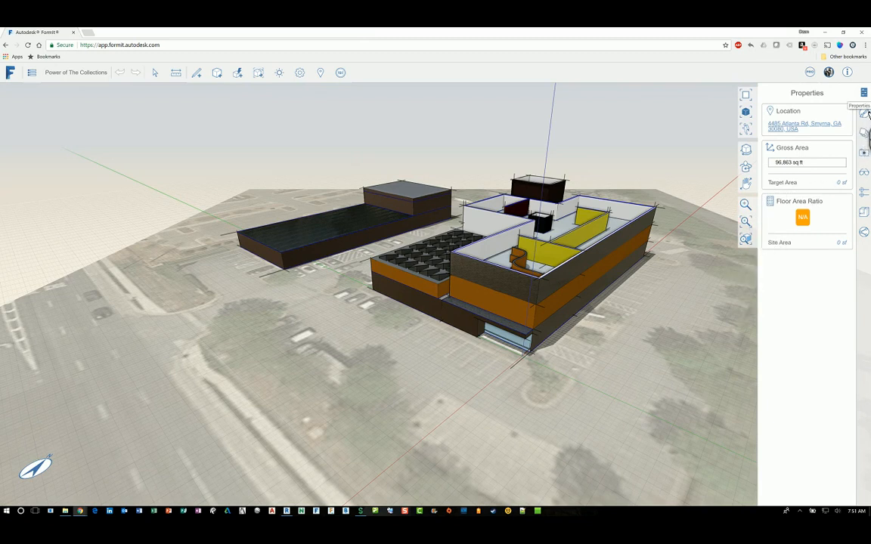
pyautogui.moveTo(635, 165)
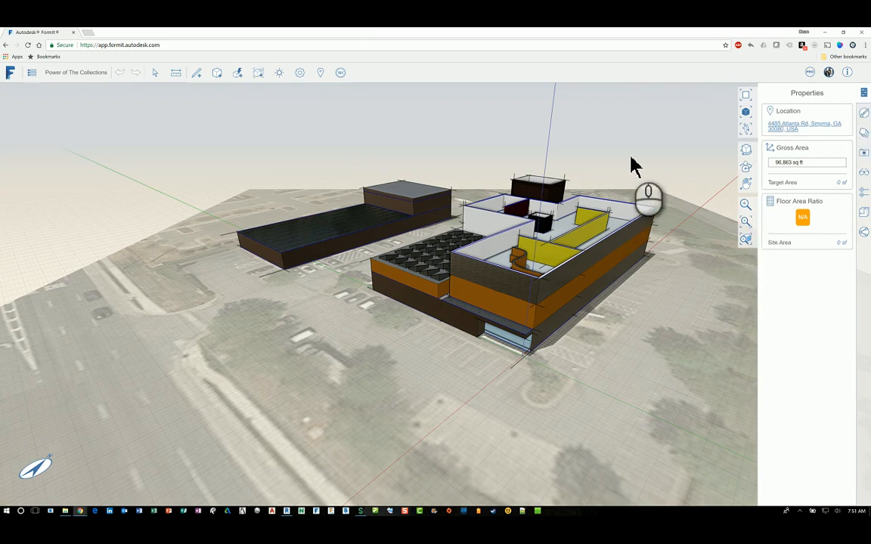
pyautogui.moveTo(684, 184)
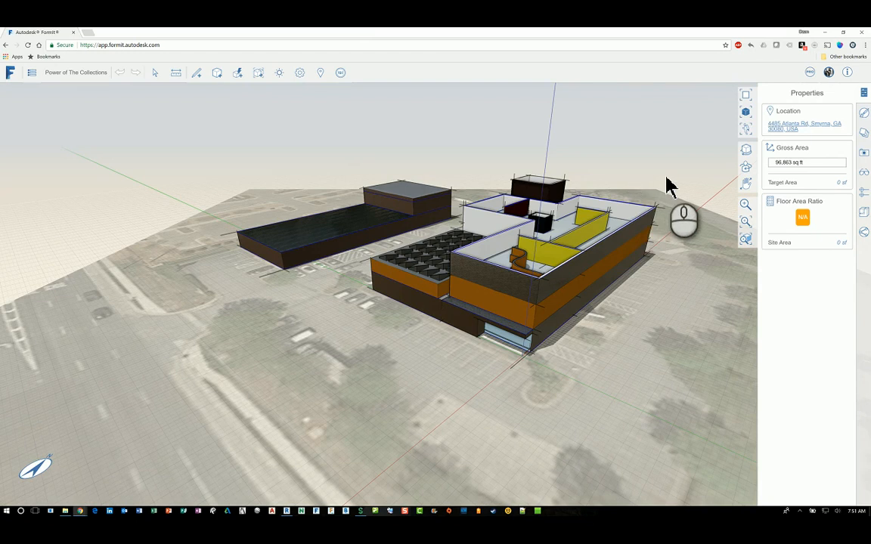
pyautogui.moveTo(674, 181)
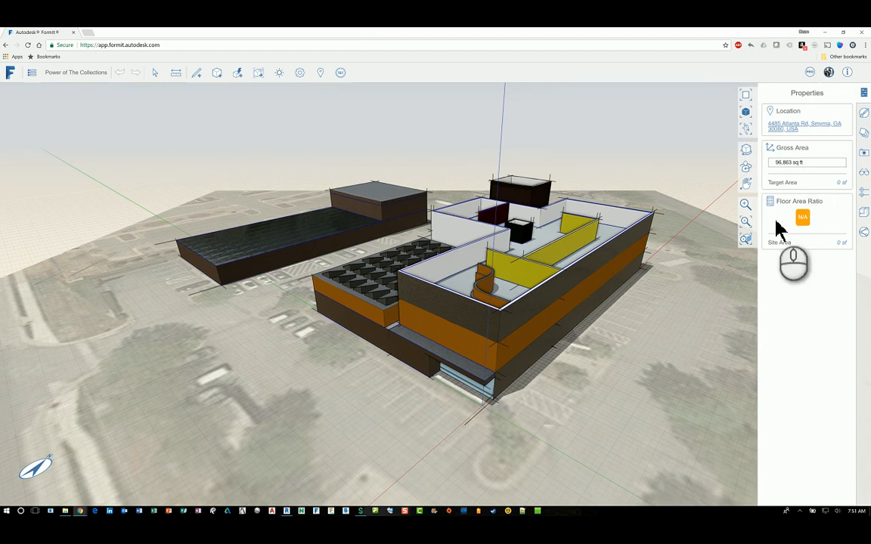
pyautogui.moveTo(825, 249)
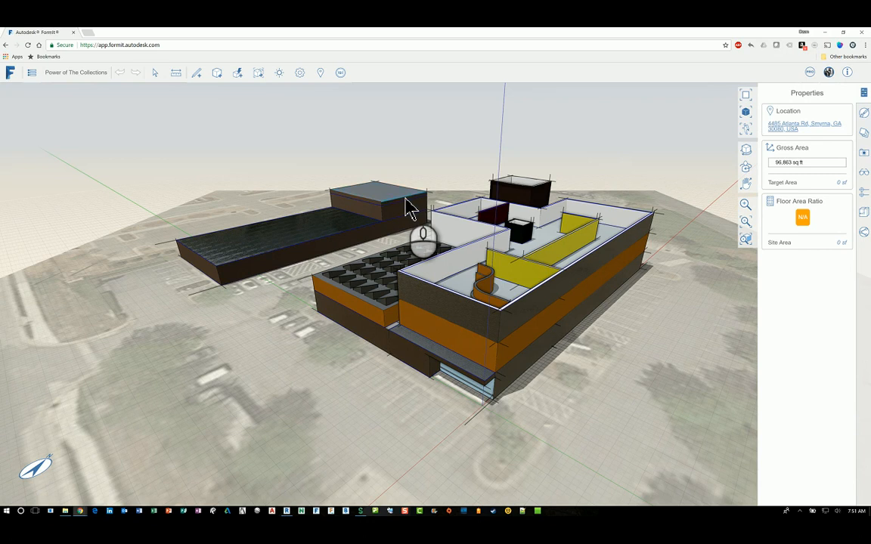
# Move on from the Properties palette to the Materials library of sample materials
pyautogui.click(408, 208)
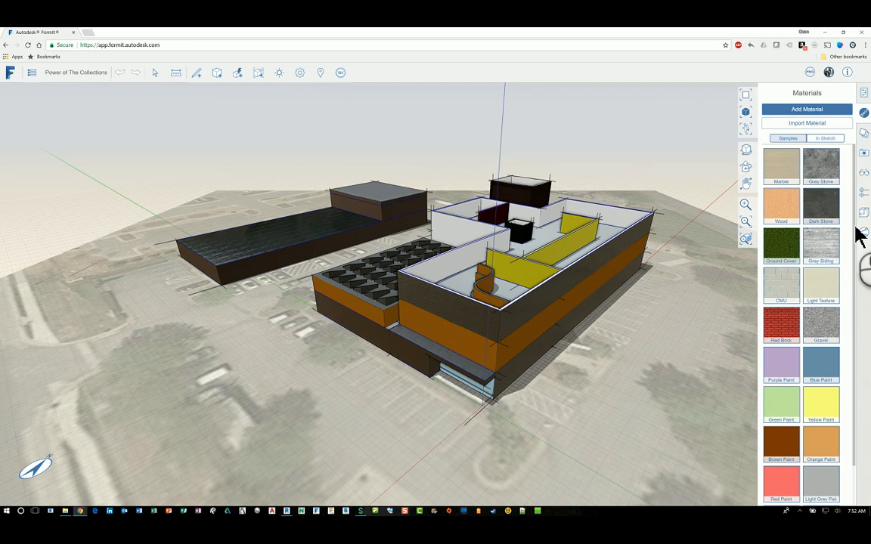
# Review the In Sketch materials, dismiss the material editor with OK, and cancel the Autodesk material library import
pyautogui.scroll(-3)
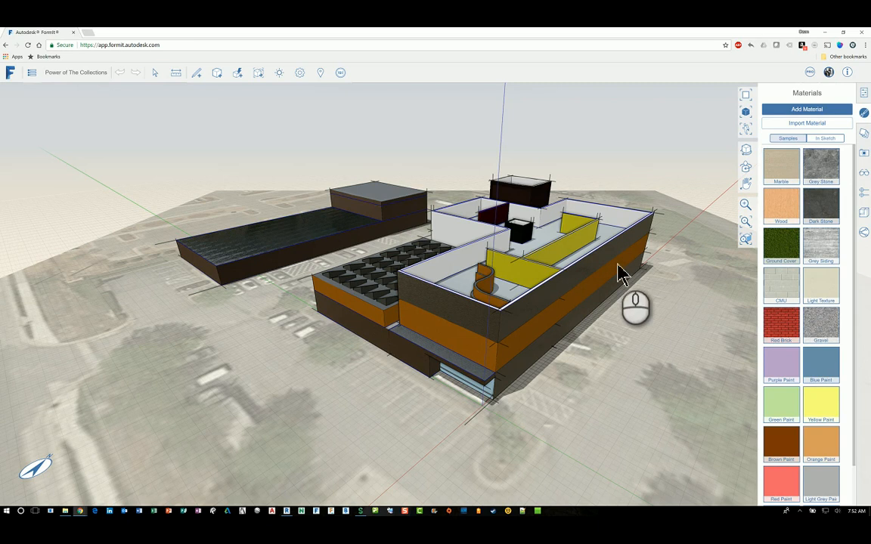
pyautogui.moveTo(677, 218)
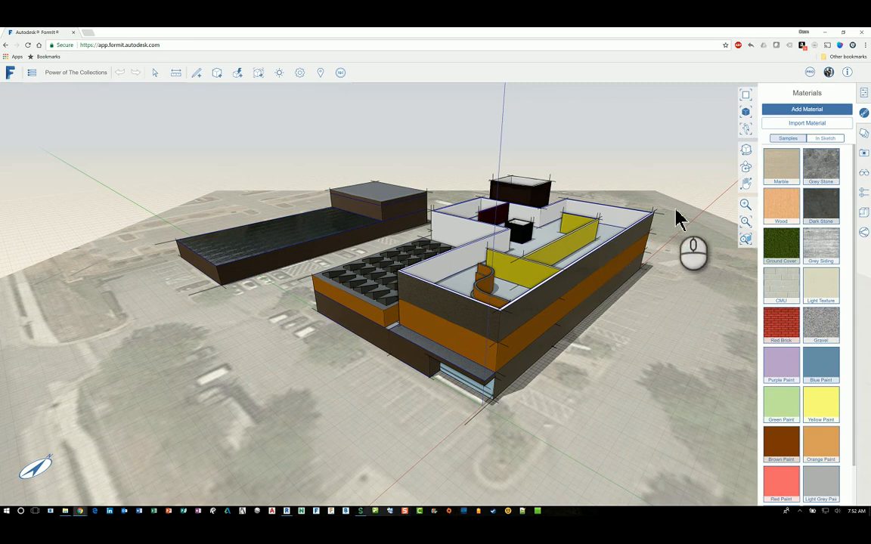
pyautogui.moveTo(698, 211)
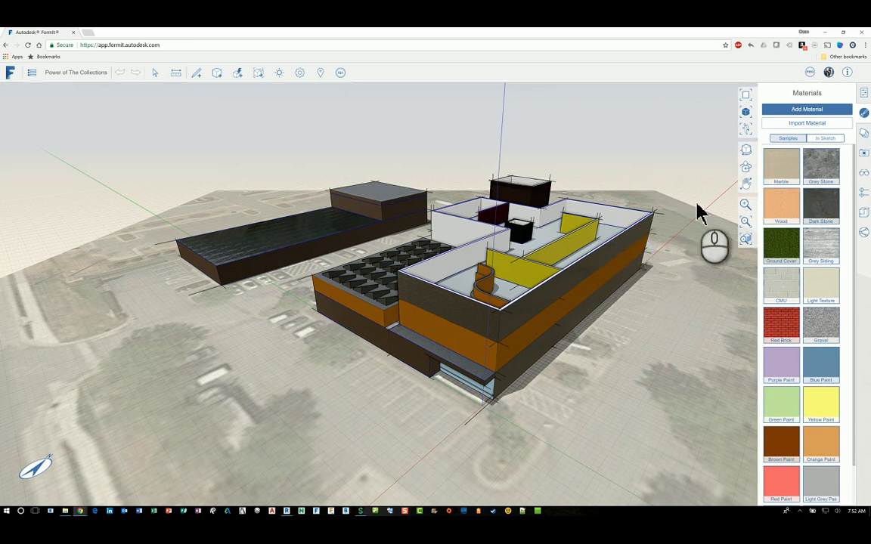
pyautogui.click(826, 138)
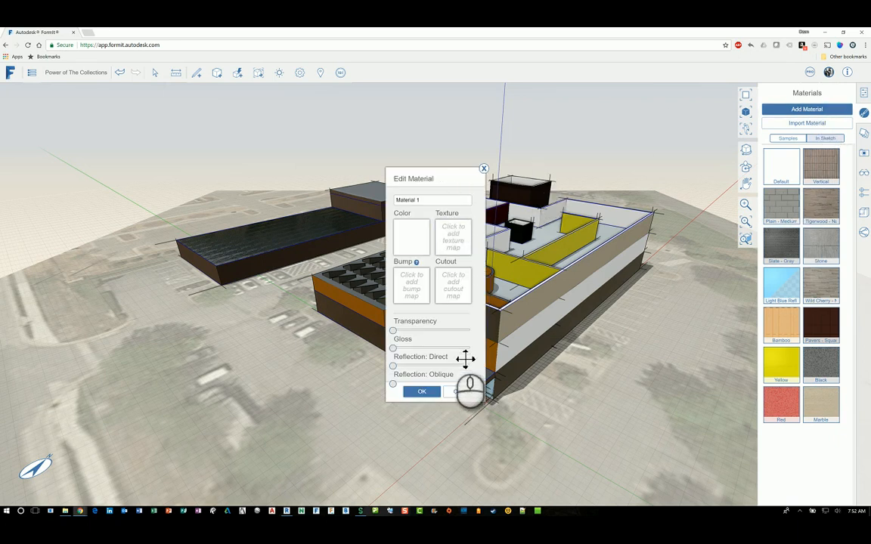
pyautogui.click(422, 390)
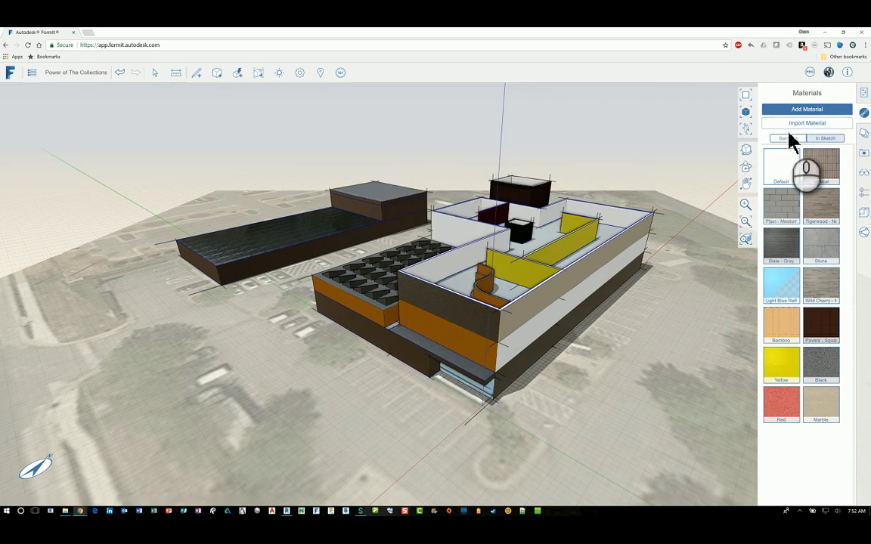
pyautogui.click(808, 123)
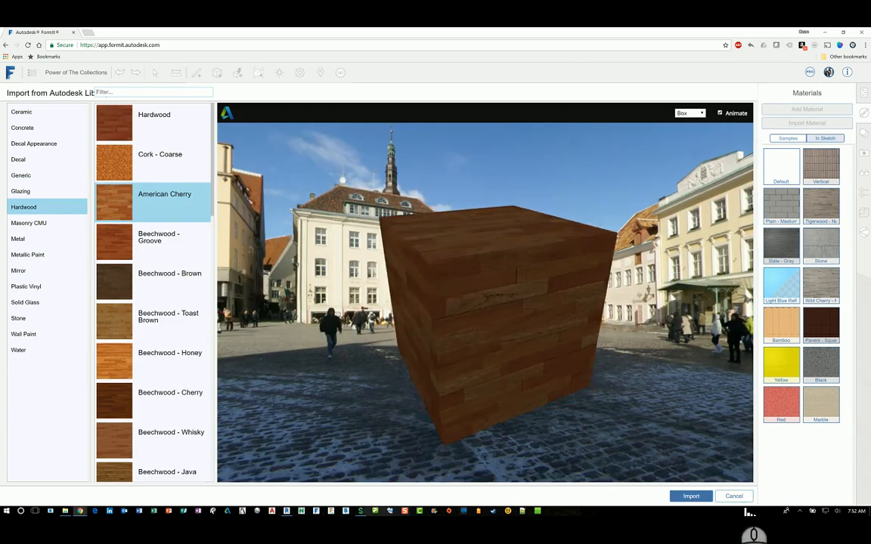
pyautogui.click(732, 496)
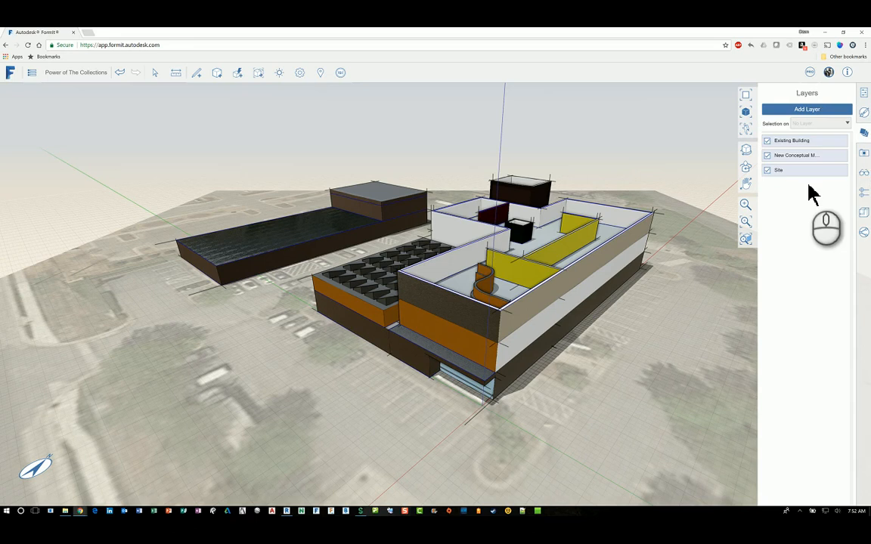
# Hide the Existing Building and Site layers so only the conceptual model remains on the grid
pyautogui.click(768, 141)
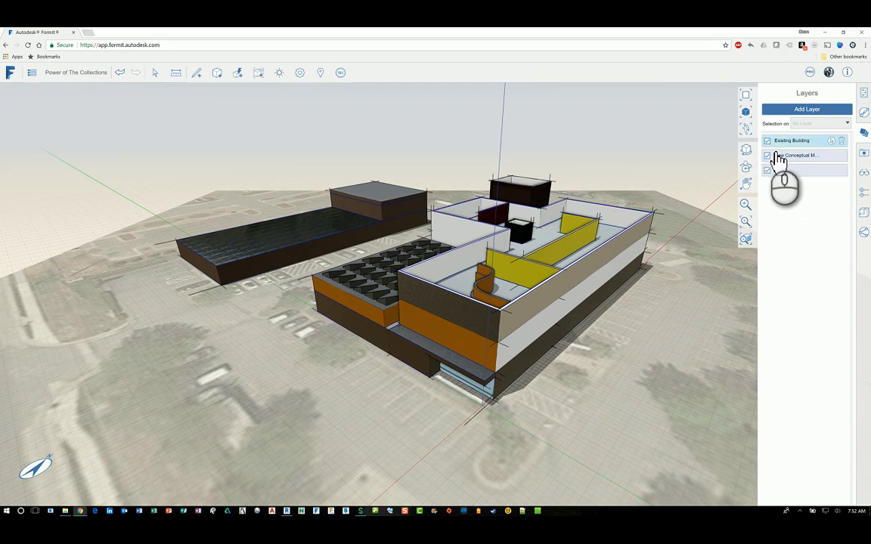
pyautogui.click(768, 141)
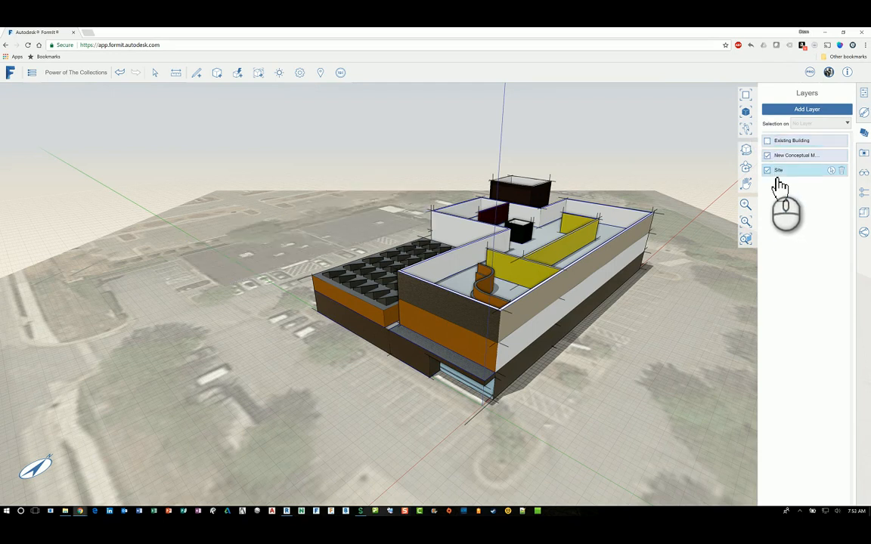
pyautogui.click(768, 170)
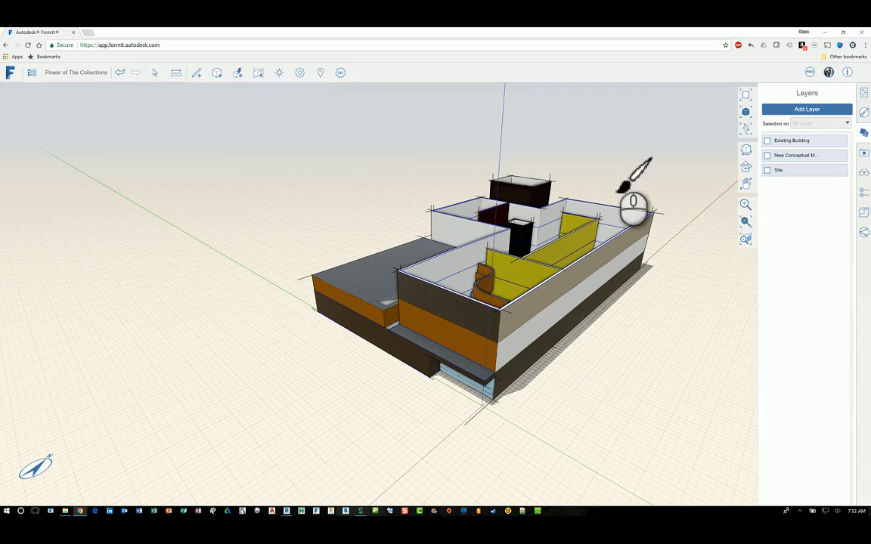
pyautogui.moveTo(166, 91)
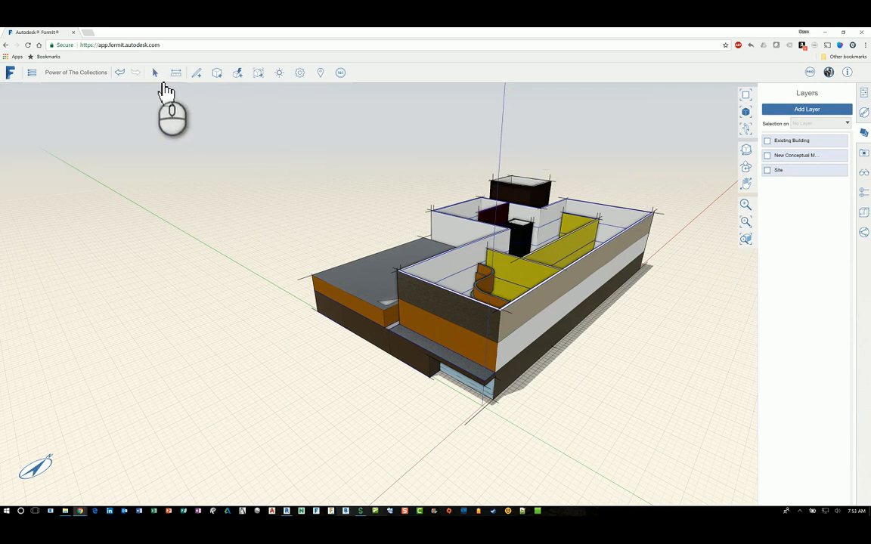
# Toggle the conceptual model layer's visibility back on so all layers show again
pyautogui.click(155, 72)
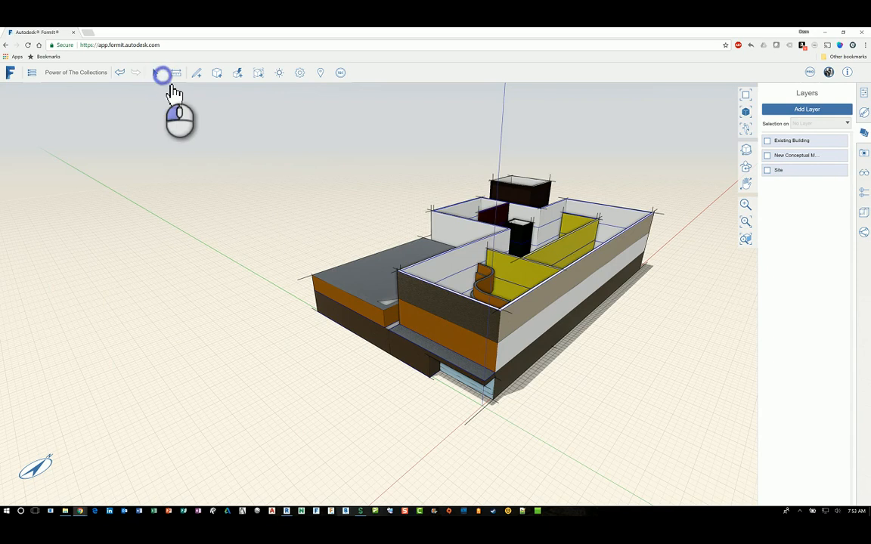
pyautogui.click(154, 72)
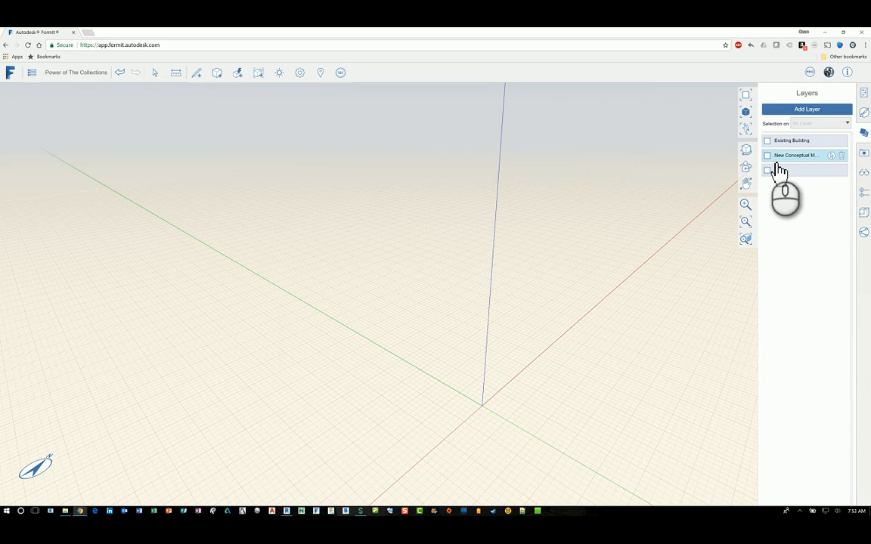
pyautogui.click(768, 155)
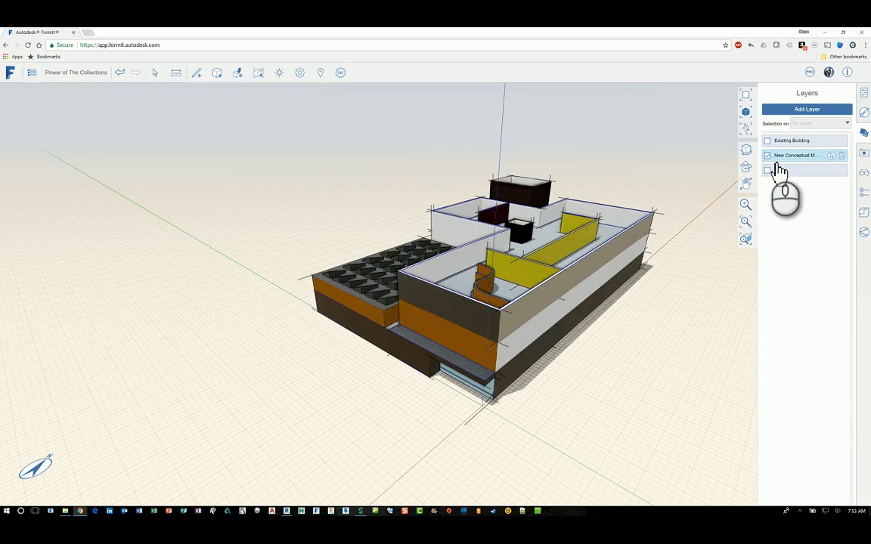
pyautogui.click(768, 154)
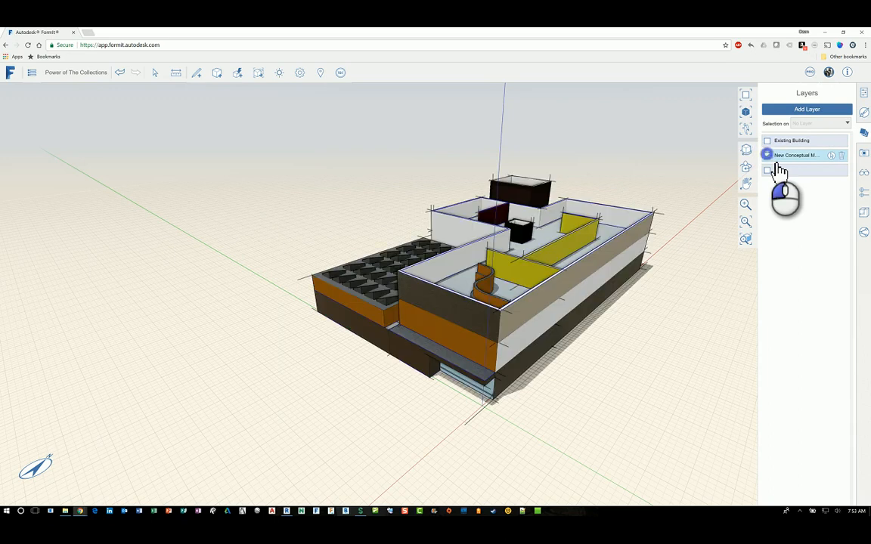
pyautogui.click(767, 154)
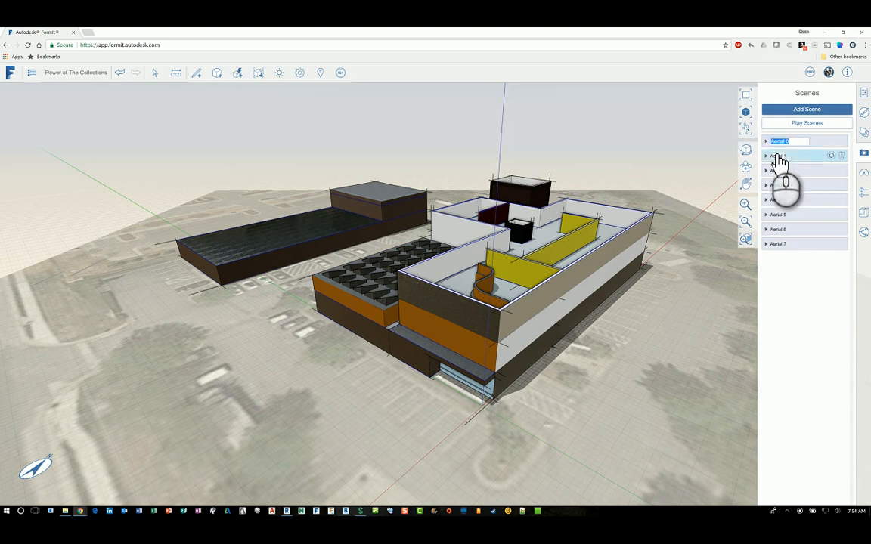
# Jump to the Aerial 2 and Aerial 3 scenes, then play through the saved scenes and stop playback
pyautogui.click(765, 142)
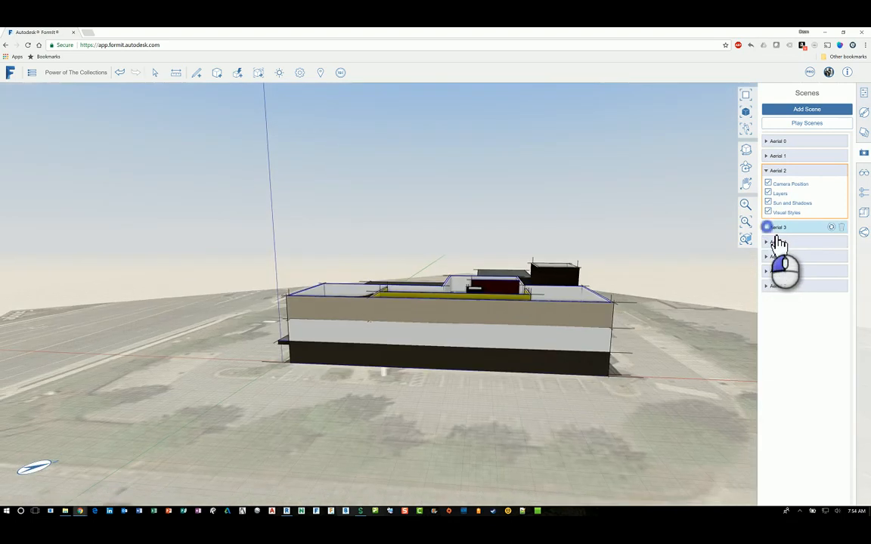
pyautogui.click(777, 227)
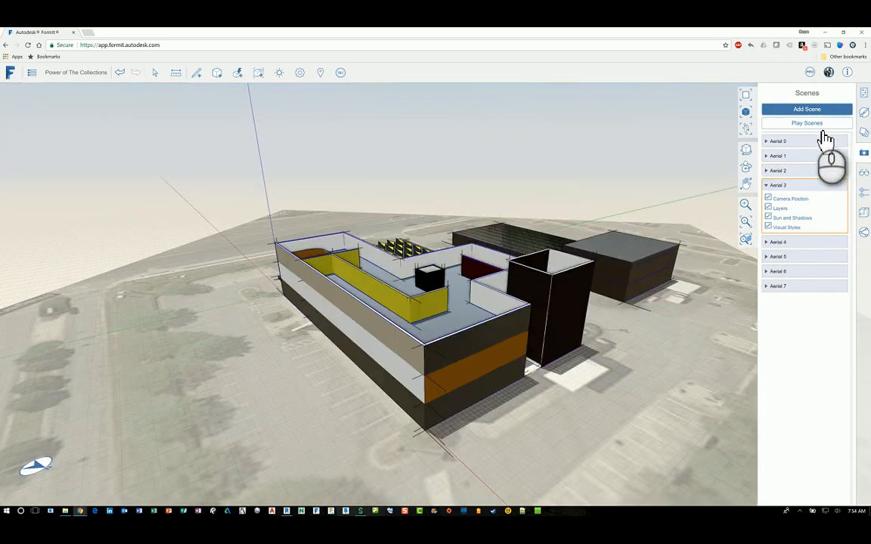
pyautogui.click(807, 123)
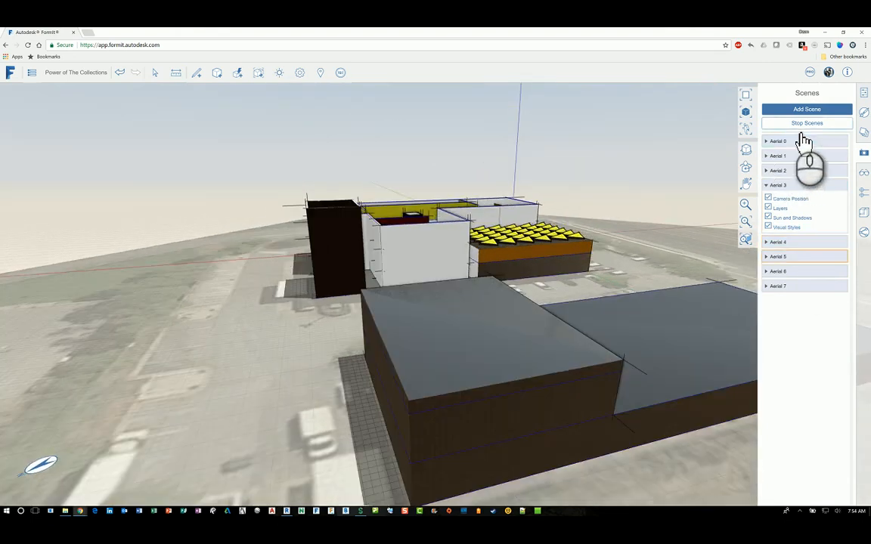
pyautogui.click(807, 122)
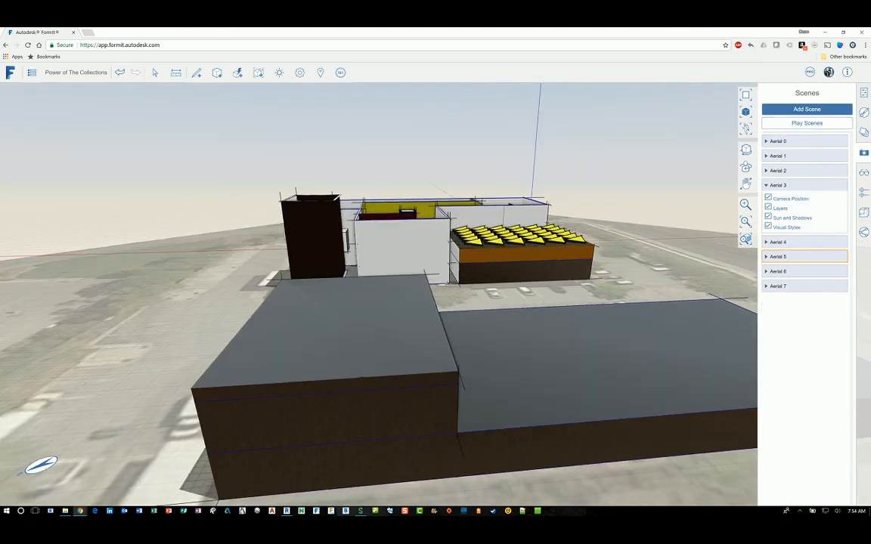
pyautogui.moveTo(865, 194)
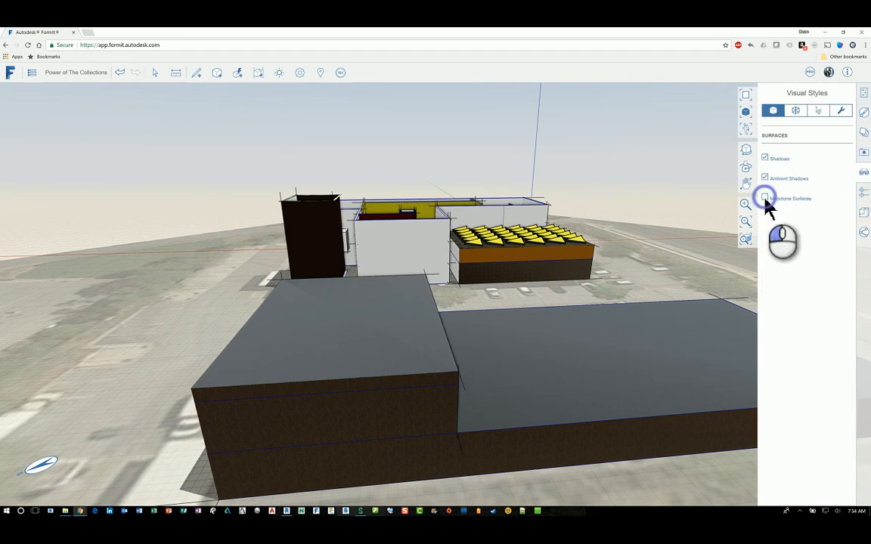
# Review the surface display options, then toggle hidden edges on and back off in the Edges settings
pyautogui.click(765, 198)
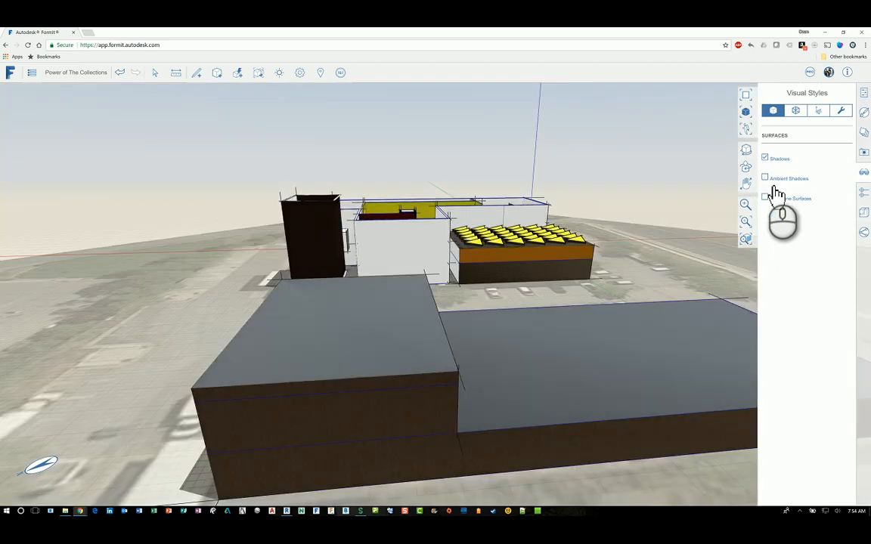
pyautogui.click(765, 179)
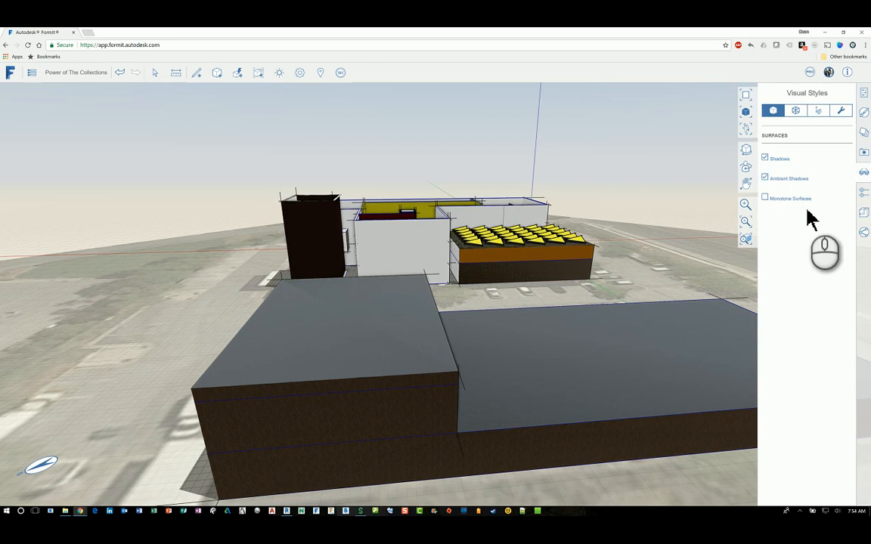
pyautogui.click(765, 158)
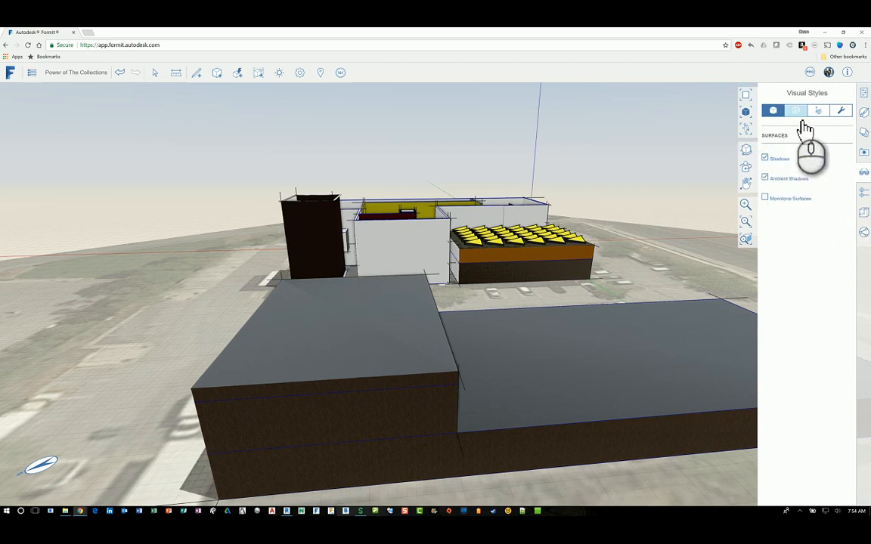
pyautogui.click(795, 110)
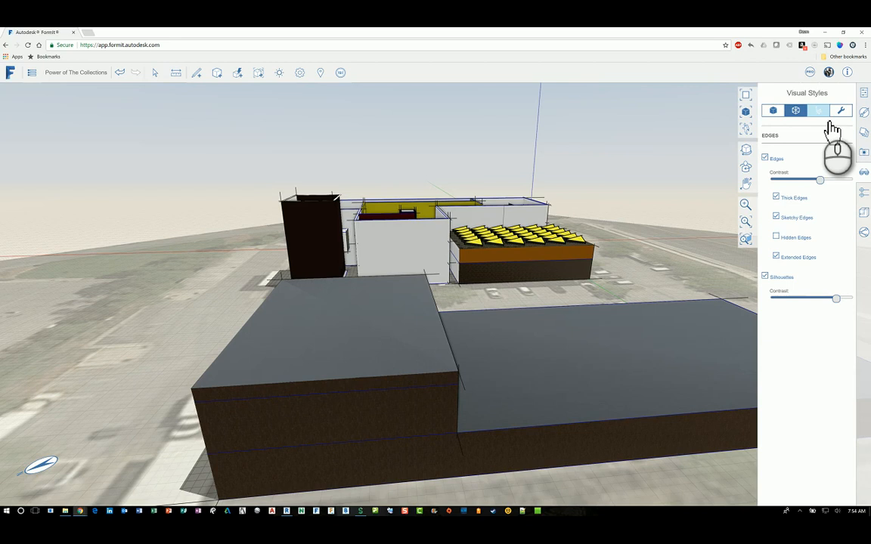
pyautogui.moveTo(828, 128)
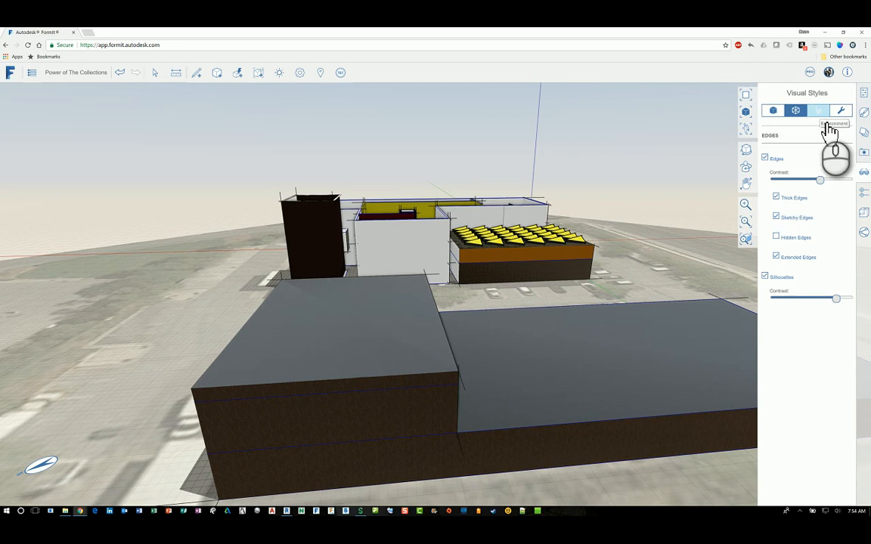
pyautogui.click(775, 238)
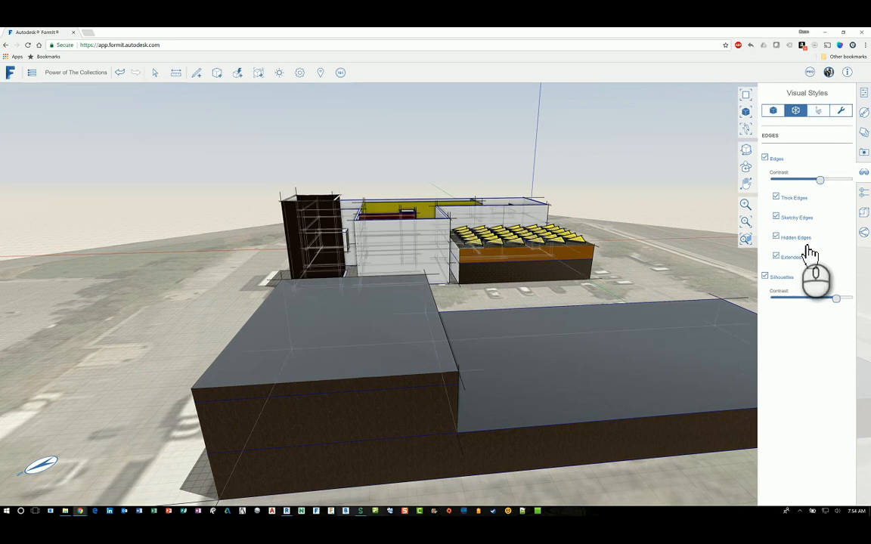
pyautogui.click(775, 237)
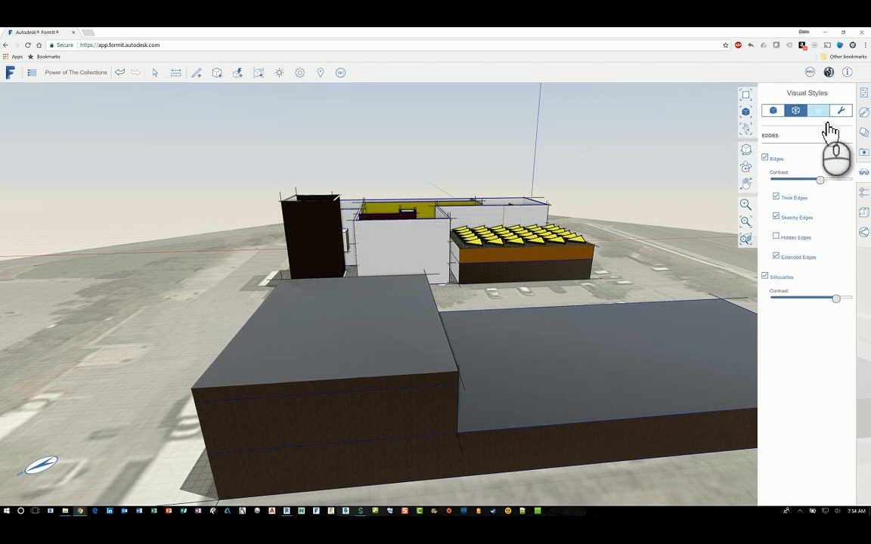
# Review the Environment settings (Sun, Ground Plane, Axes, Grid), then bring up the model's Levels
pyautogui.click(818, 111)
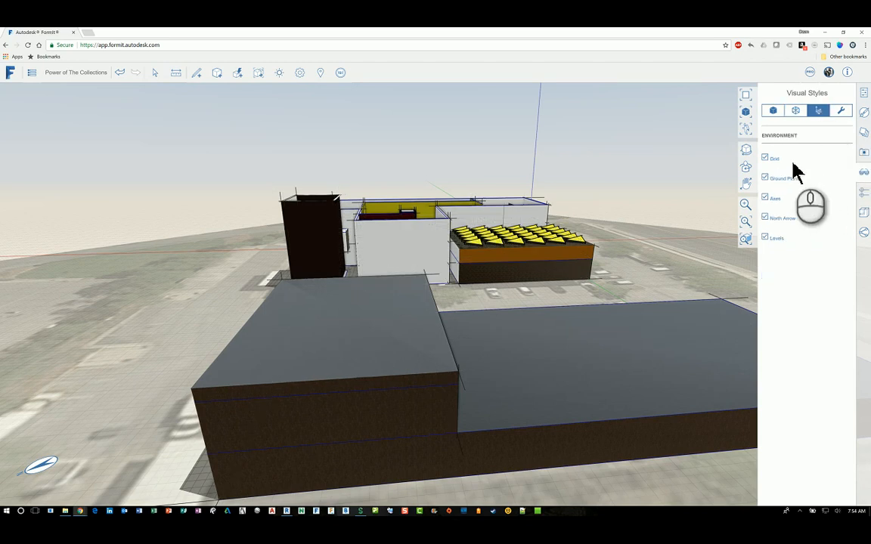
pyautogui.moveTo(787, 209)
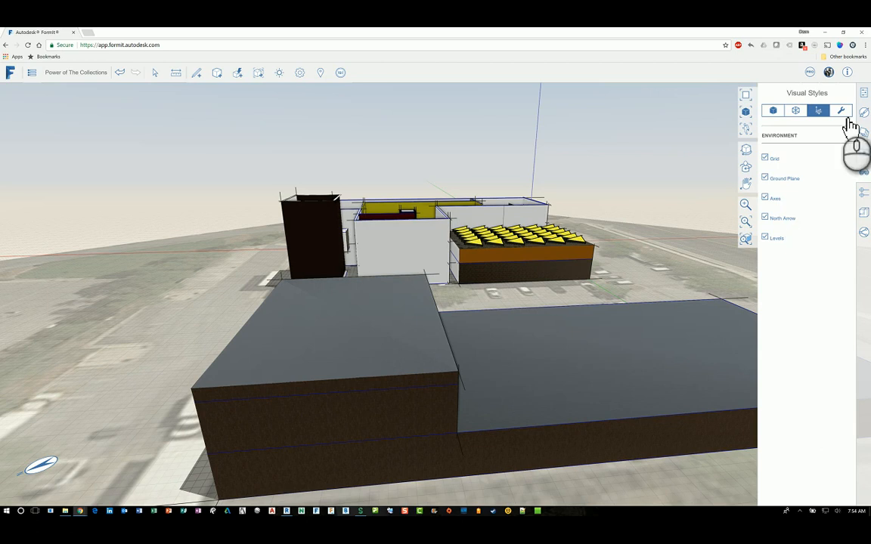
pyautogui.click(840, 111)
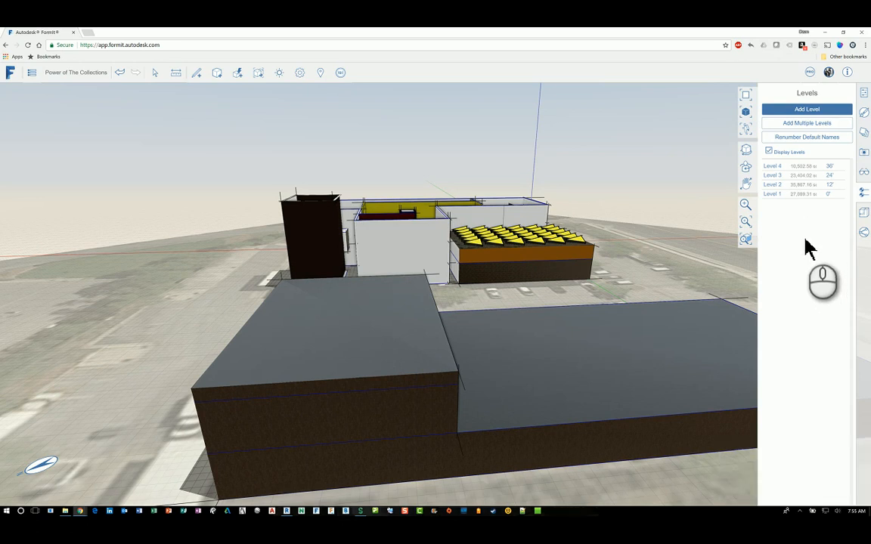
pyautogui.moveTo(820, 151)
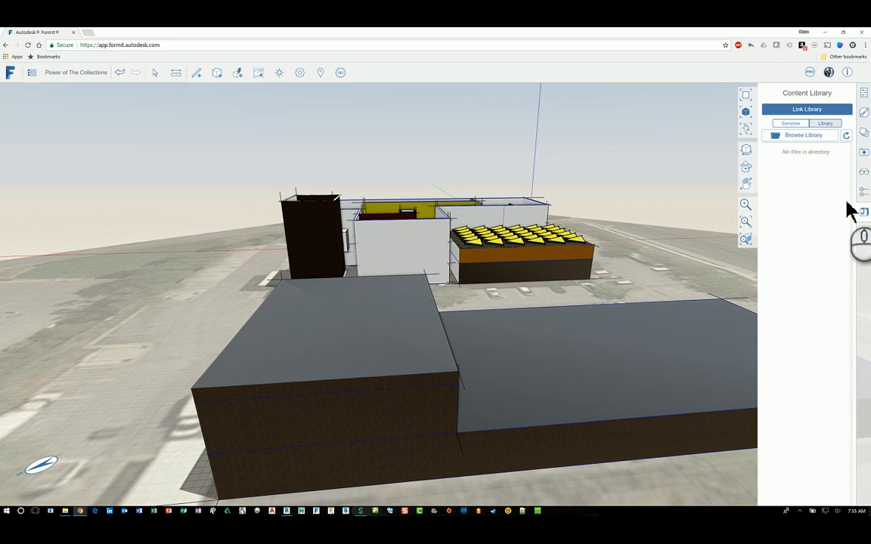
pyautogui.moveTo(823, 151)
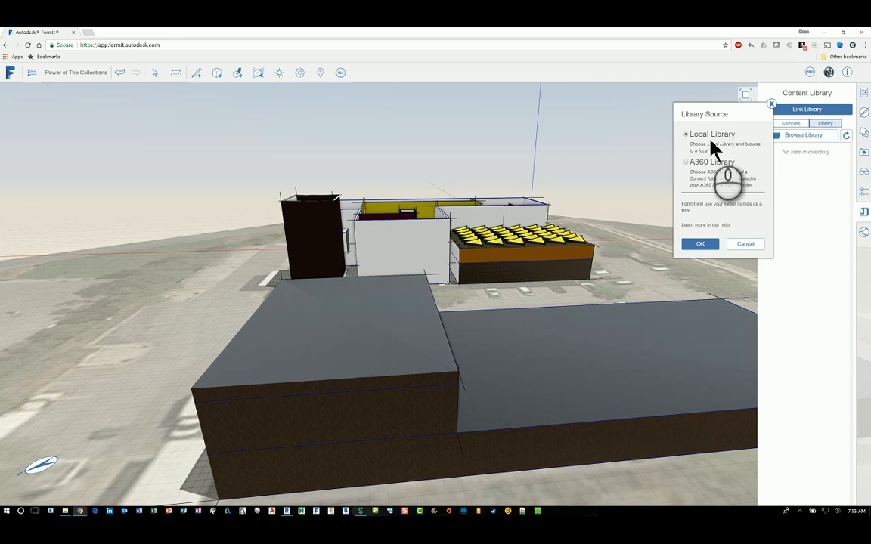
# Link the Content Library to the A360 Library as its source
pyautogui.click(687, 162)
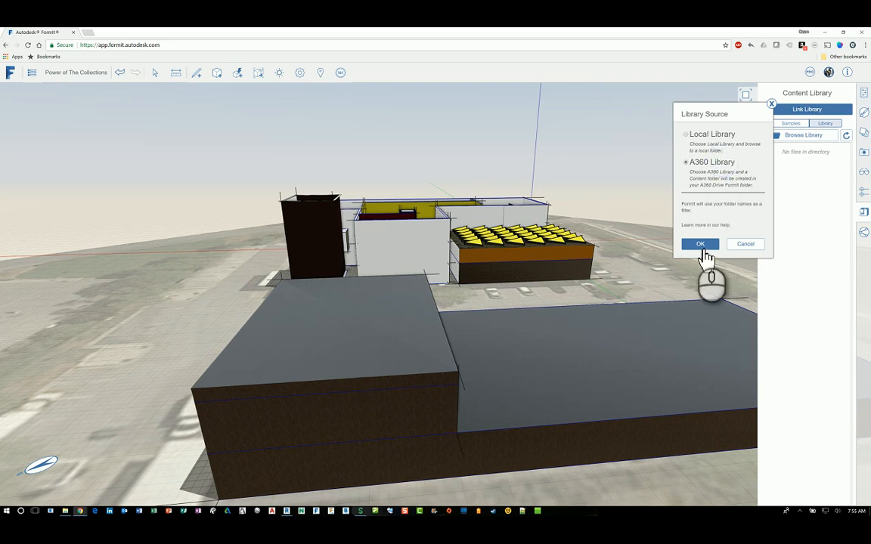
pyautogui.click(699, 243)
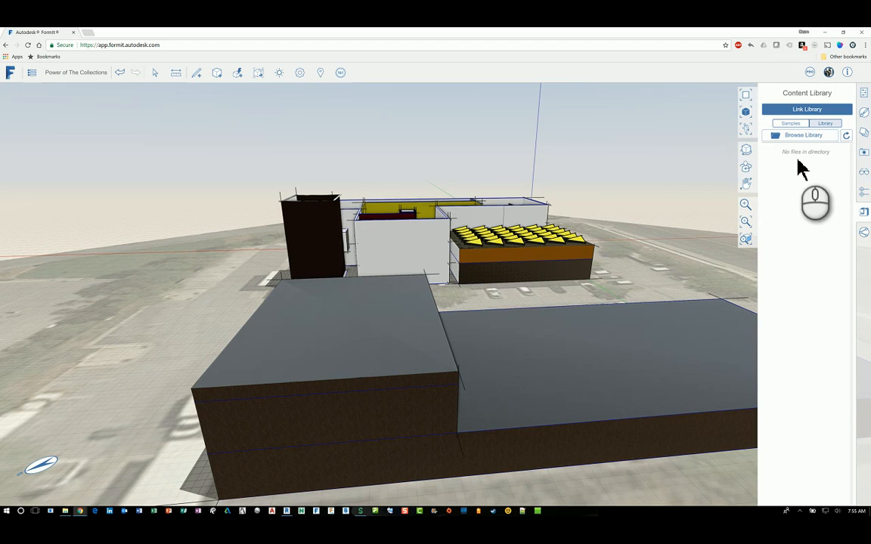
pyautogui.moveTo(801, 173)
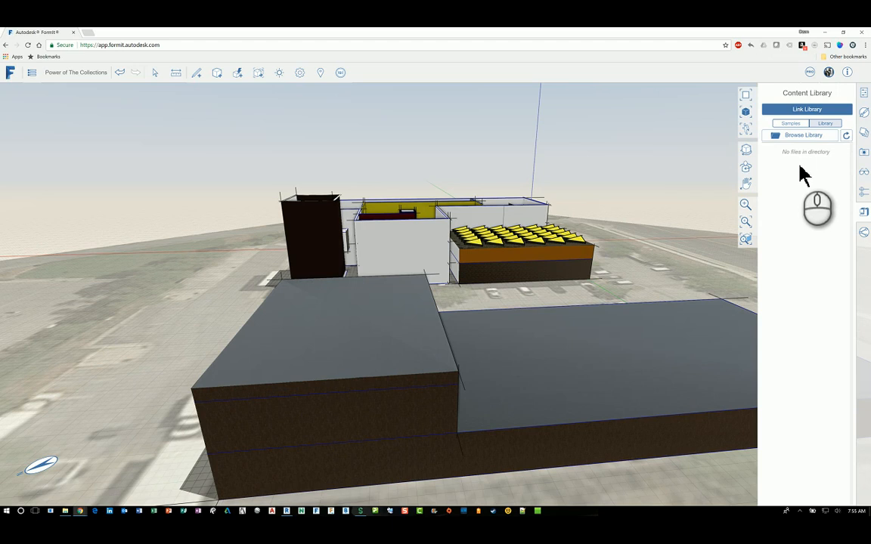
# Browse the linked library and load the Furniture > Beds category
pyautogui.click(803, 134)
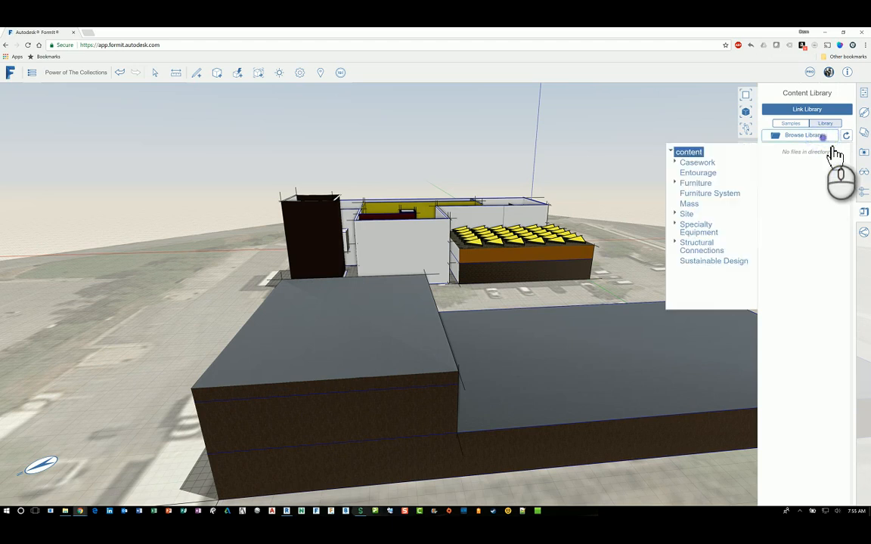
pyautogui.click(695, 183)
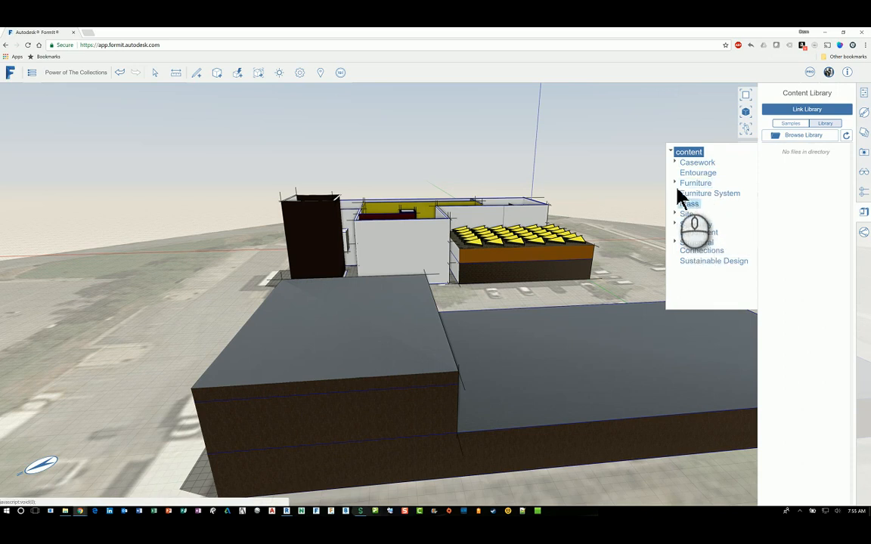
pyautogui.click(695, 183)
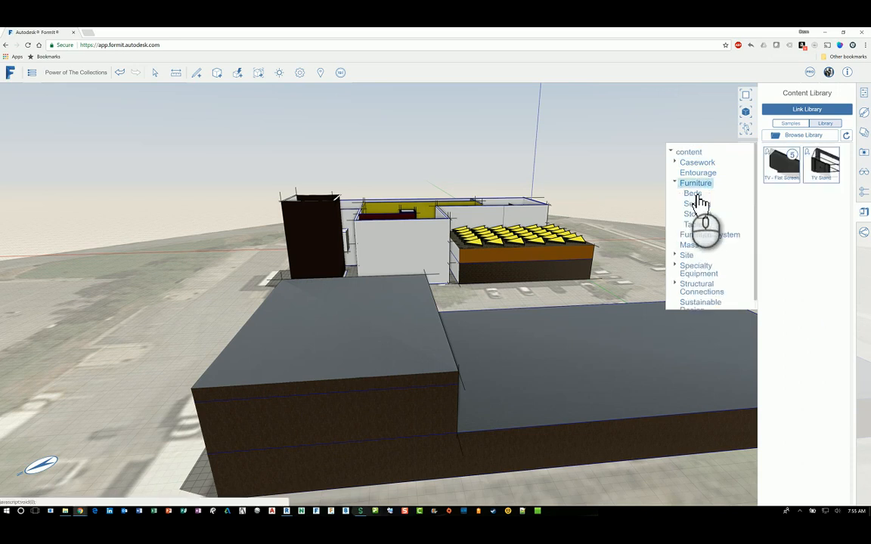
pyautogui.click(693, 194)
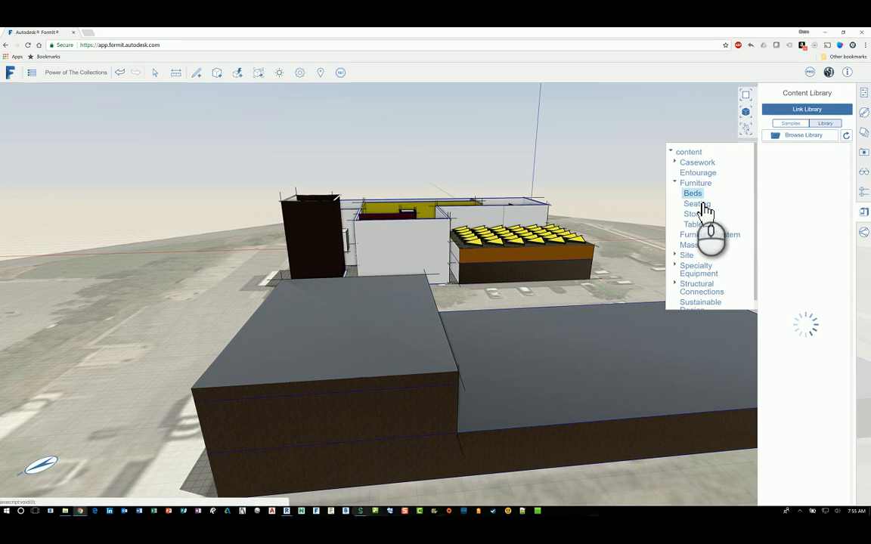
pyautogui.click(693, 194)
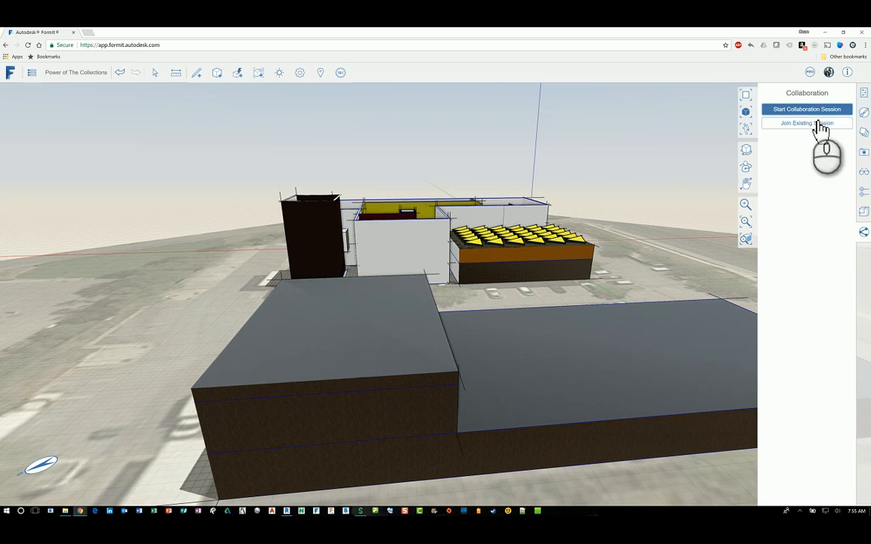
pyautogui.moveTo(709, 178)
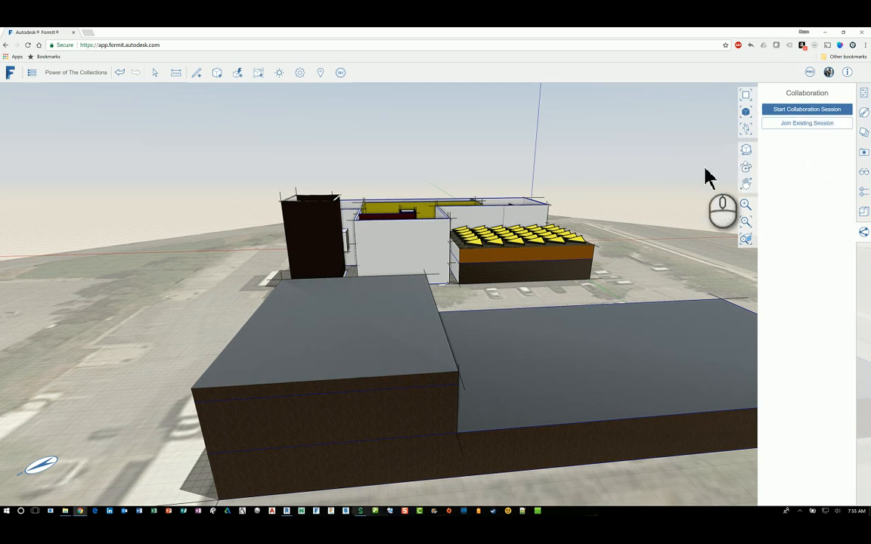
pyautogui.moveTo(657, 180)
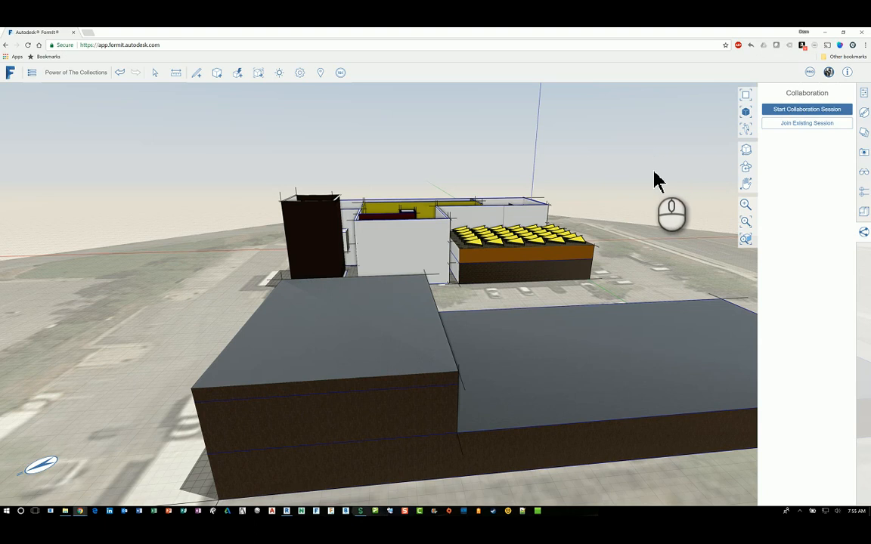
pyautogui.moveTo(800, 169)
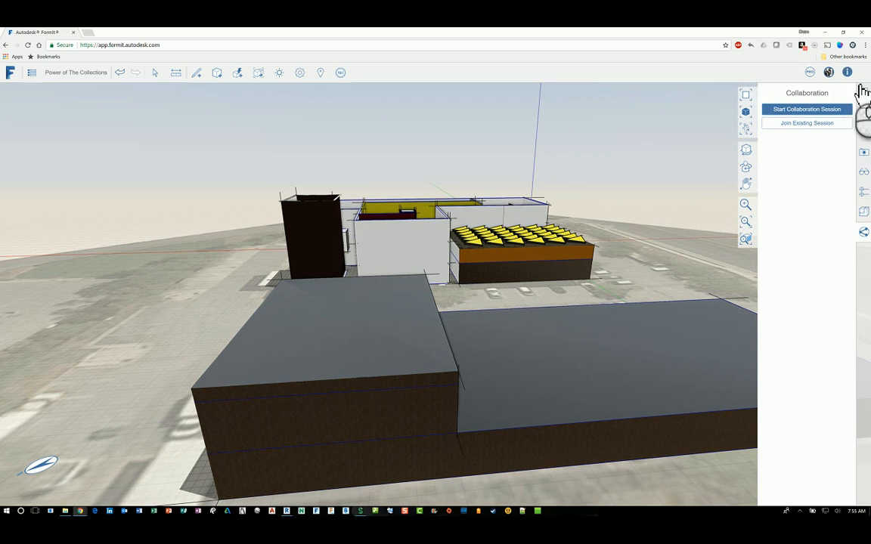
pyautogui.click(847, 72)
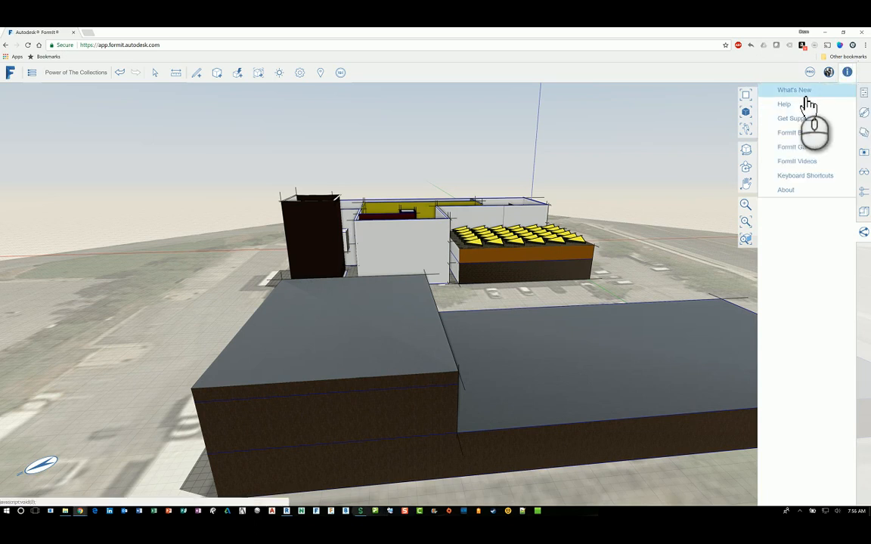
pyautogui.moveTo(804, 134)
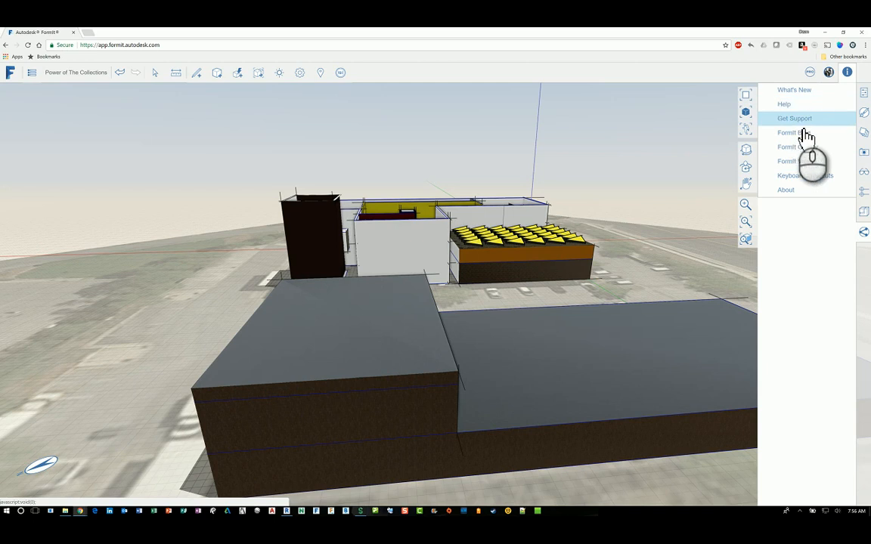
pyautogui.moveTo(799, 286)
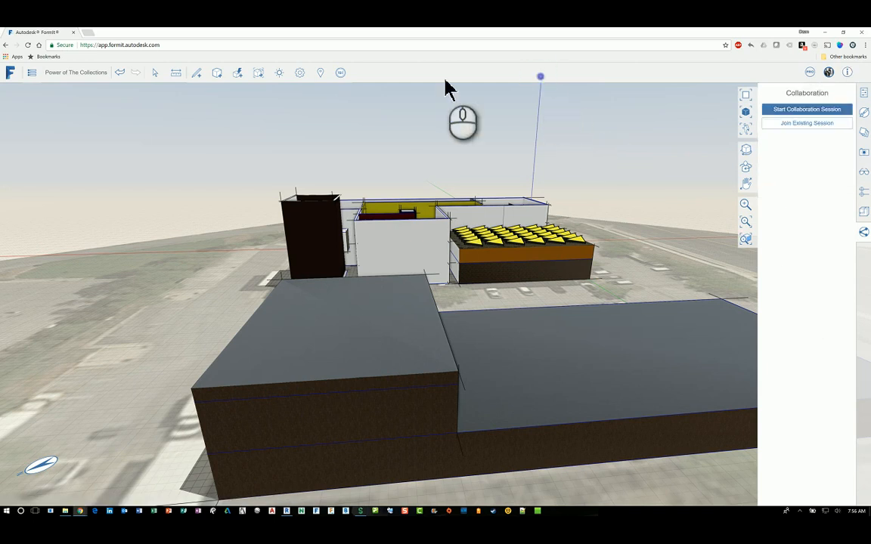
pyautogui.moveTo(61, 98)
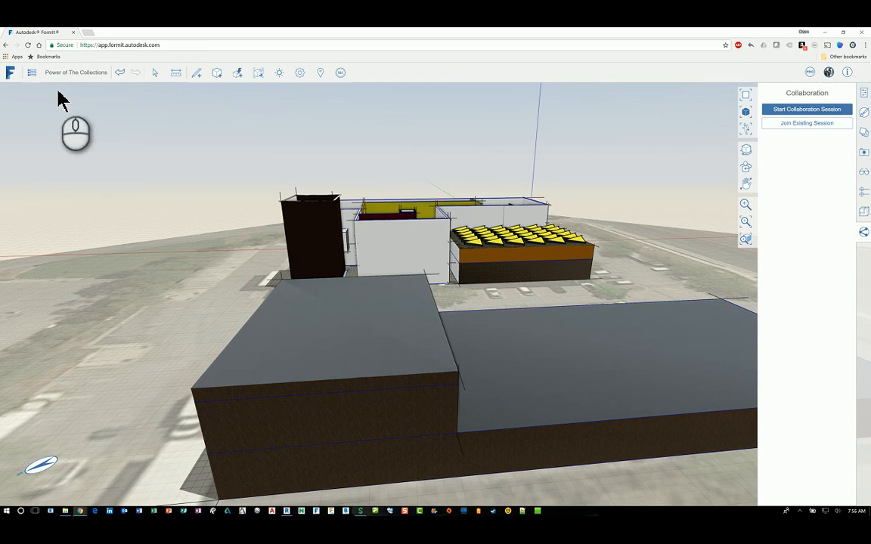
pyautogui.click(31, 72)
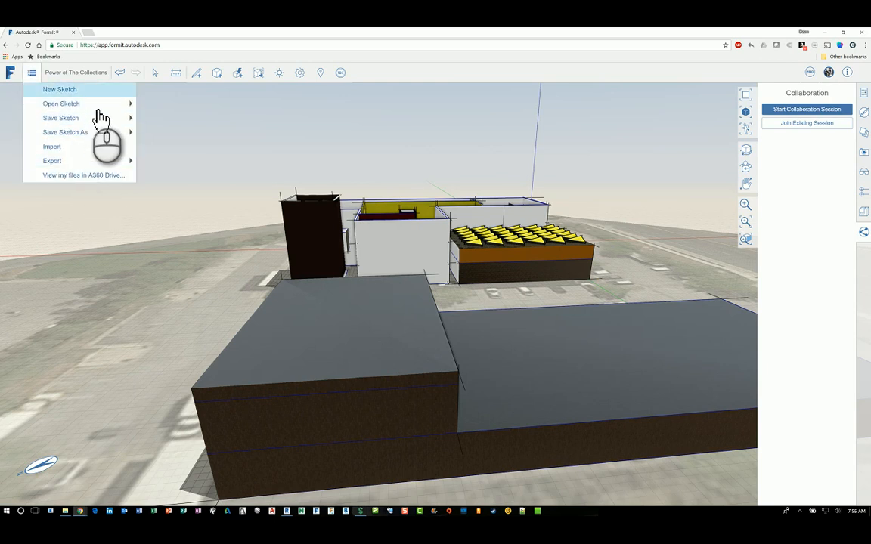
pyautogui.moveTo(59, 89)
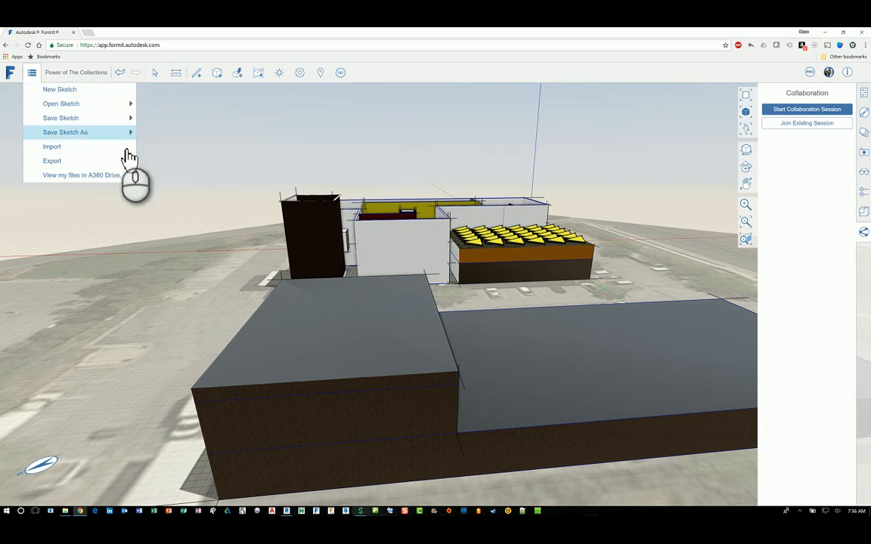
pyautogui.moveTo(51, 145)
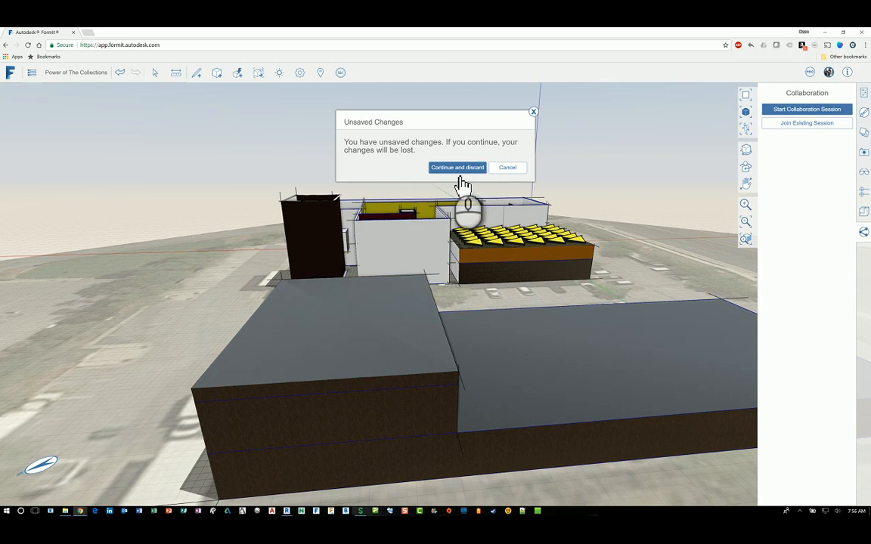
pyautogui.moveTo(195, 148)
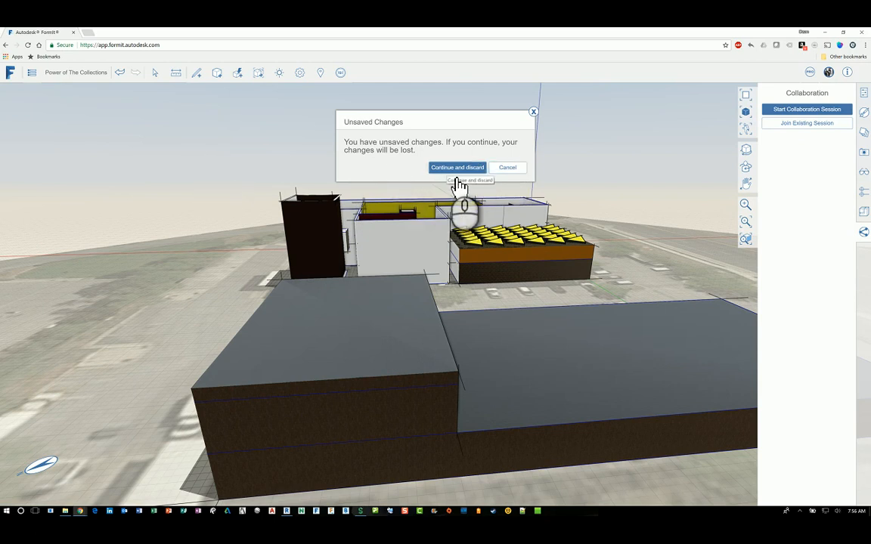
pyautogui.click(456, 166)
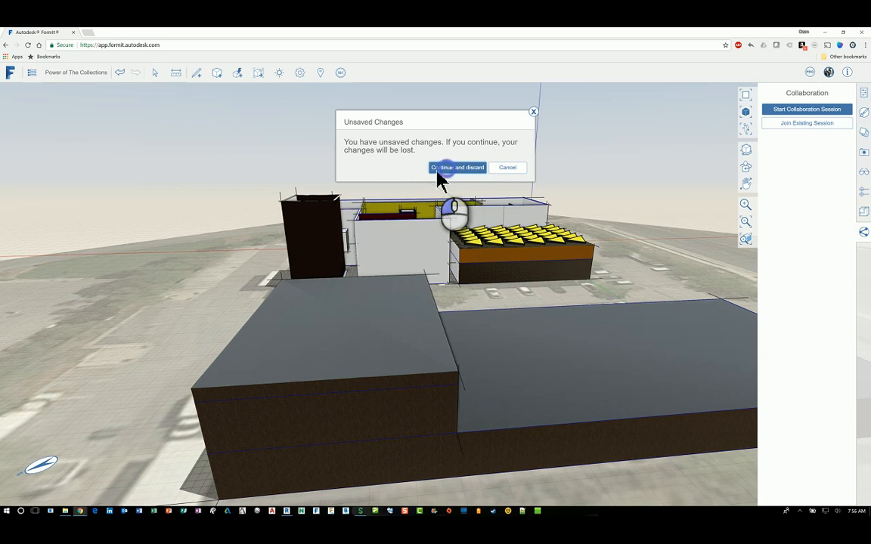
pyautogui.click(457, 166)
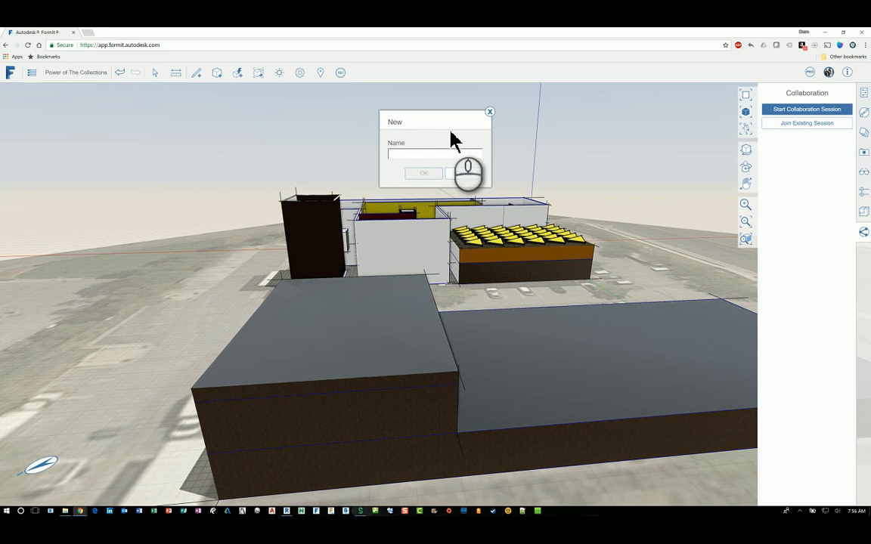
pyautogui.click(436, 154)
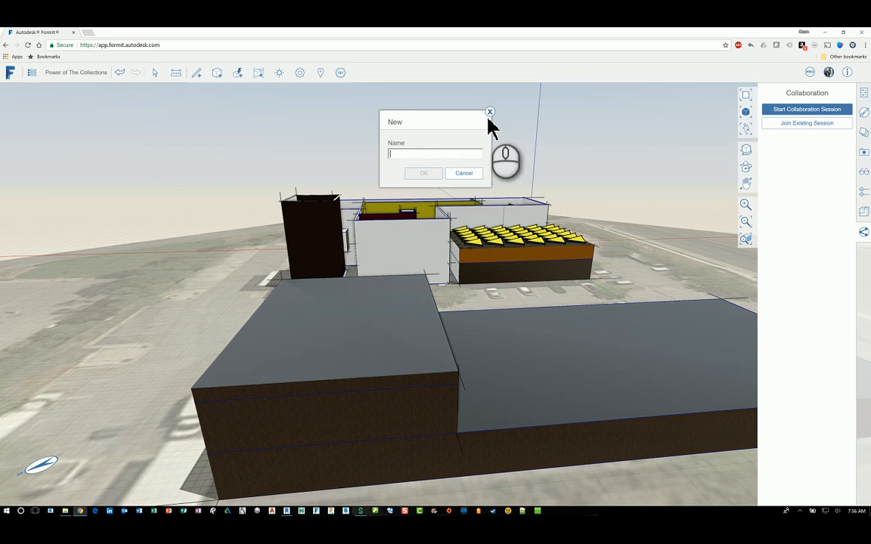
pyautogui.click(489, 112)
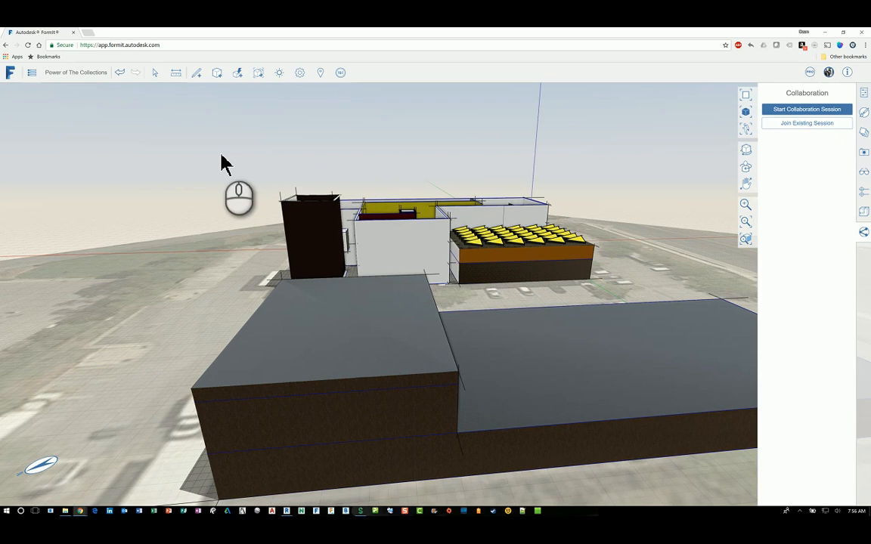
pyautogui.moveTo(311, 220)
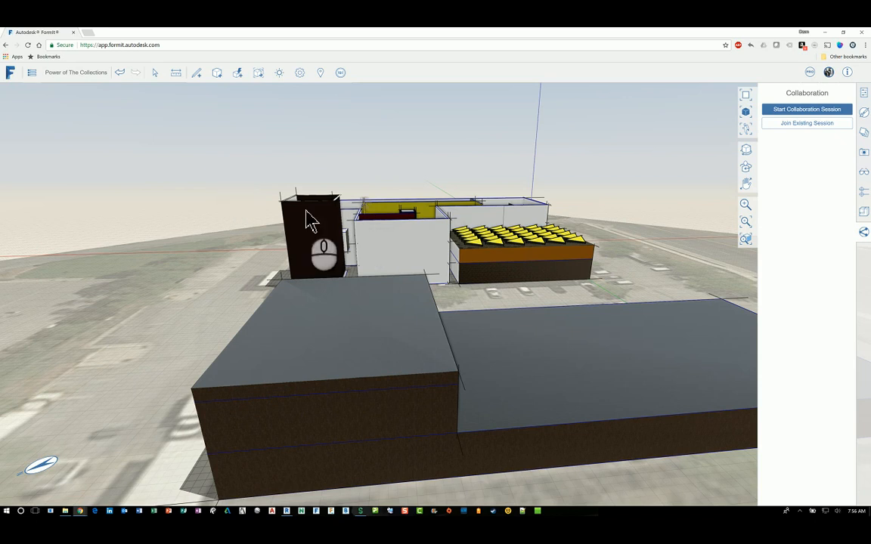